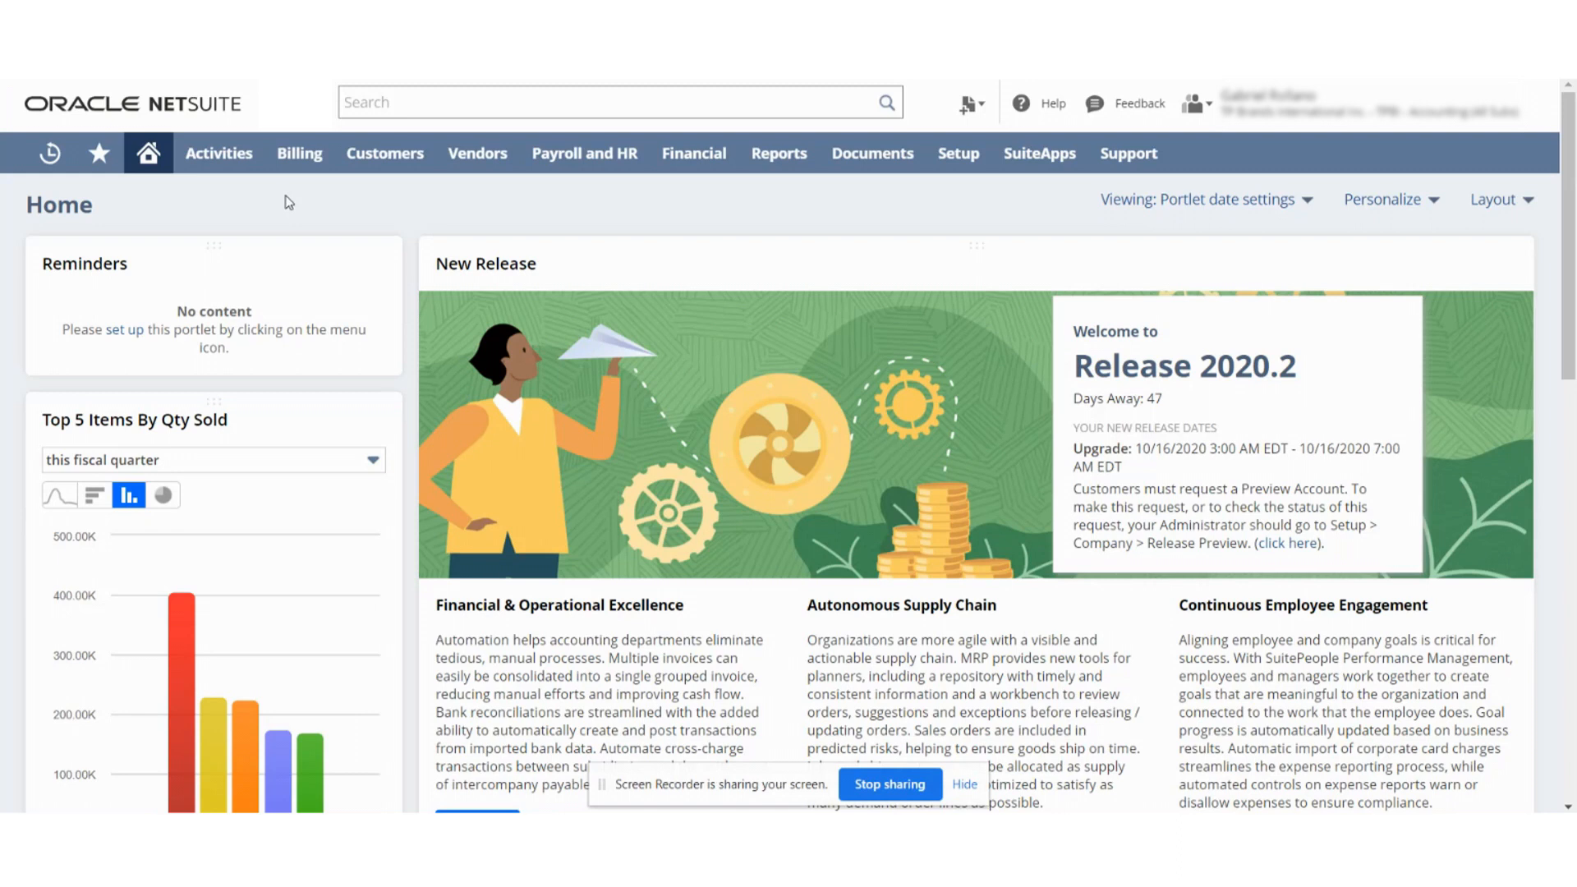
pyautogui.moveTo(1279, 146)
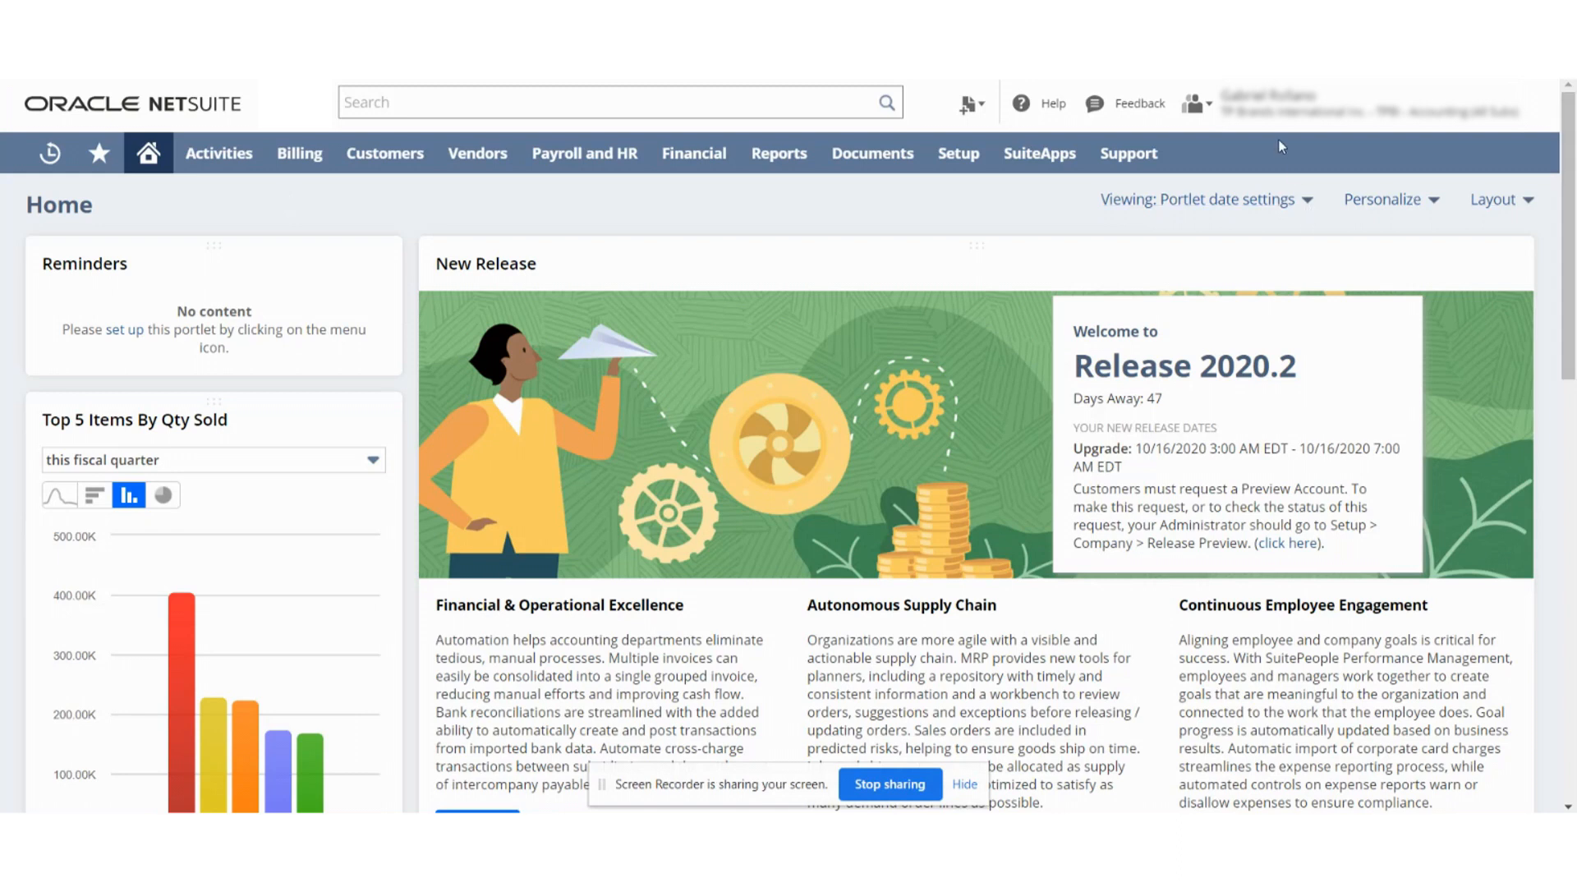
# Choose the Accounting Manager role from the header role menu and view its home dashboard.
pyautogui.click(1194, 102)
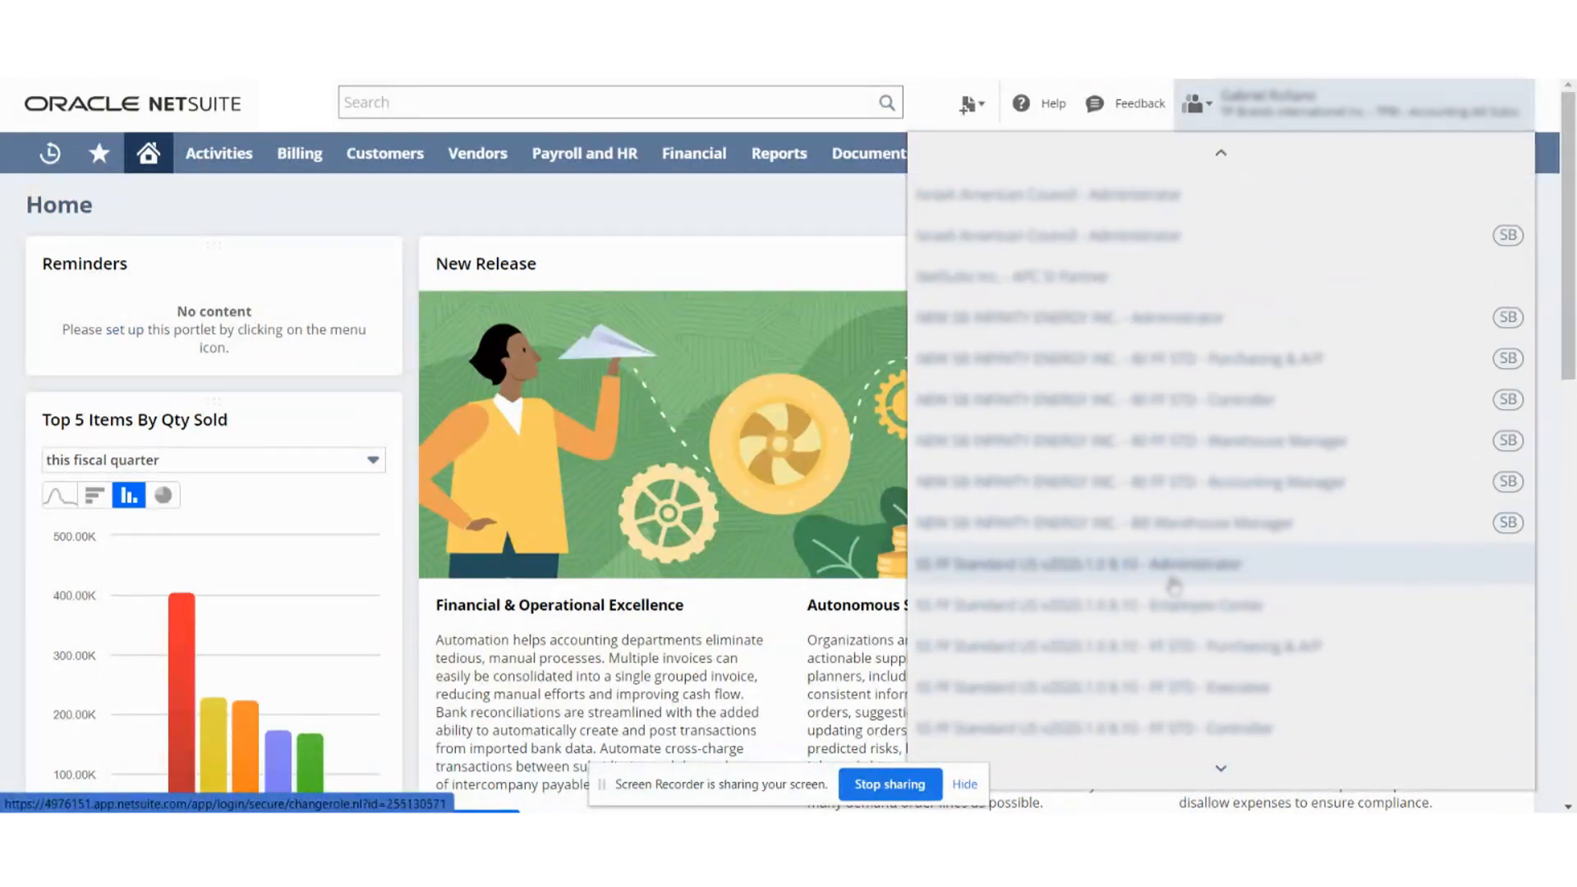
pyautogui.scroll(-3)
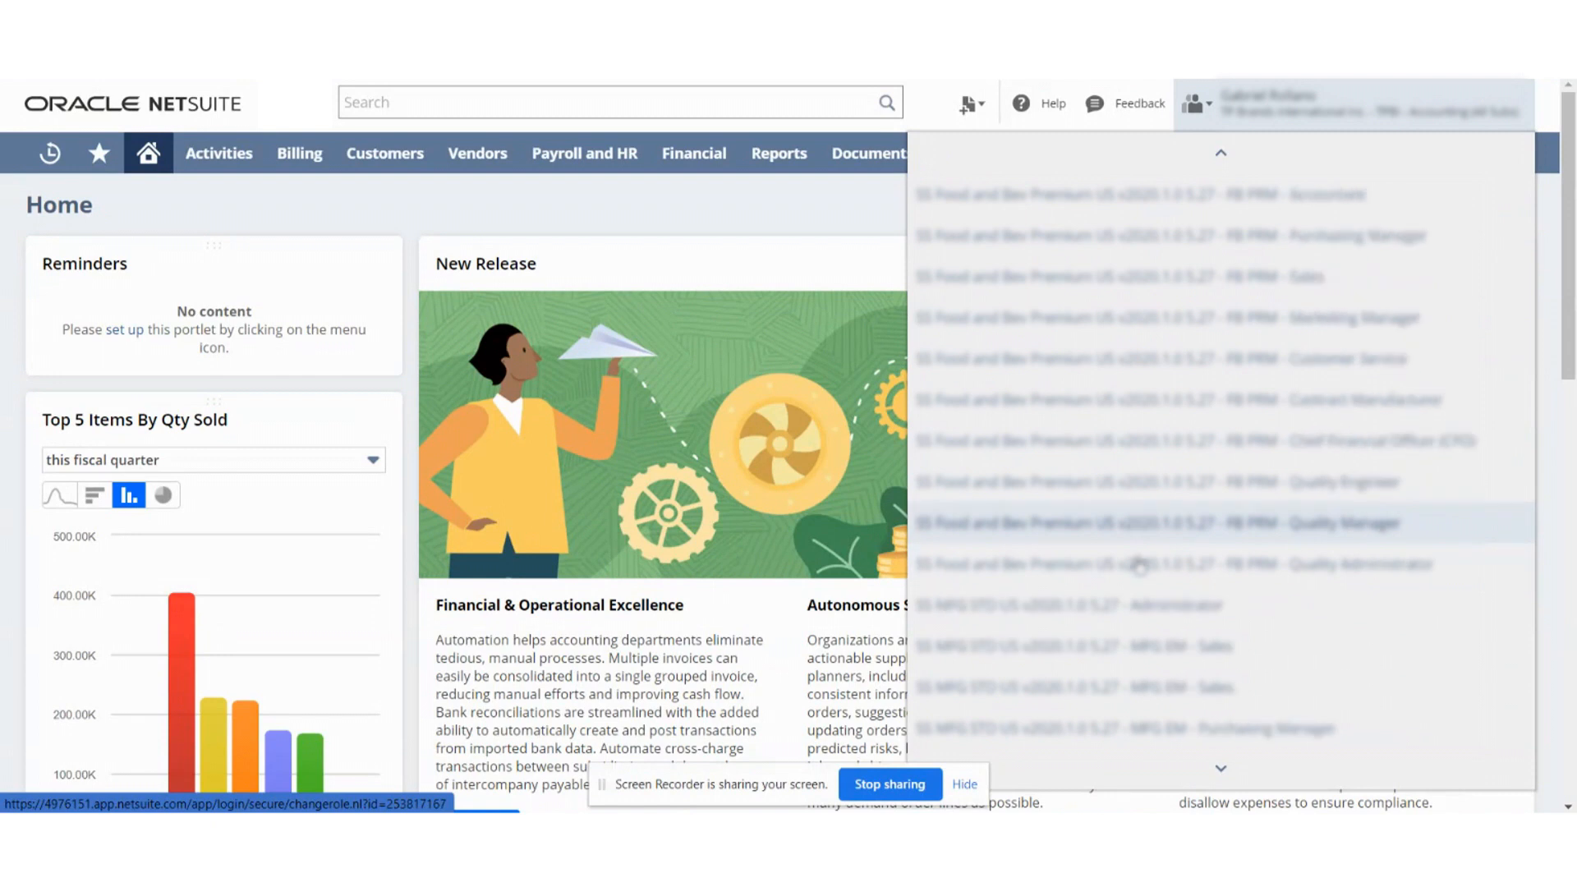
pyautogui.scroll(-3)
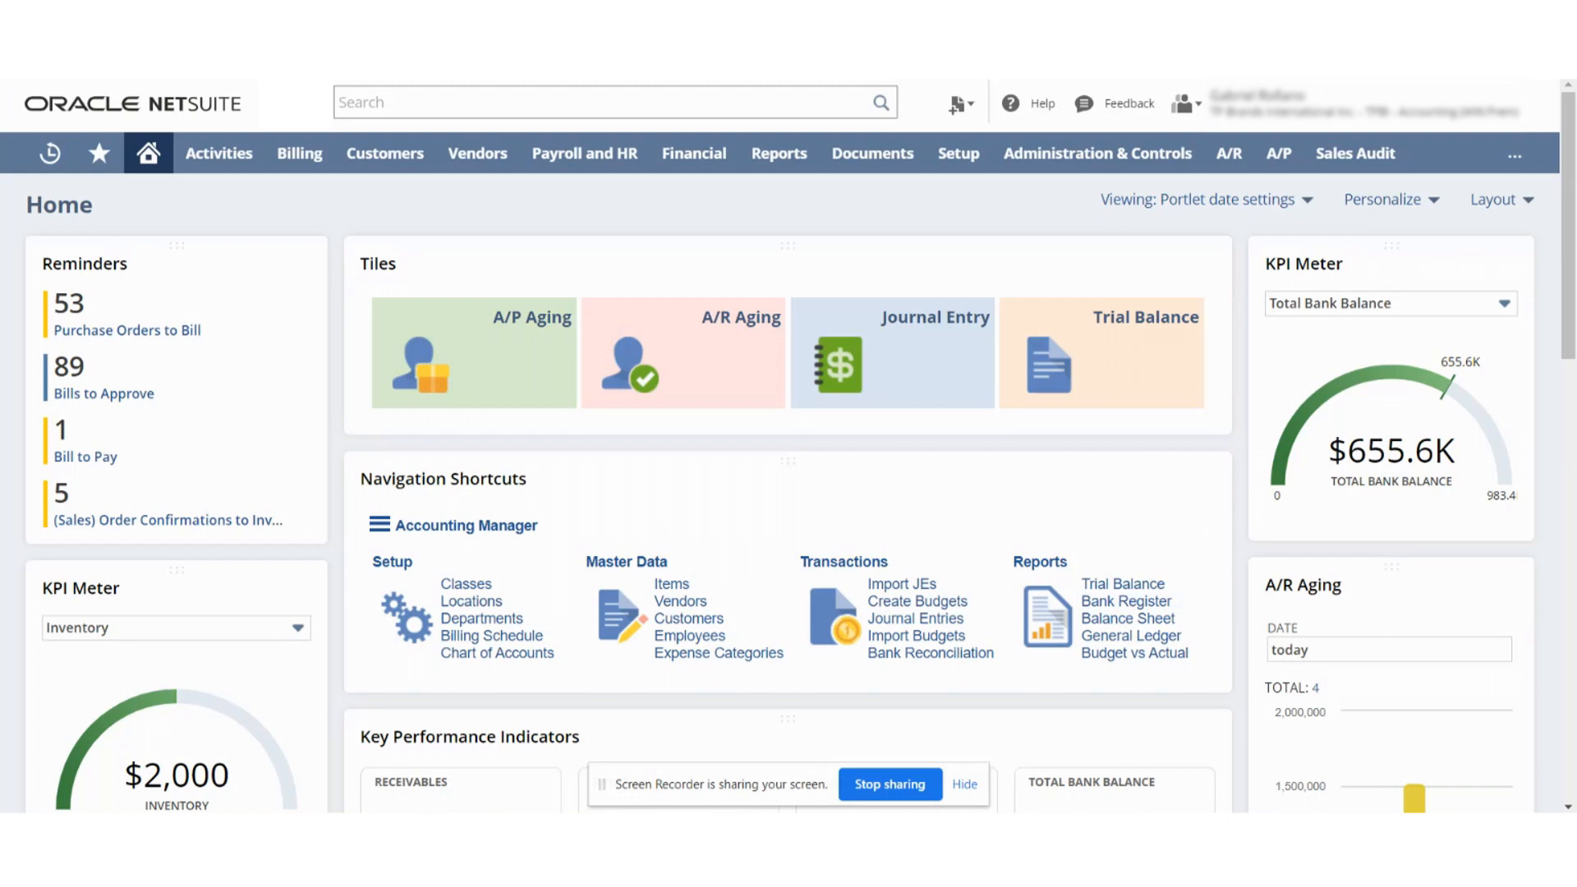
pyautogui.moveTo(901, 230)
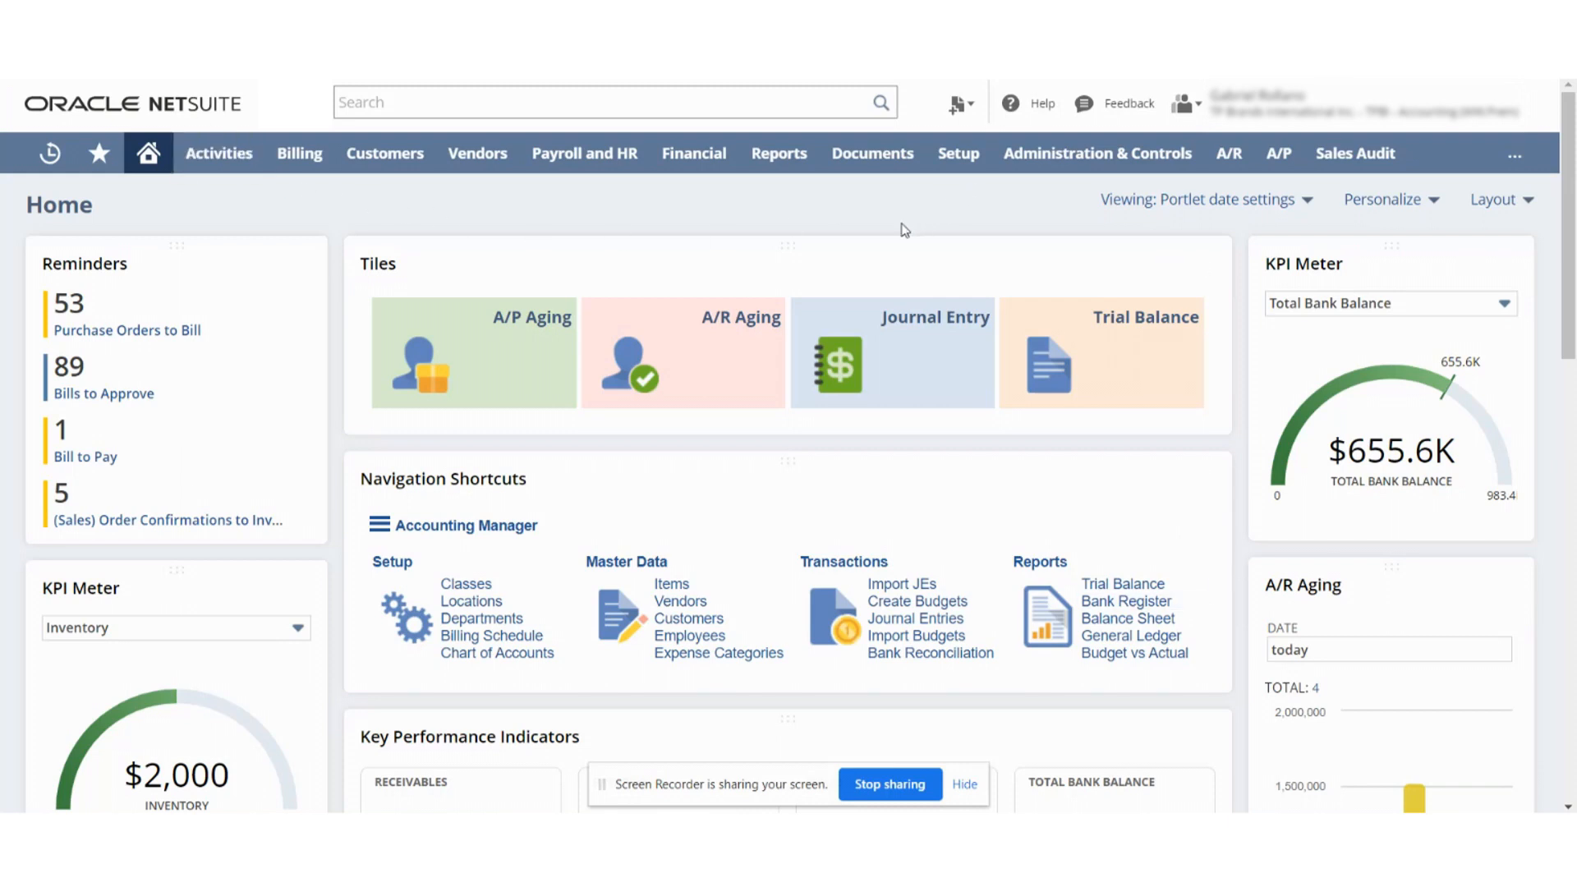
# Navigate to the Purchase Orders list.
pyautogui.click(959, 102)
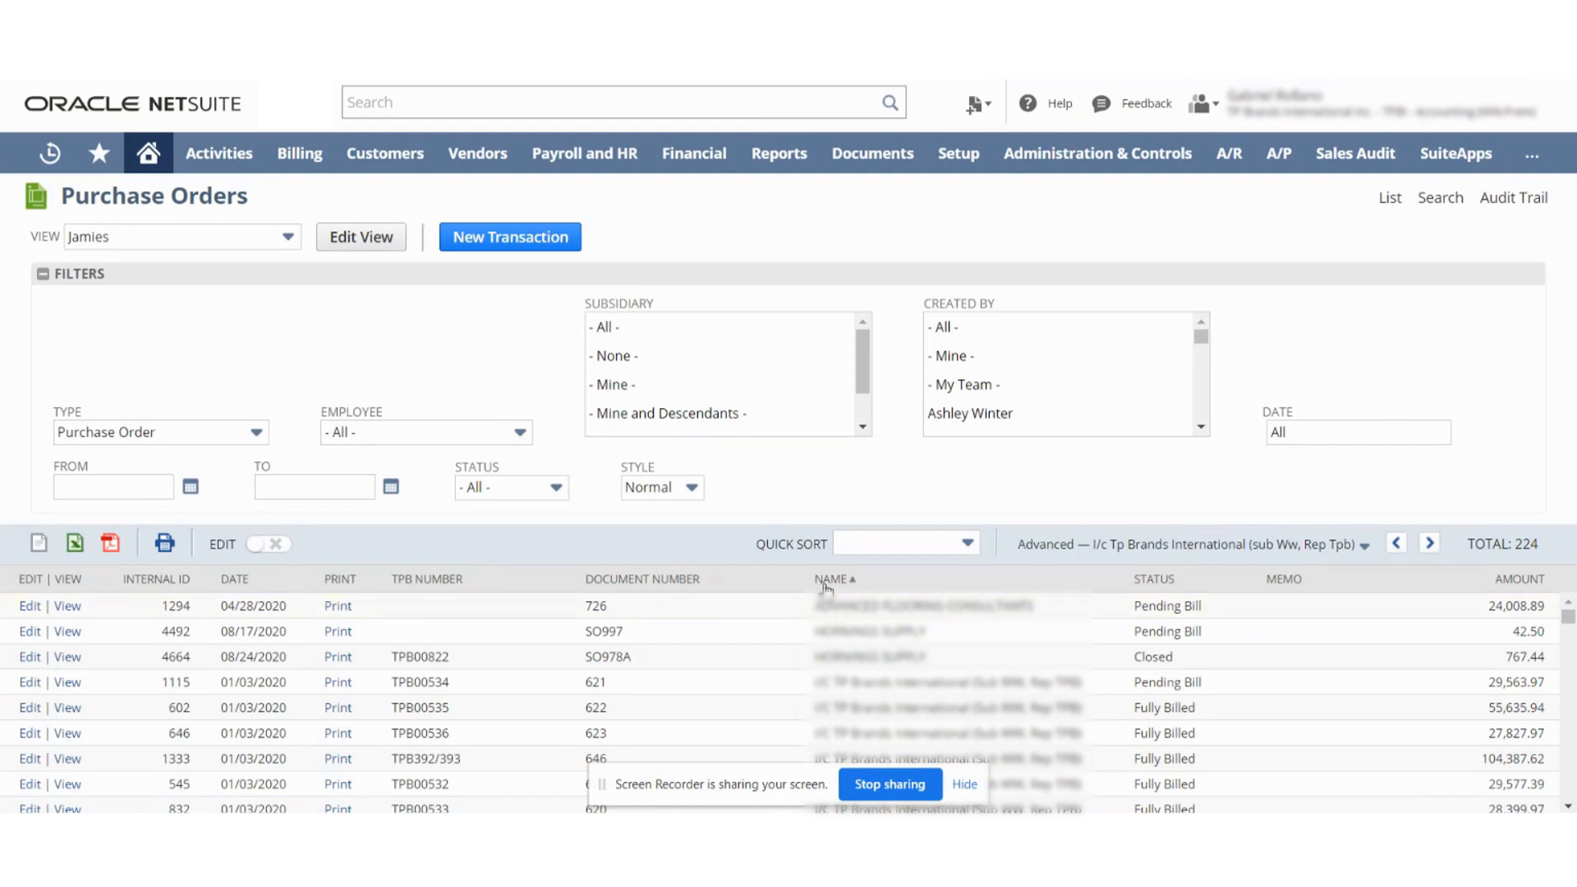
# Sort purchase orders by Recently Created and view SO1038.
pyautogui.click(901, 542)
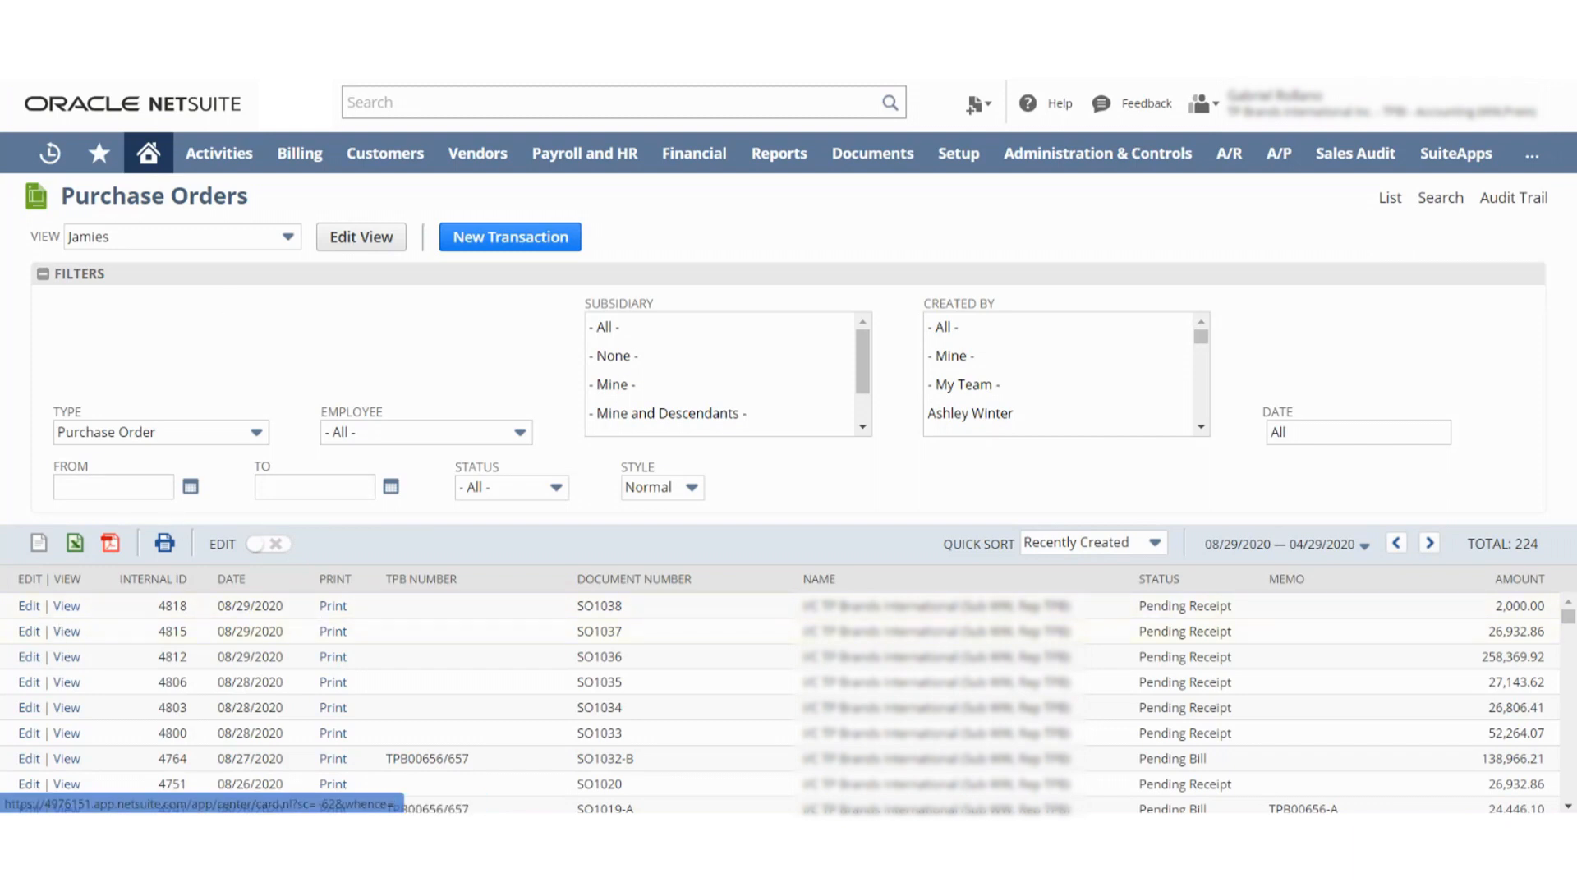
pyautogui.click(69, 606)
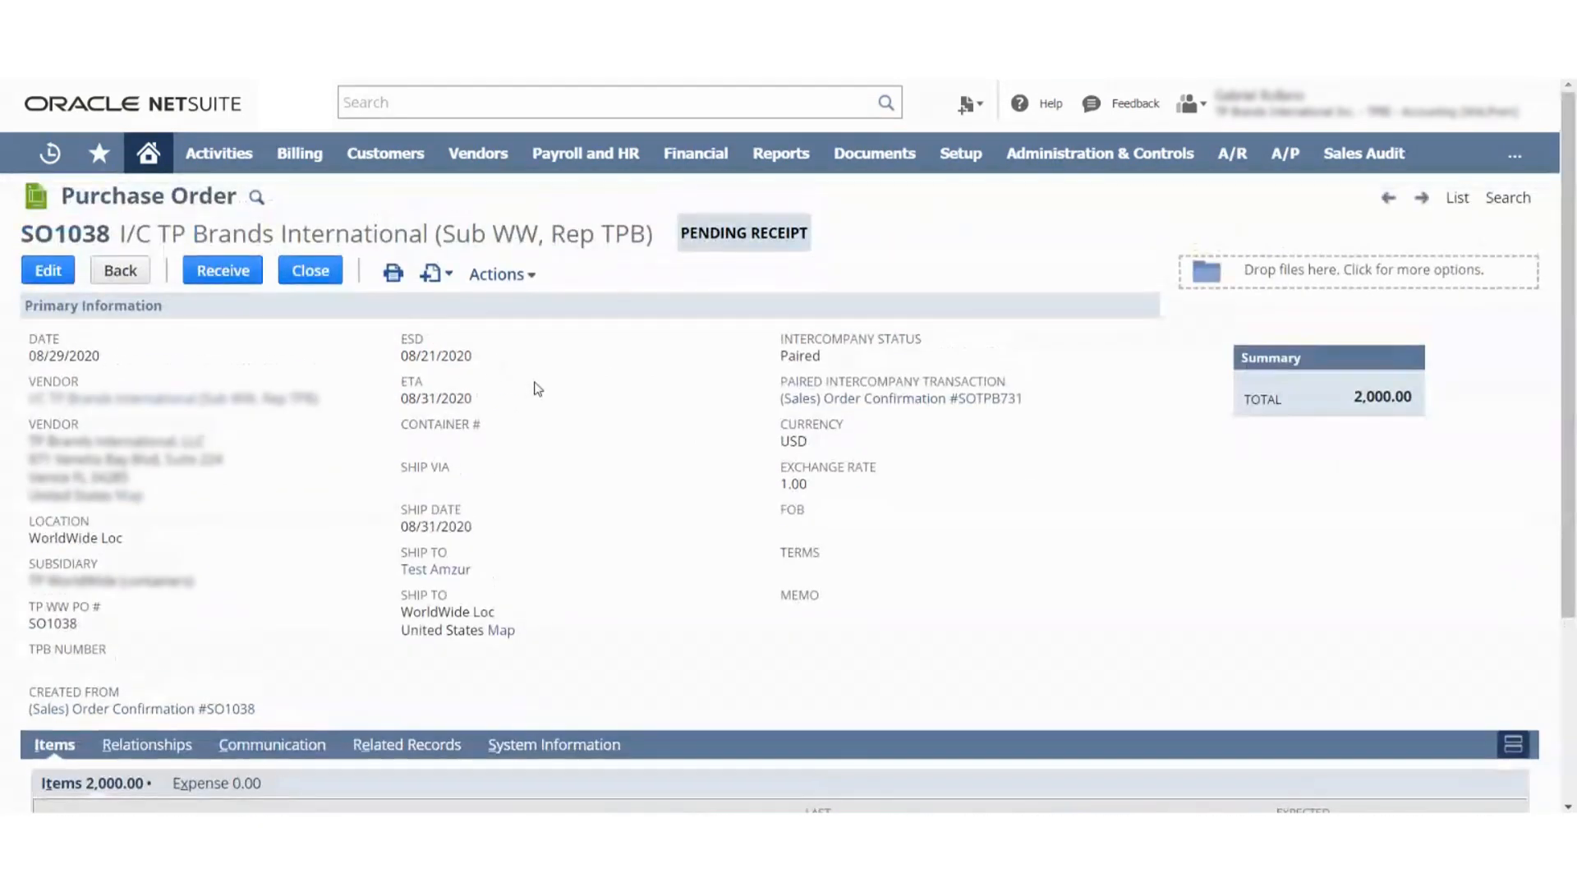
pyautogui.click(222, 271)
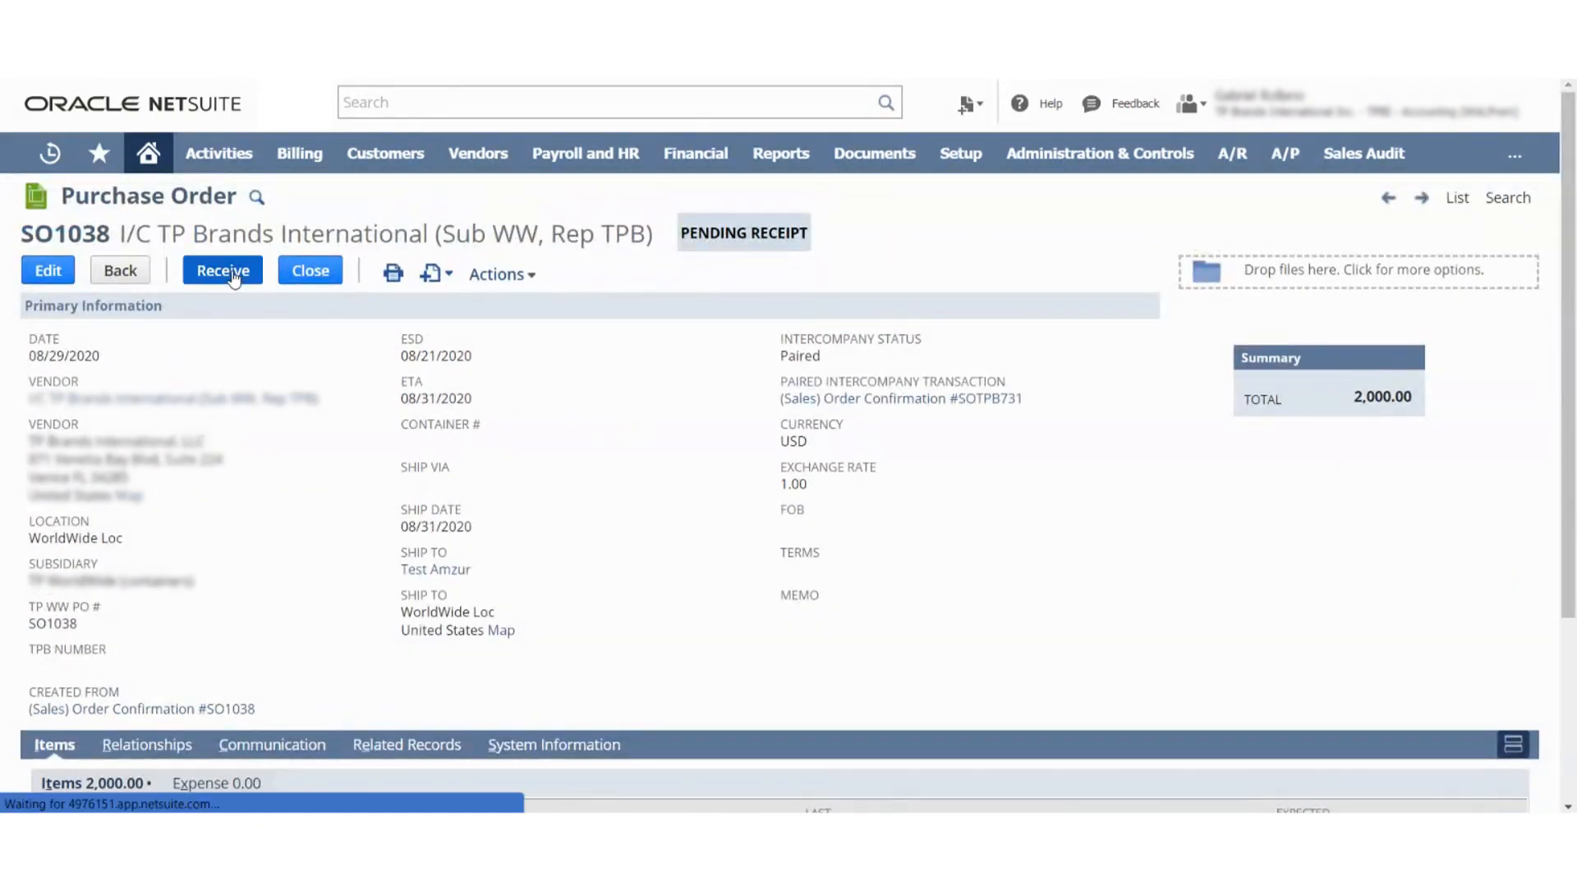
pyautogui.click(221, 269)
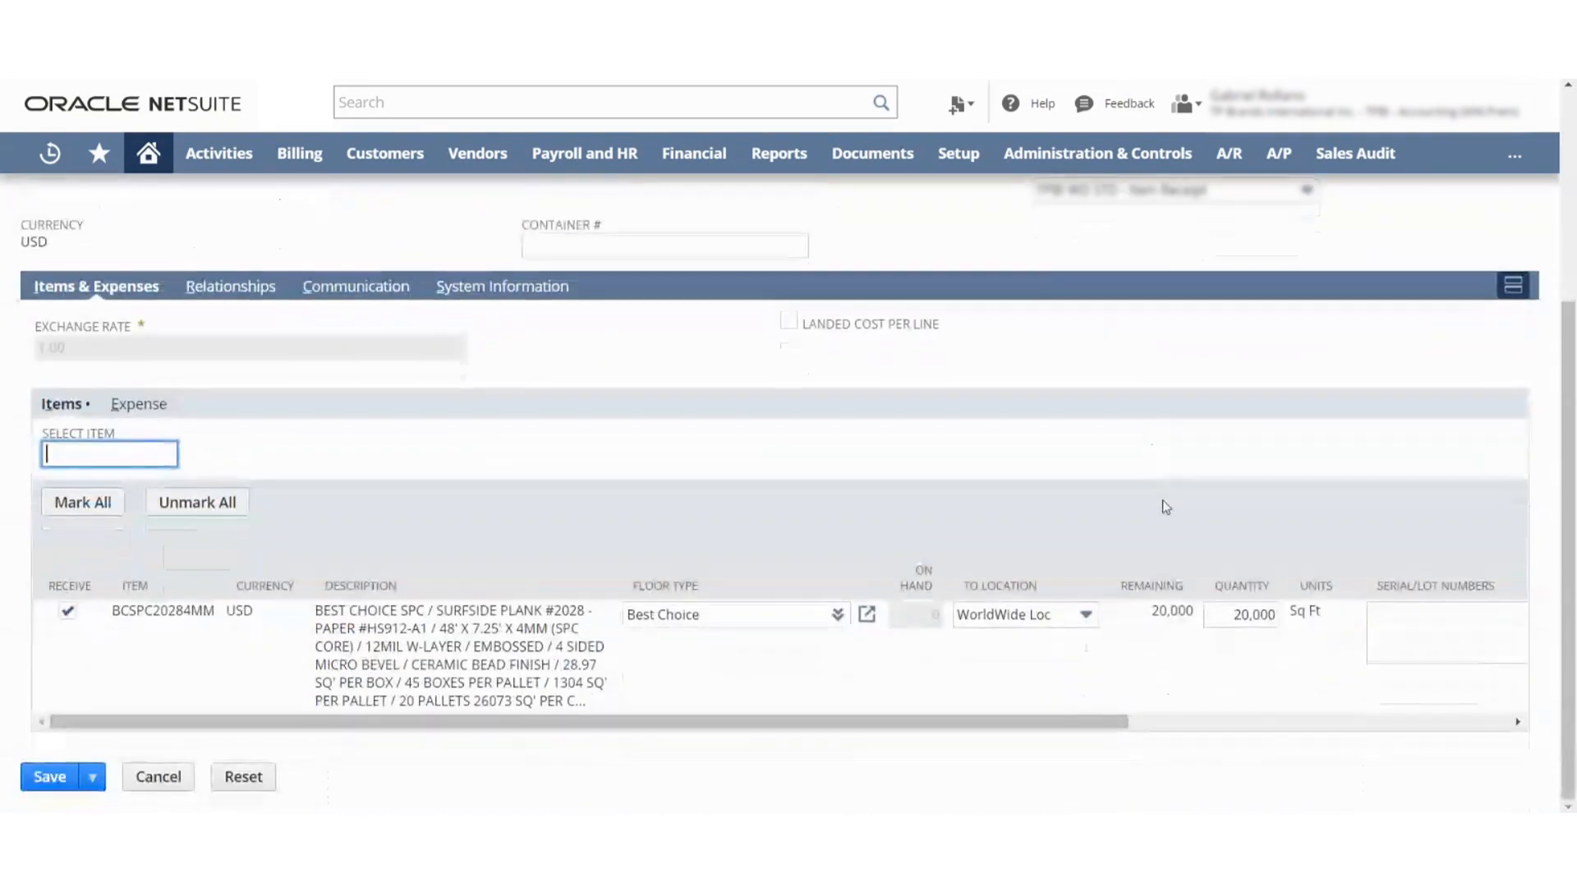
pyautogui.click(1445, 631)
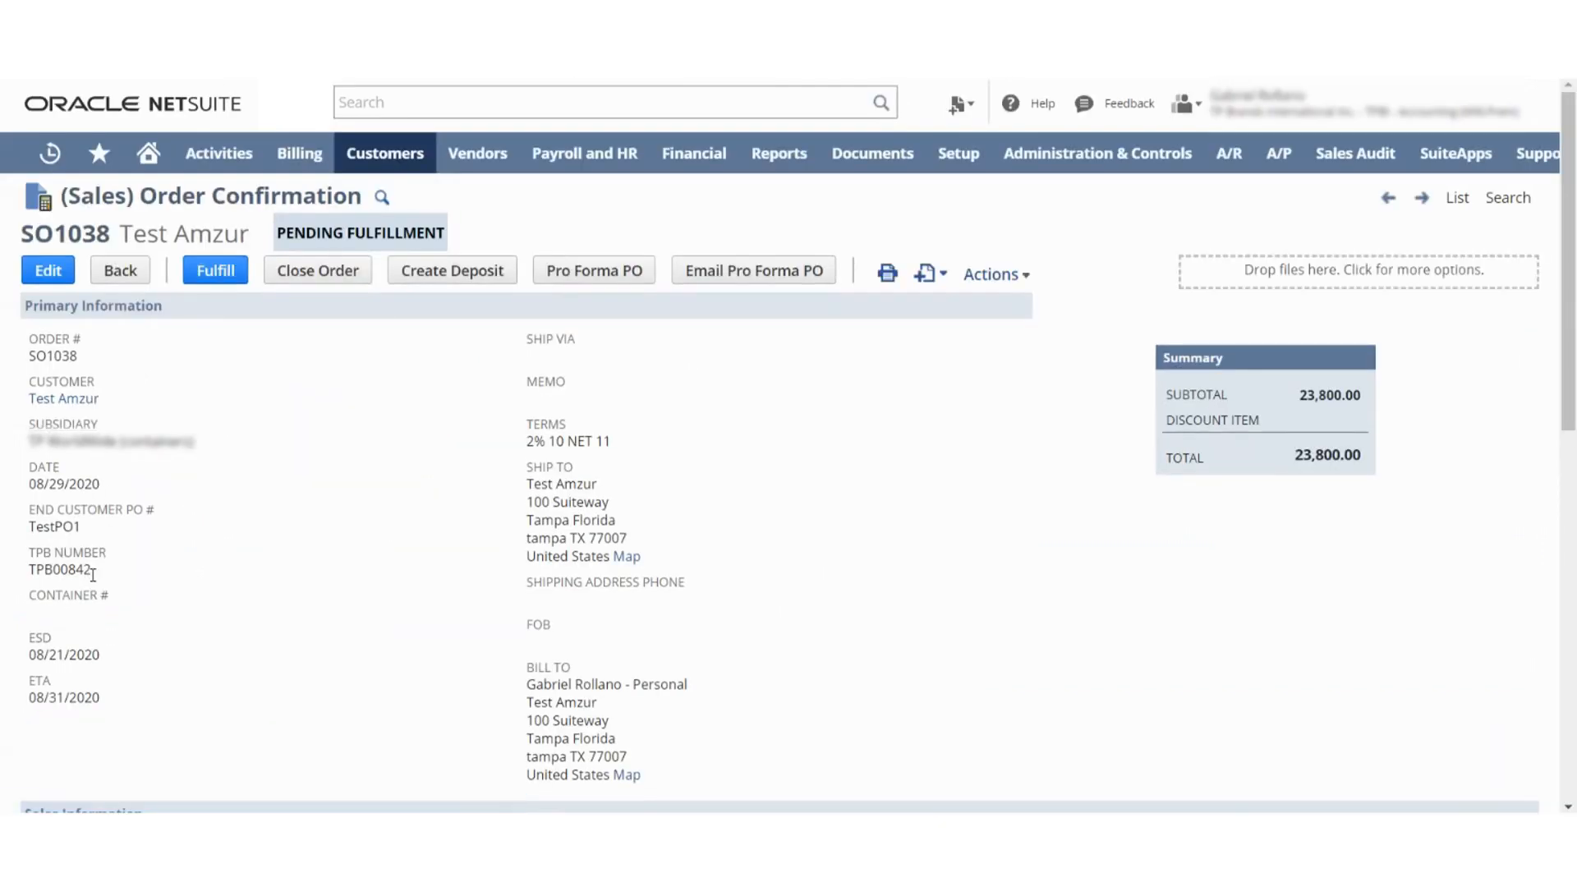
pyautogui.click(214, 269)
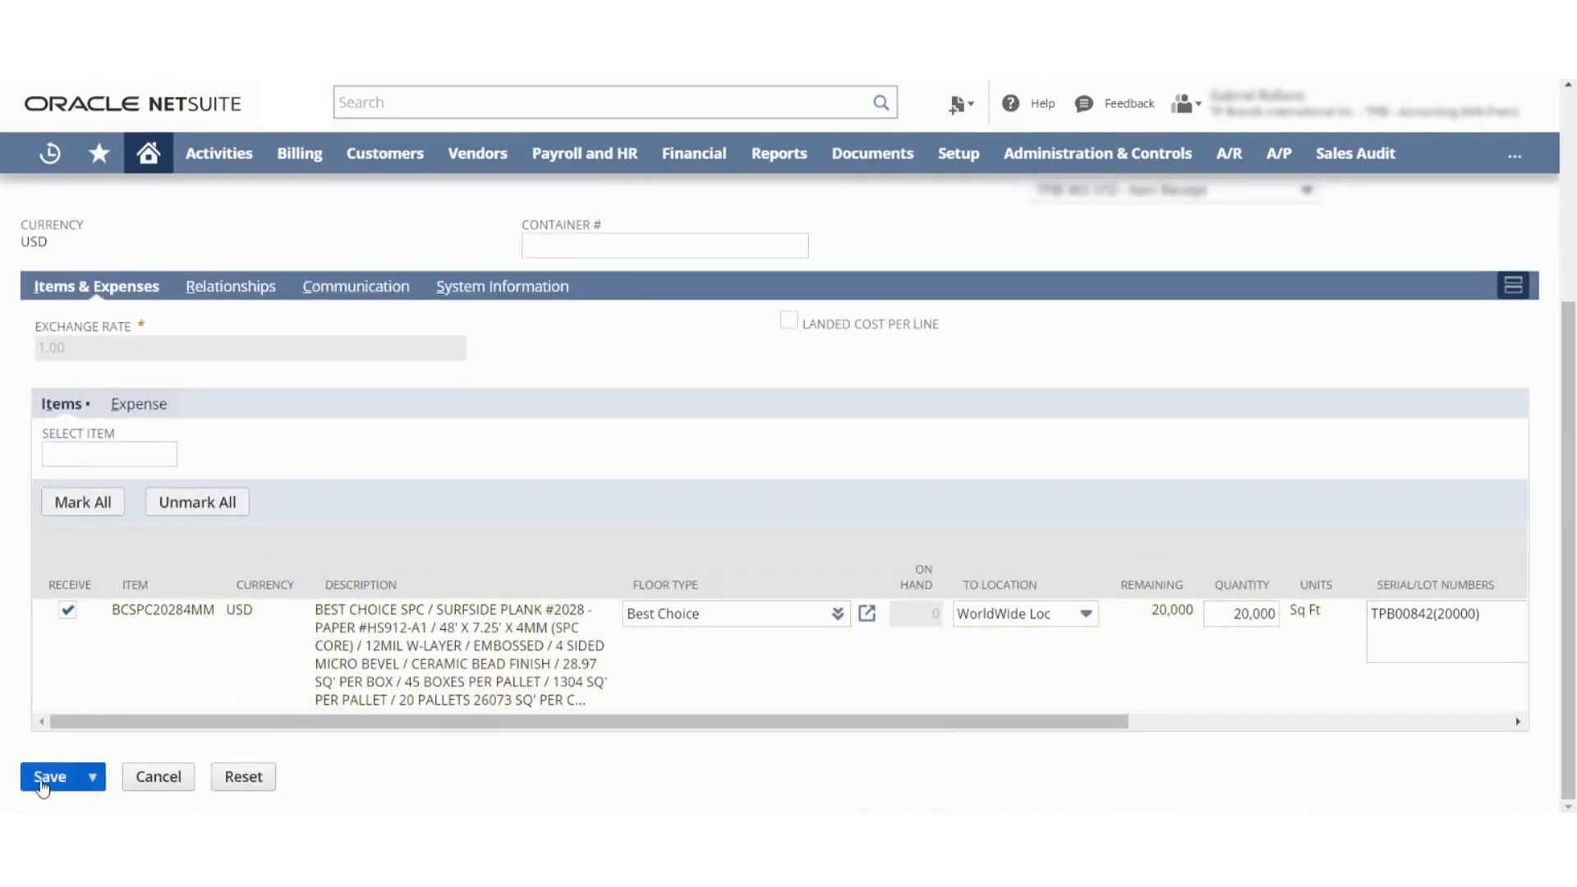
# Save item receipt IR336 and return to purchase order SO1038.
pyautogui.click(49, 775)
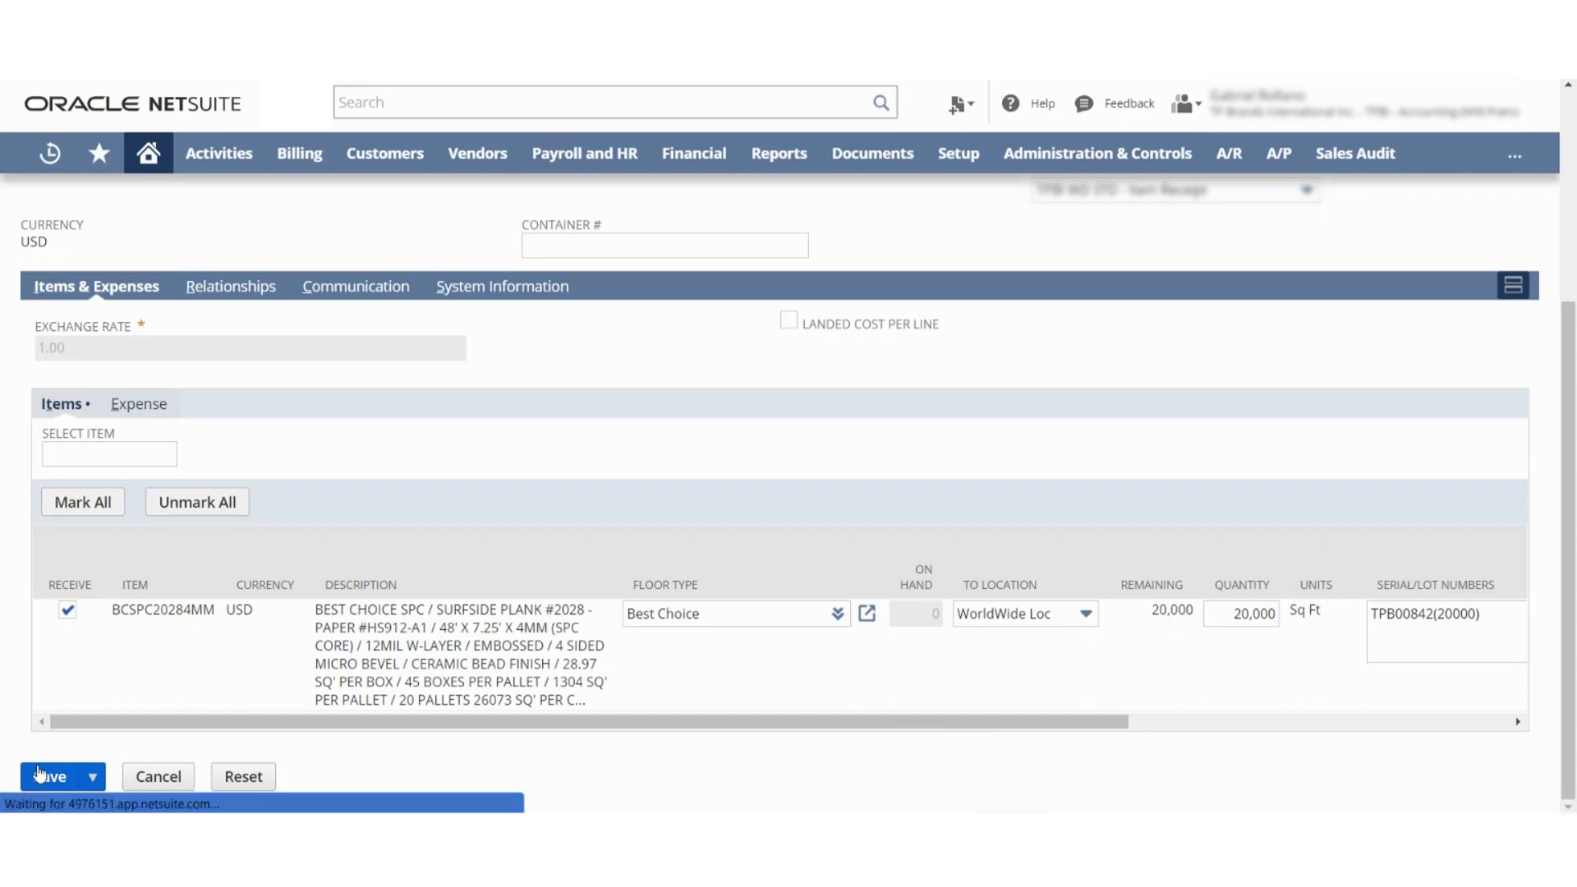
pyautogui.click(47, 777)
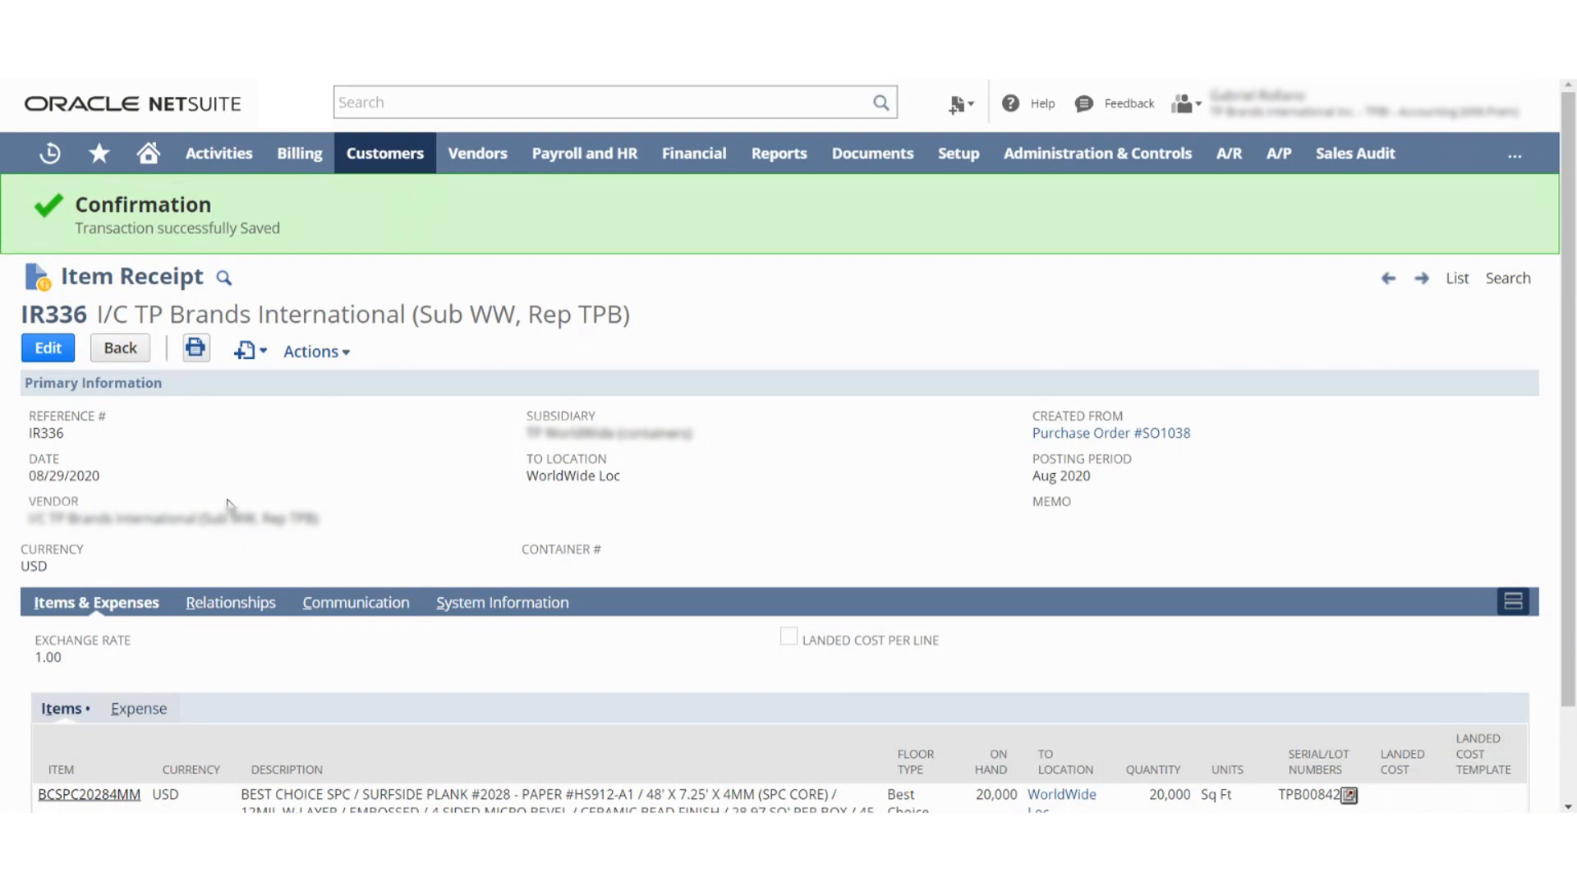
pyautogui.moveTo(1111, 432)
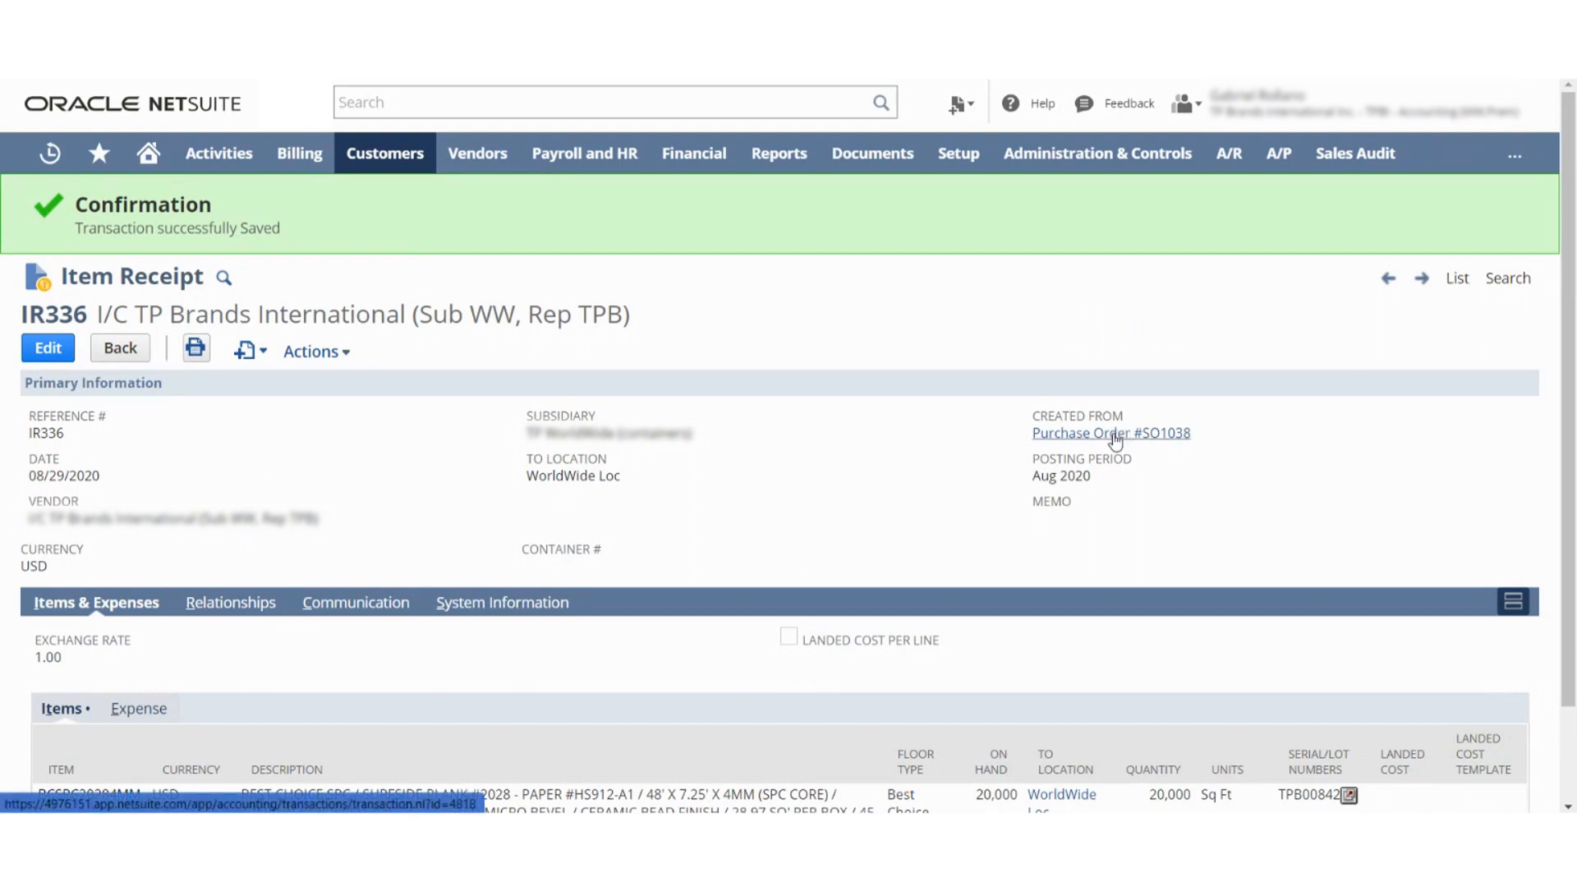
pyautogui.click(1110, 431)
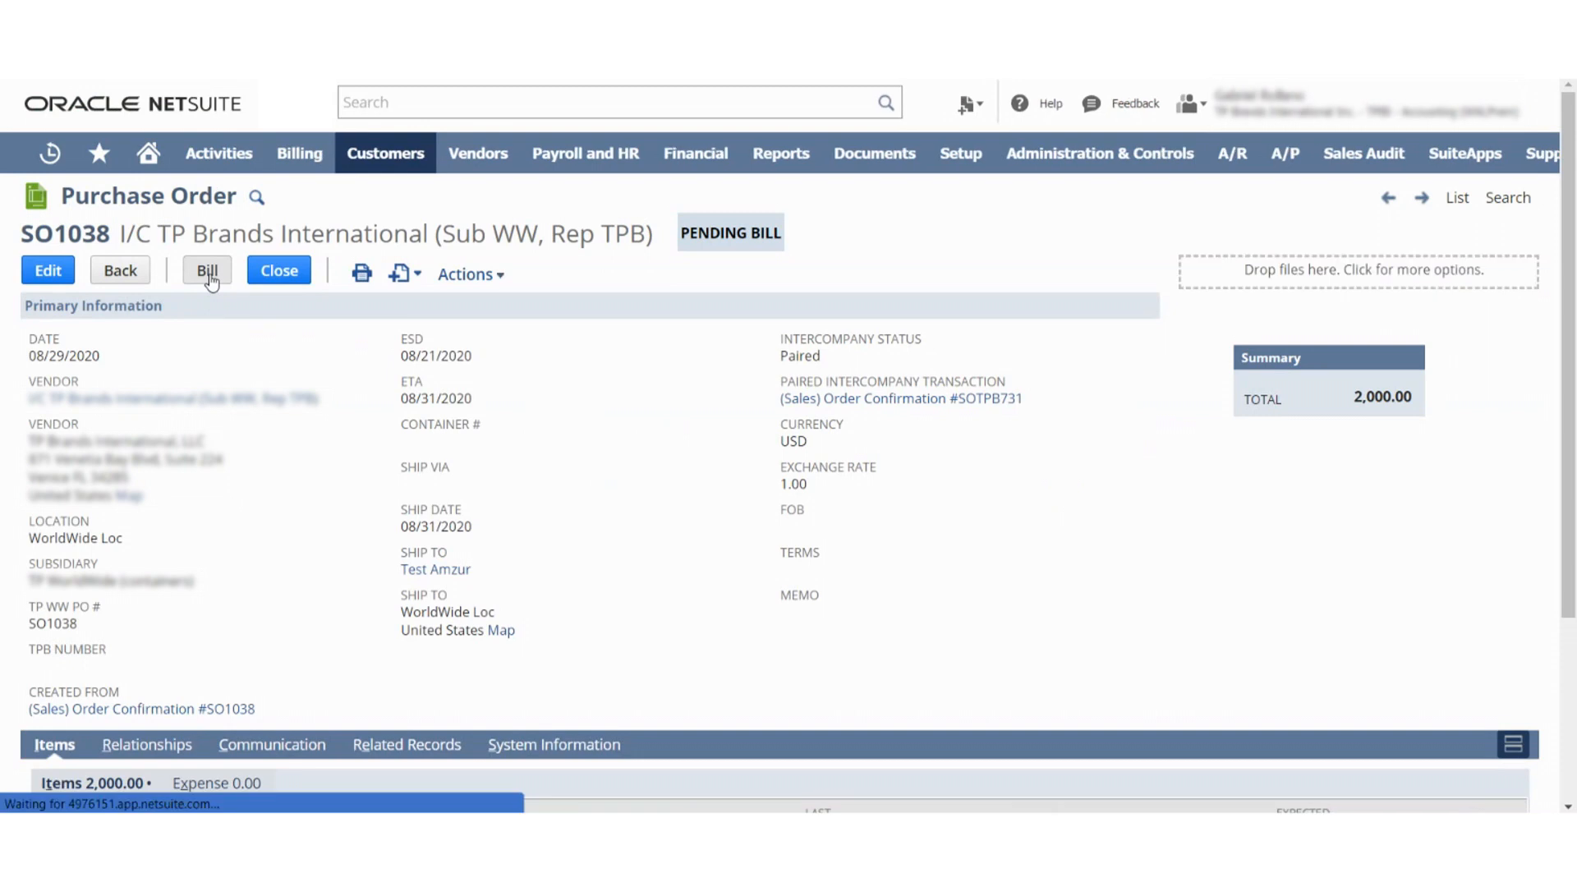
# Bill purchase order SO1038 for 2,000.00 with memo 'Test' and save it.
pyautogui.click(207, 269)
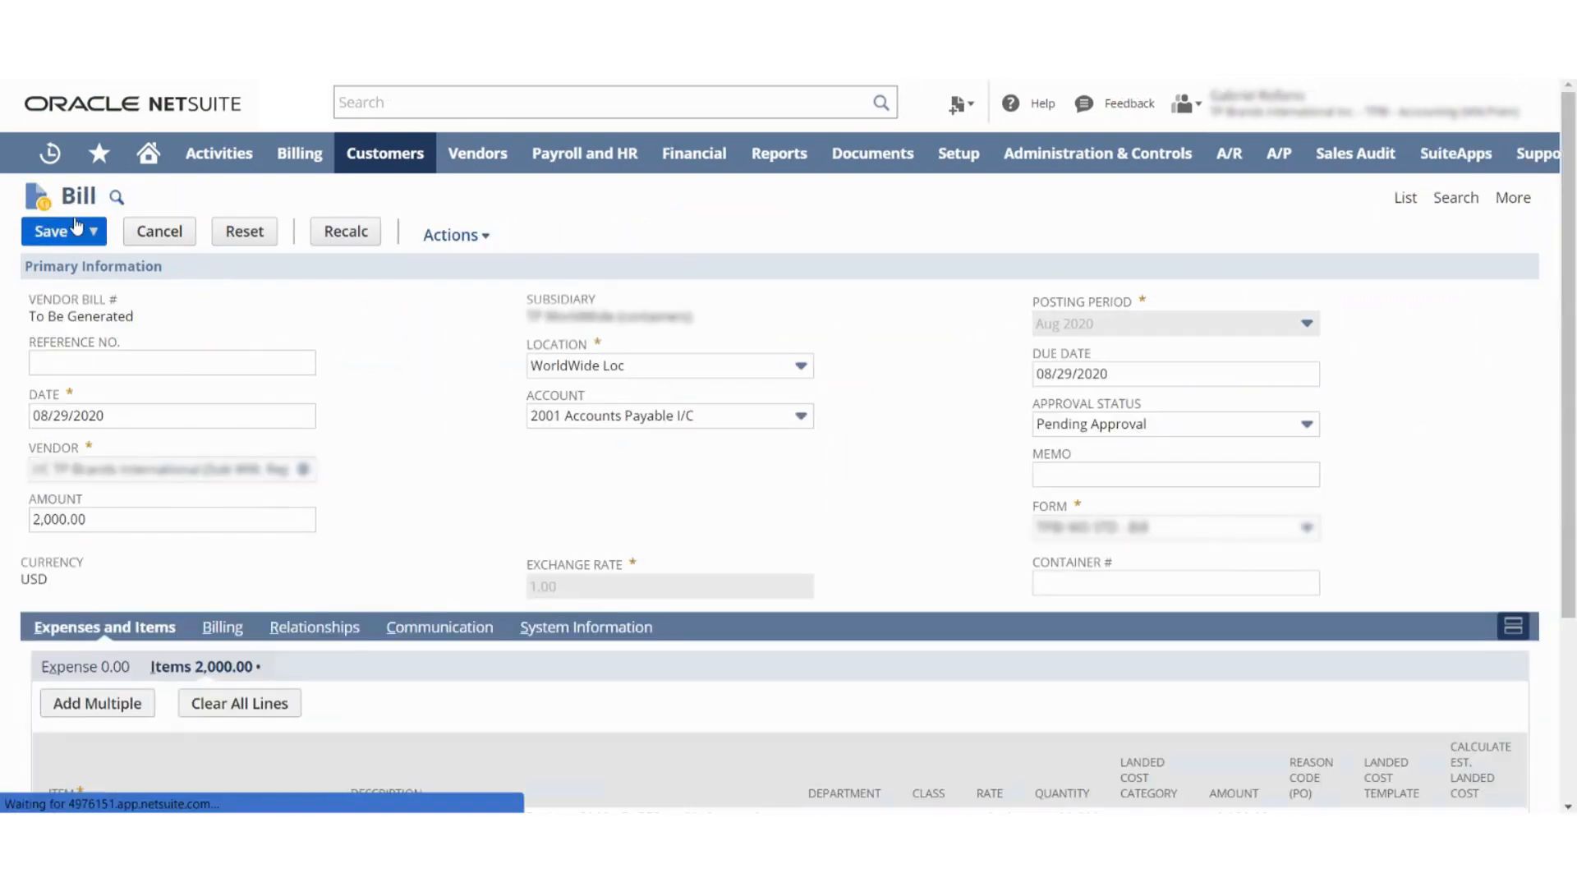
pyautogui.click(1172, 473)
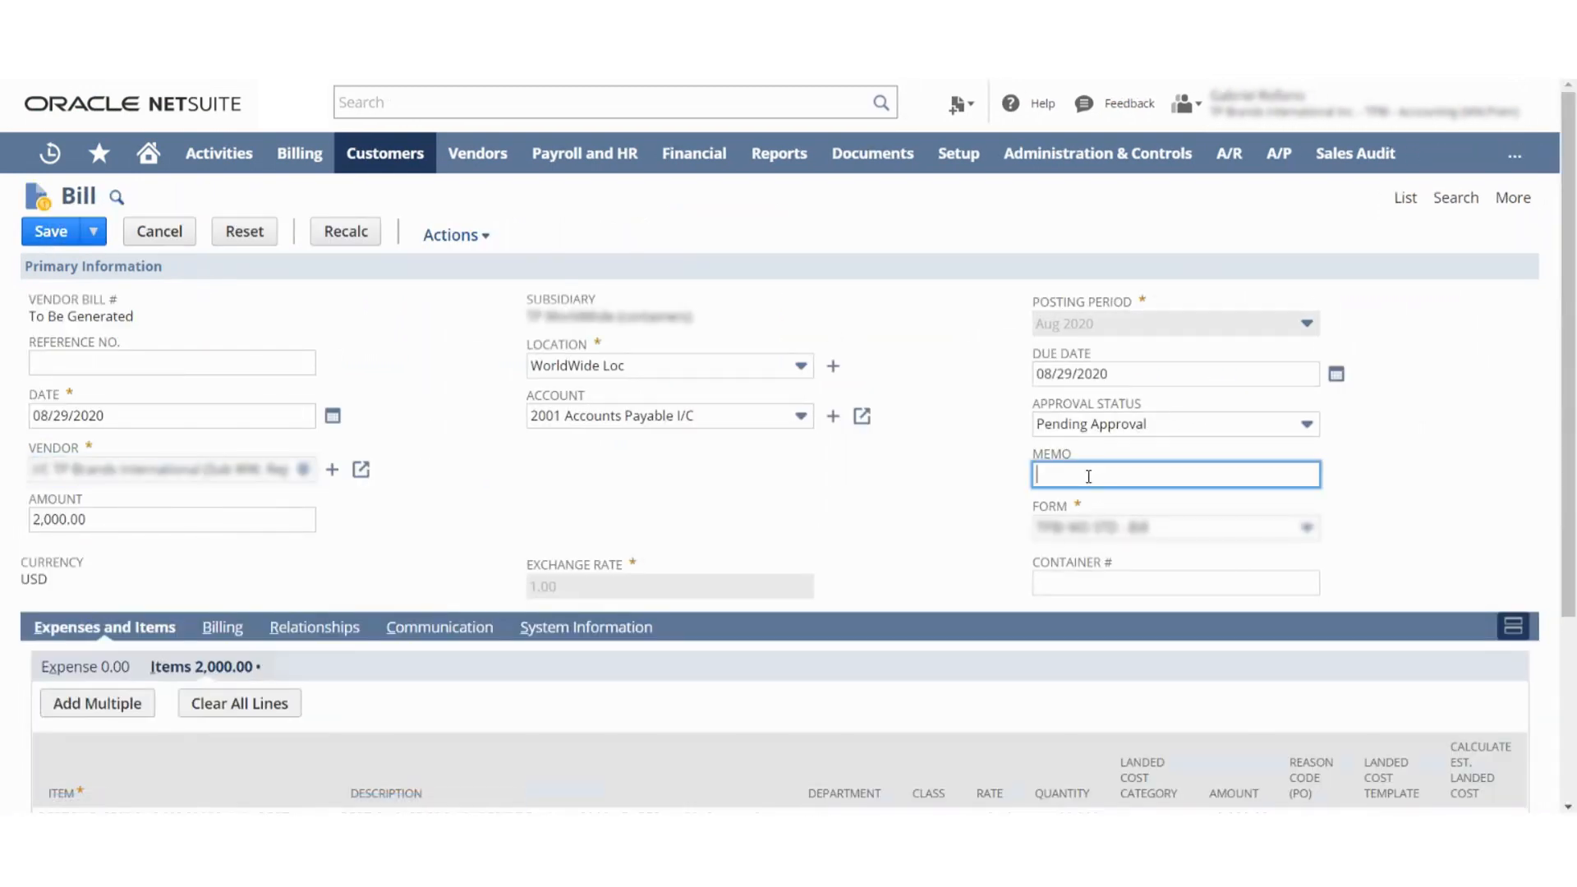
pyautogui.write('Test')
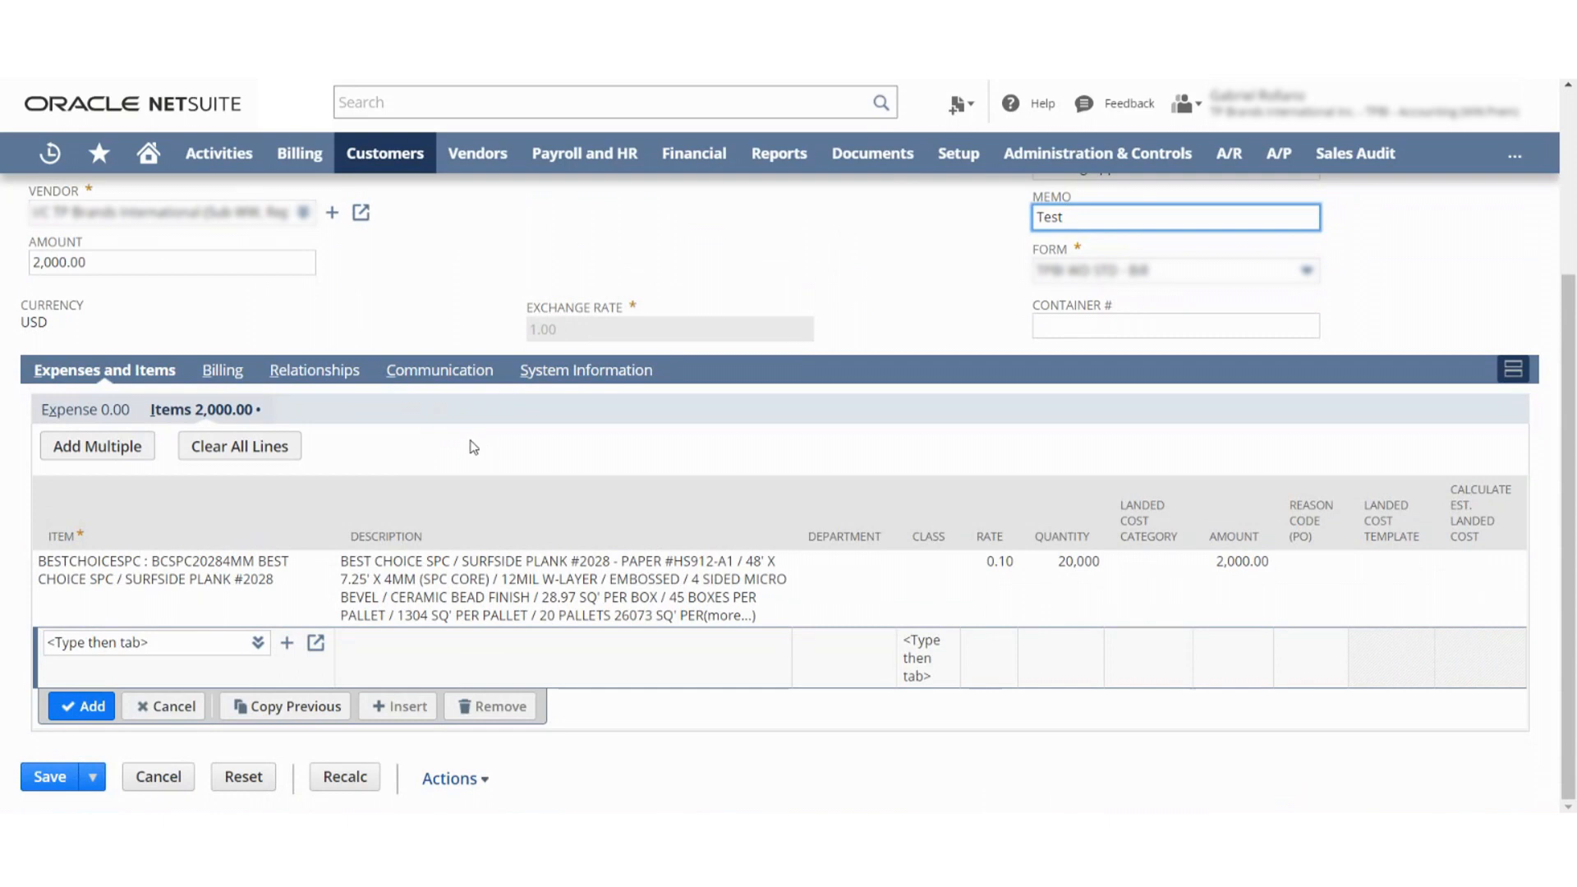
pyautogui.click(48, 777)
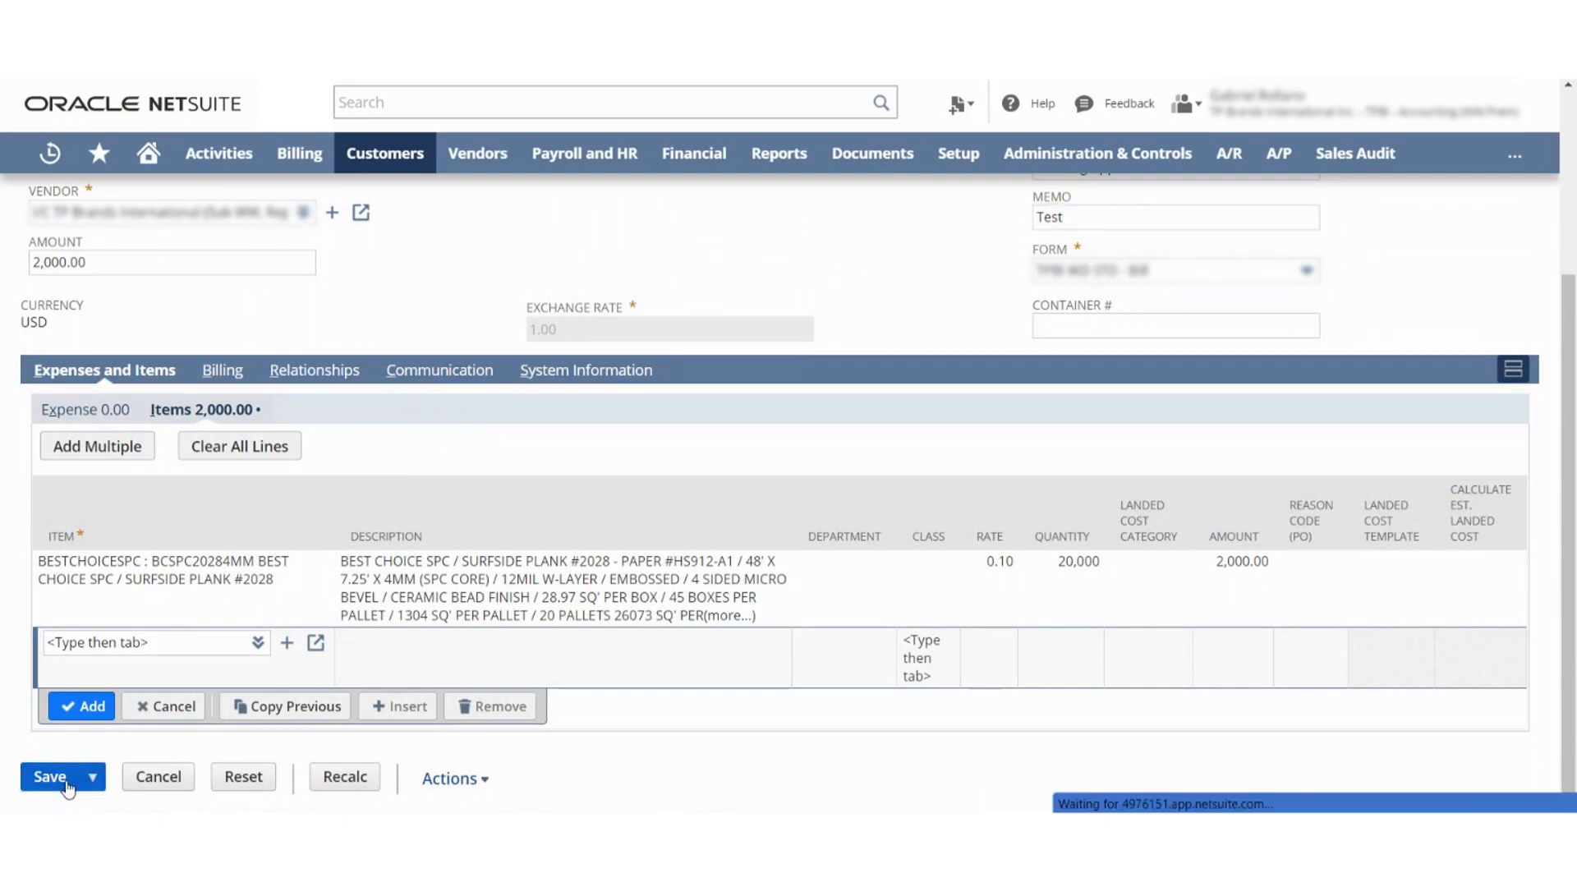
pyautogui.click(49, 777)
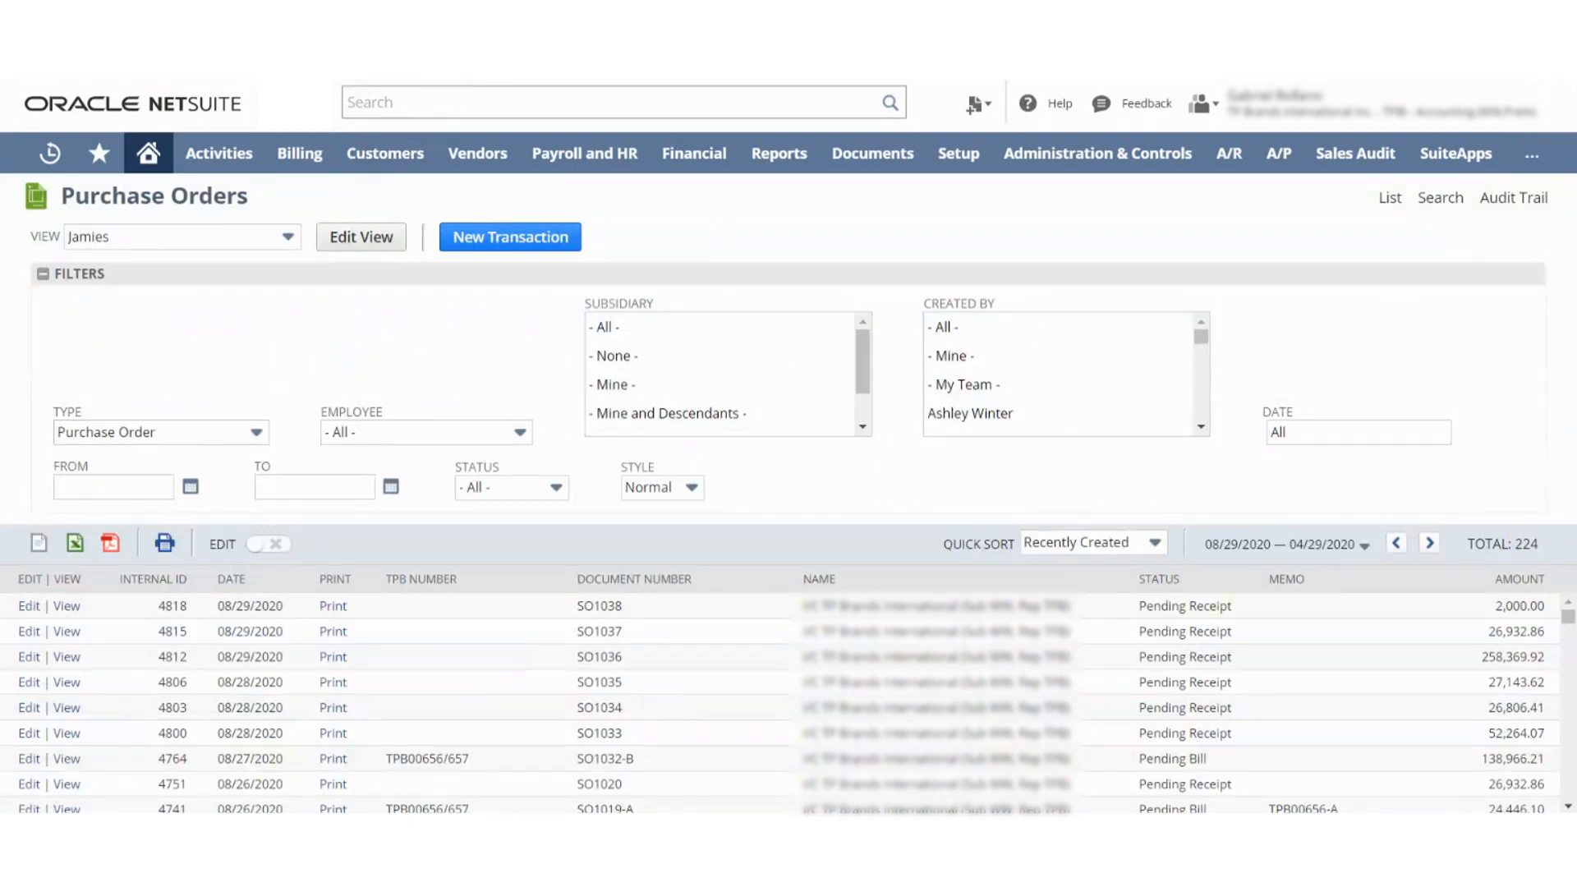
# View SO1038 and follow its Created From link to sales order confirmation SO1038.
pyautogui.click(66, 606)
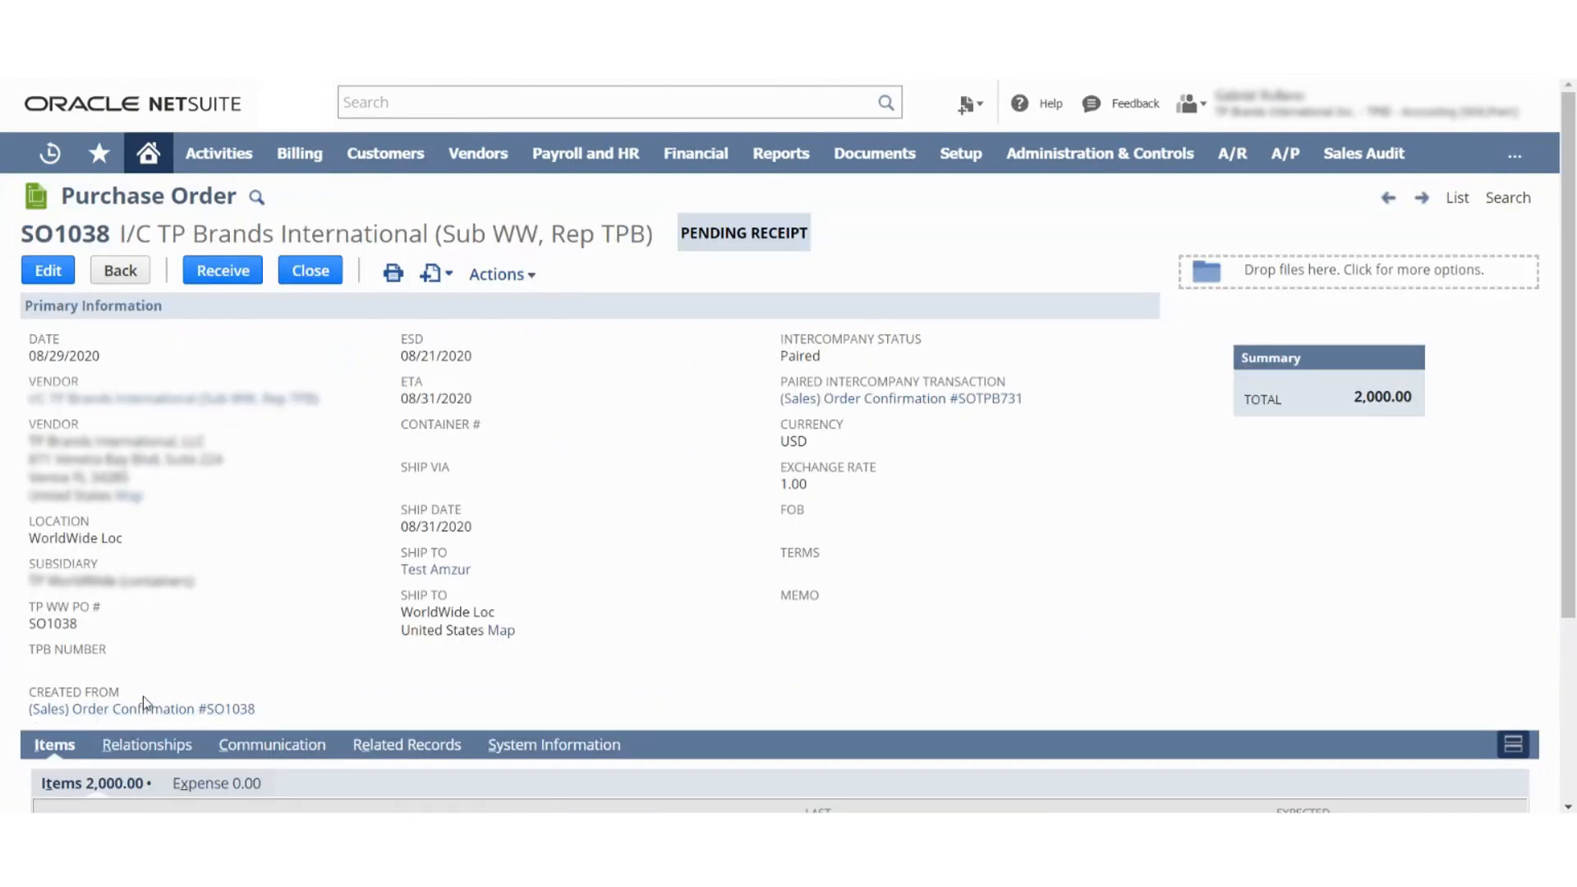
pyautogui.click(141, 708)
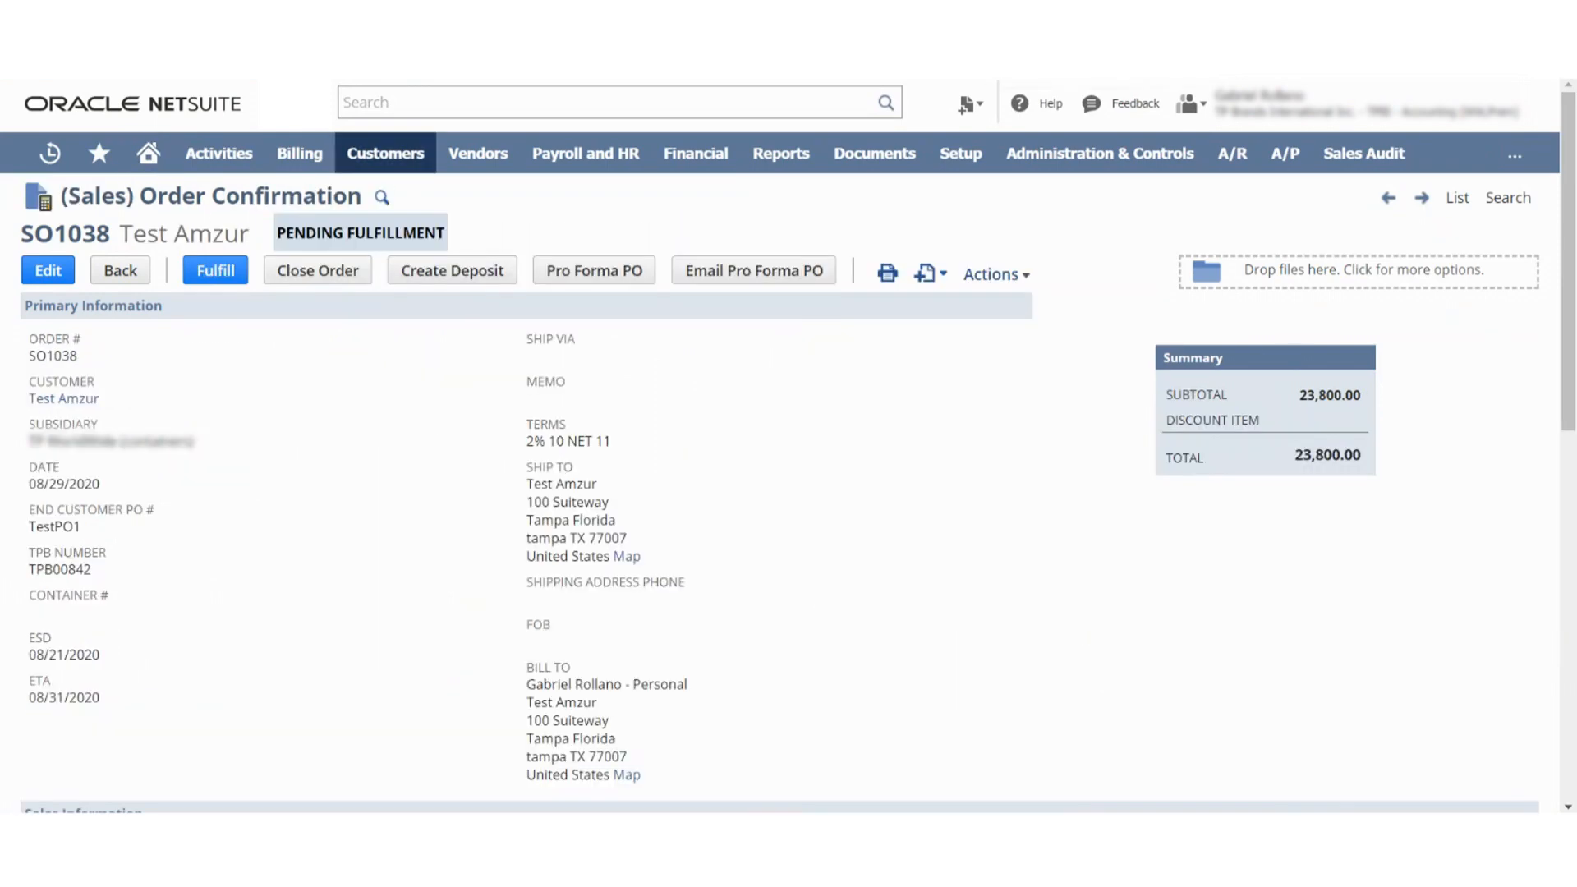
pyautogui.scroll(-3)
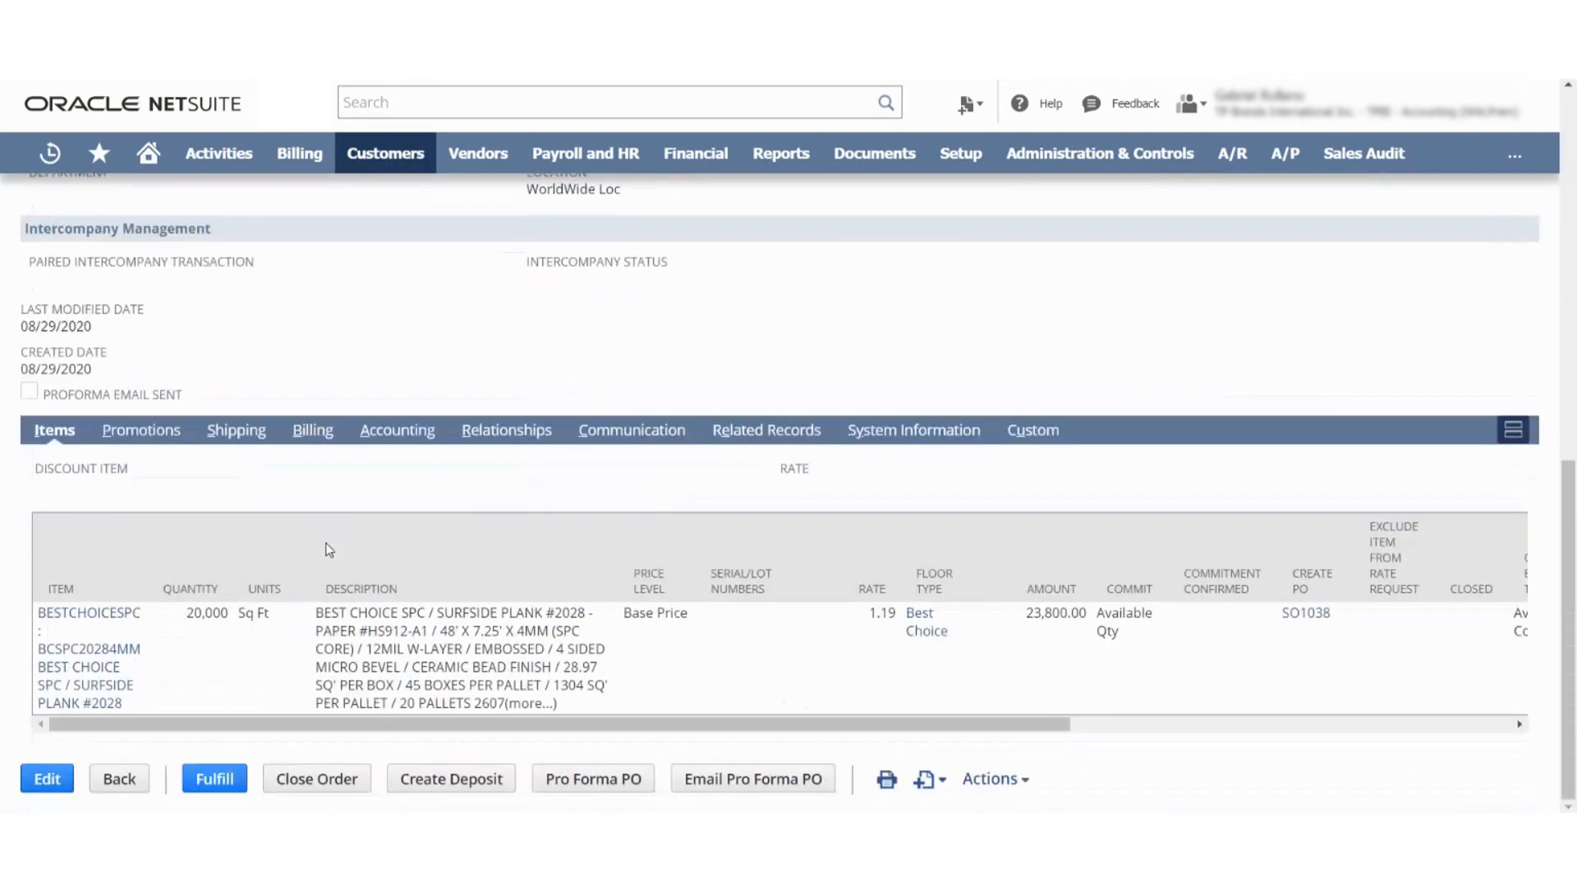
pyautogui.scroll(3)
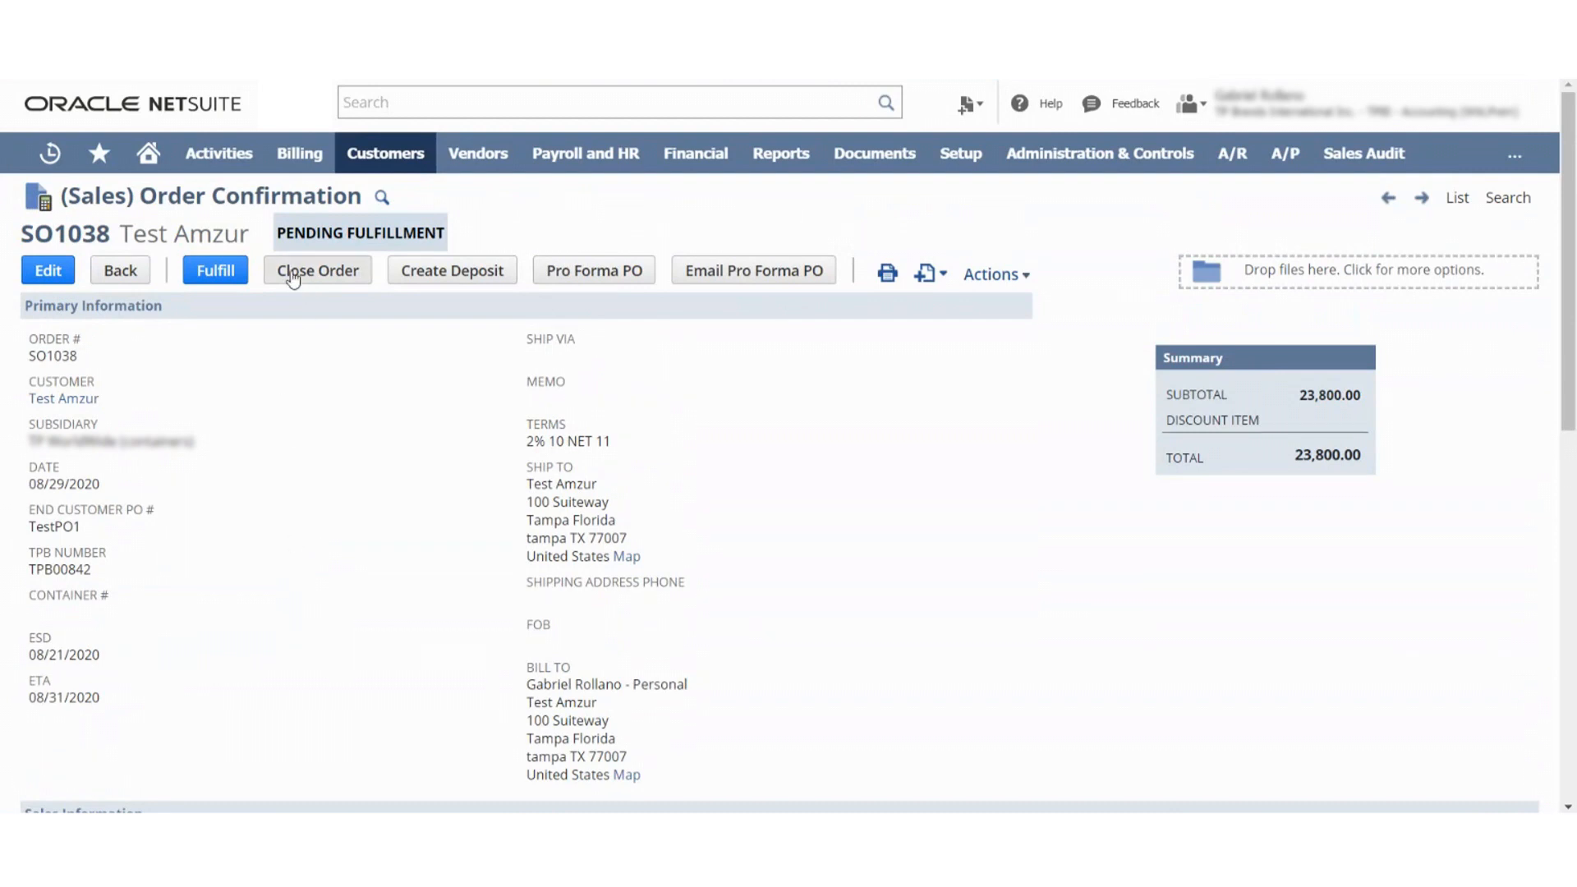
# Fulfill SO1038 with memo 'TEST' and lot number TPB00842.
pyautogui.click(214, 269)
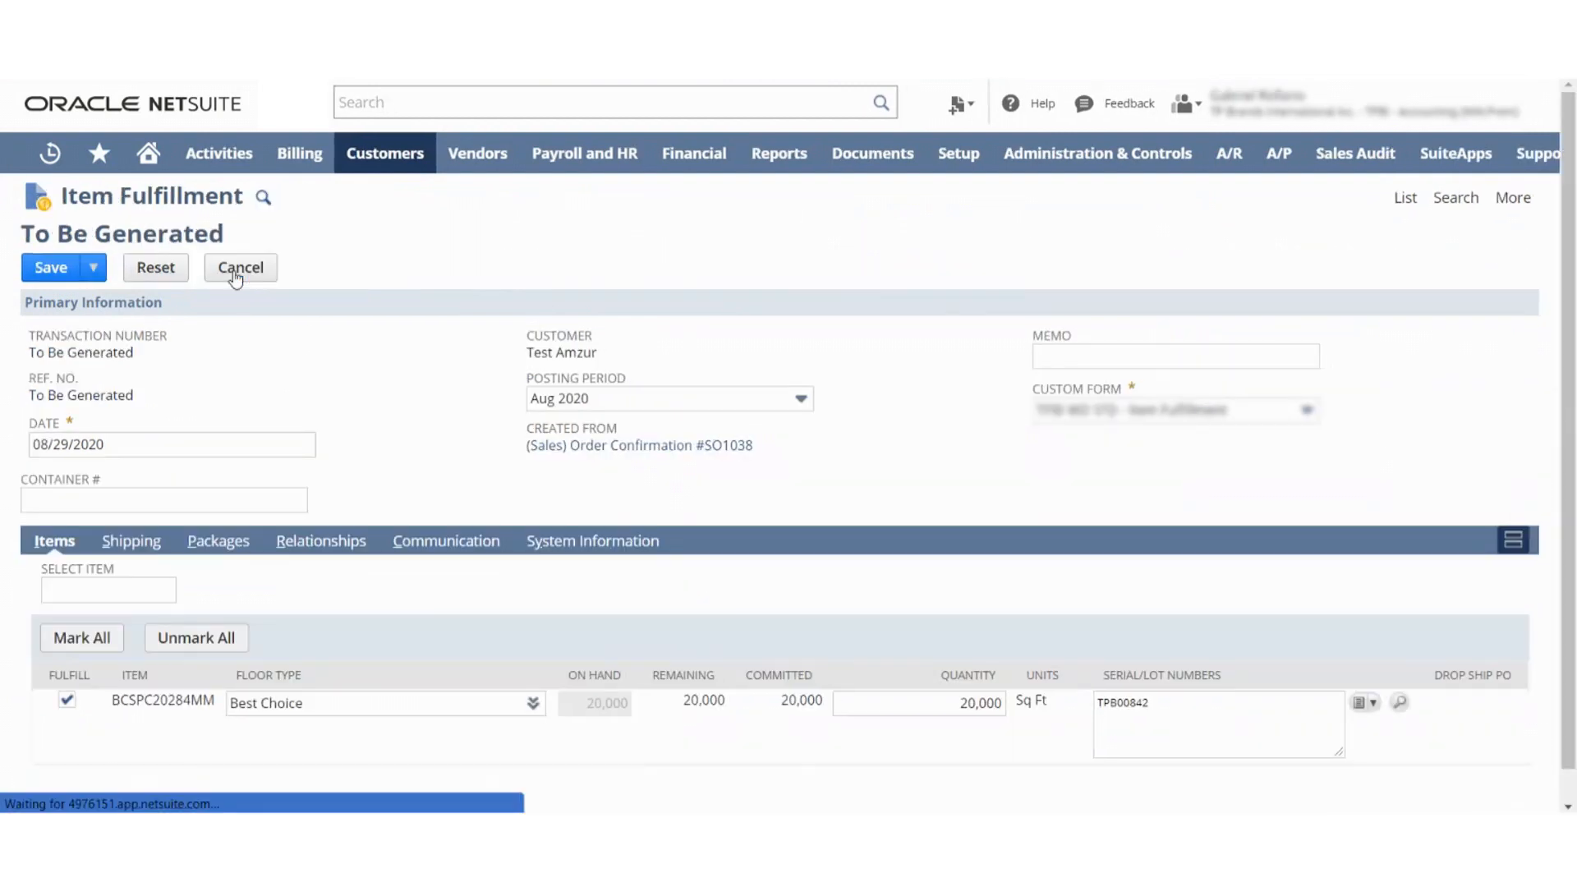
pyautogui.click(1172, 356)
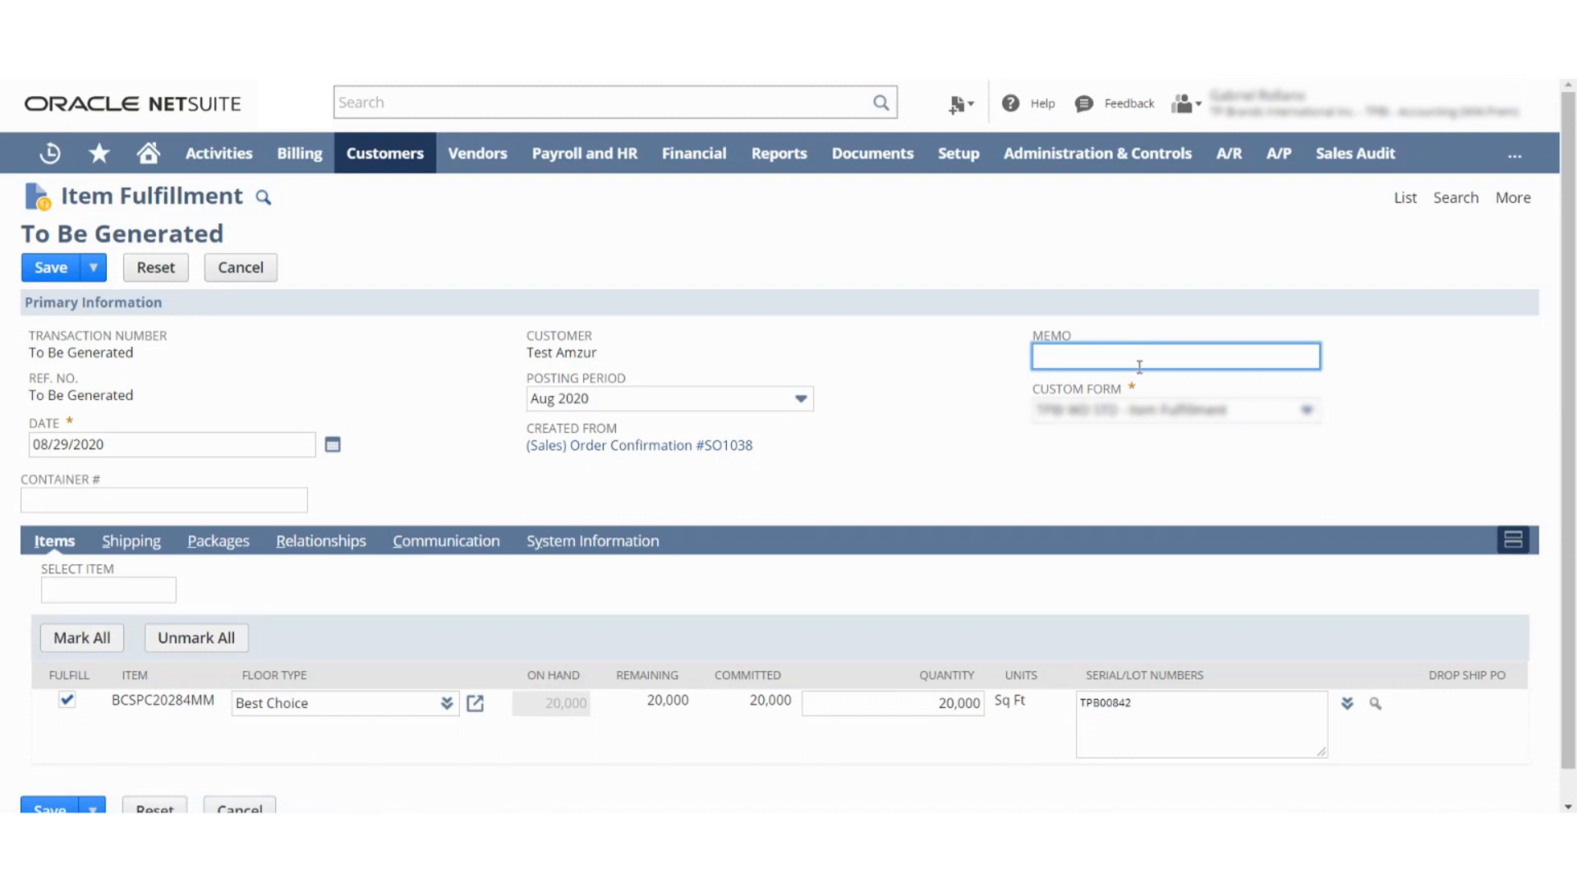
pyautogui.write('TEST')
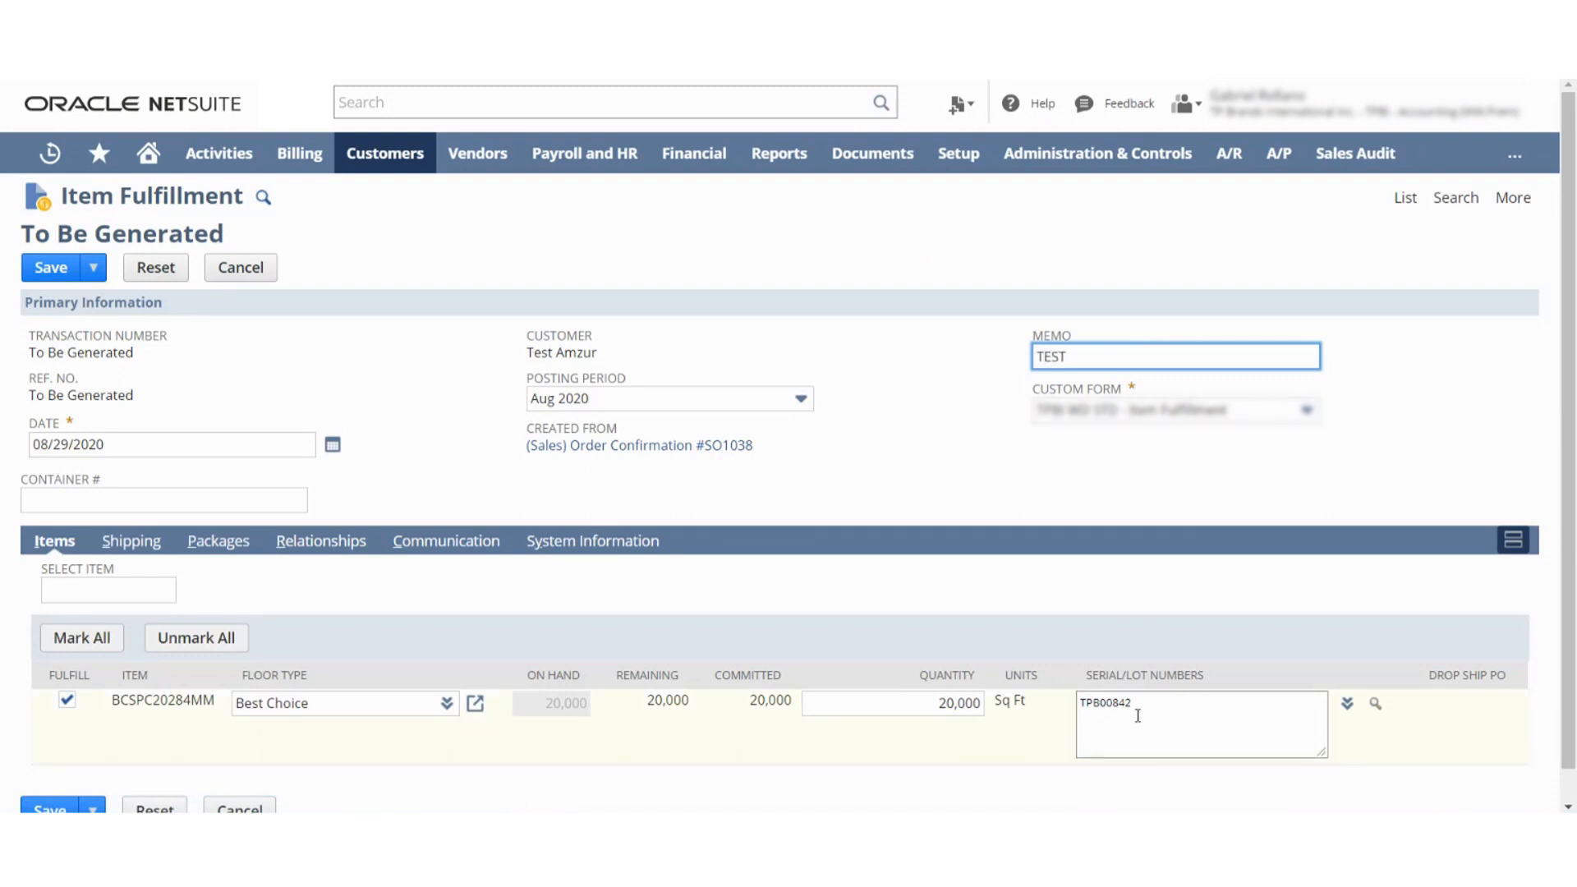
pyautogui.doubleClick(1106, 702)
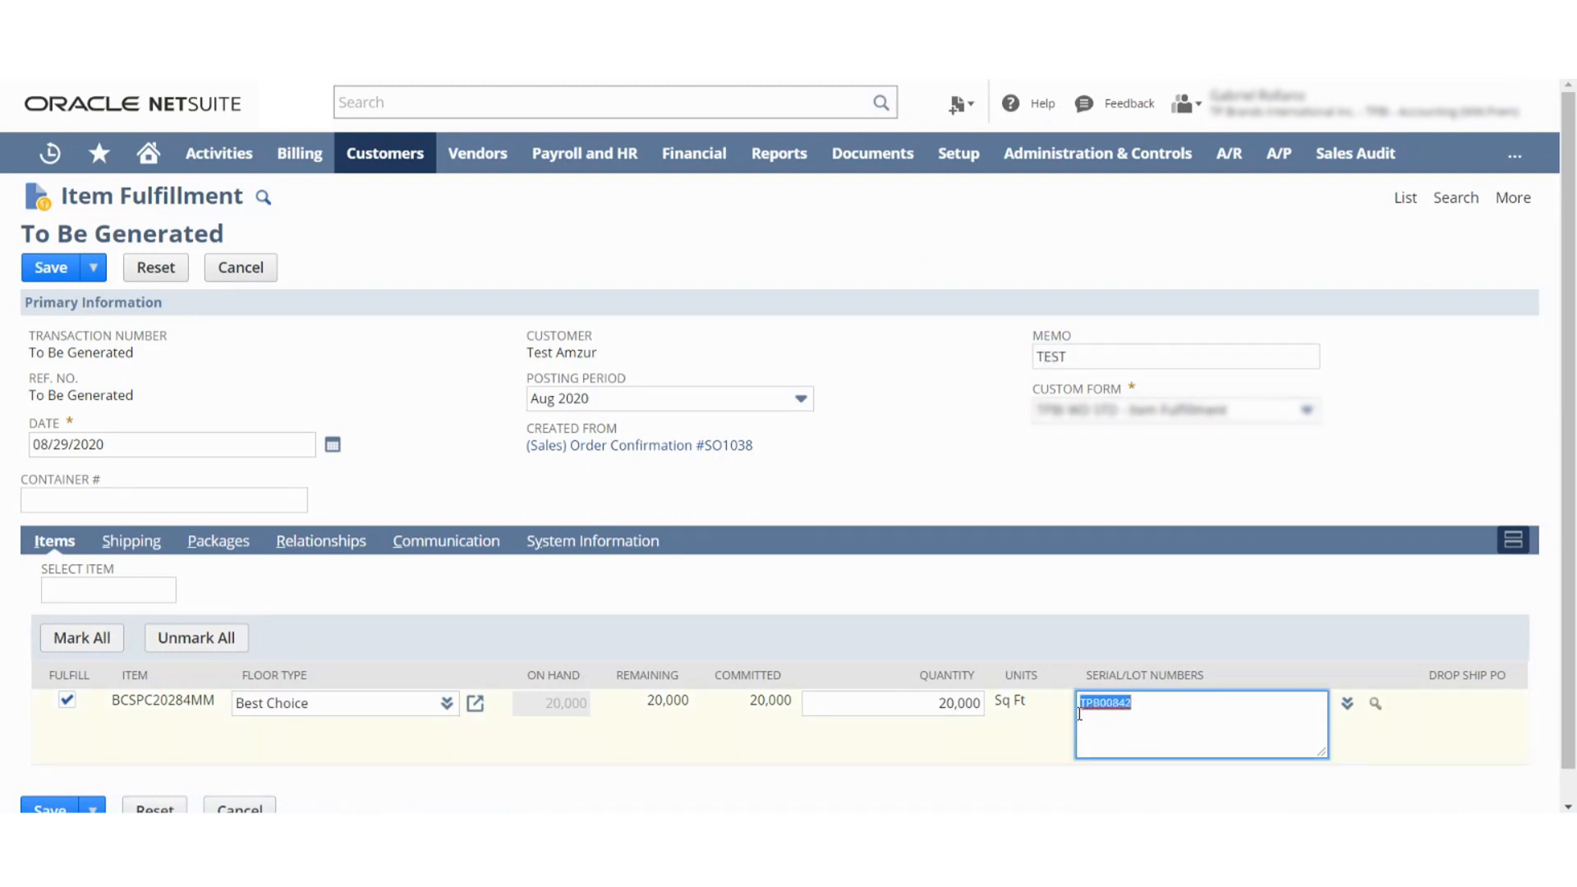
pyautogui.click(942, 608)
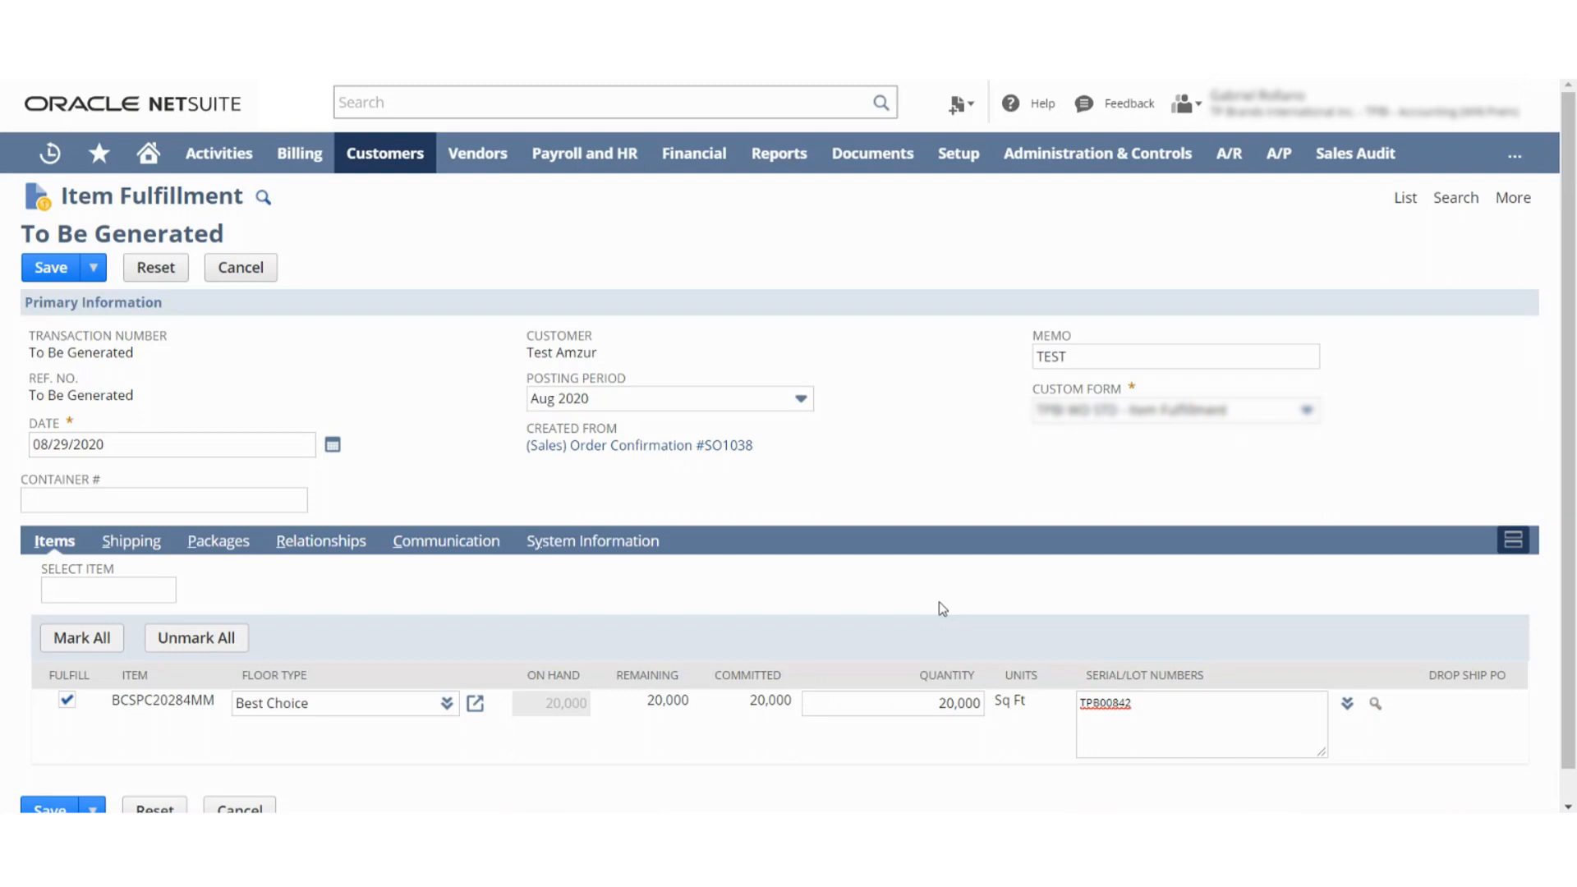
pyautogui.moveTo(174, 360)
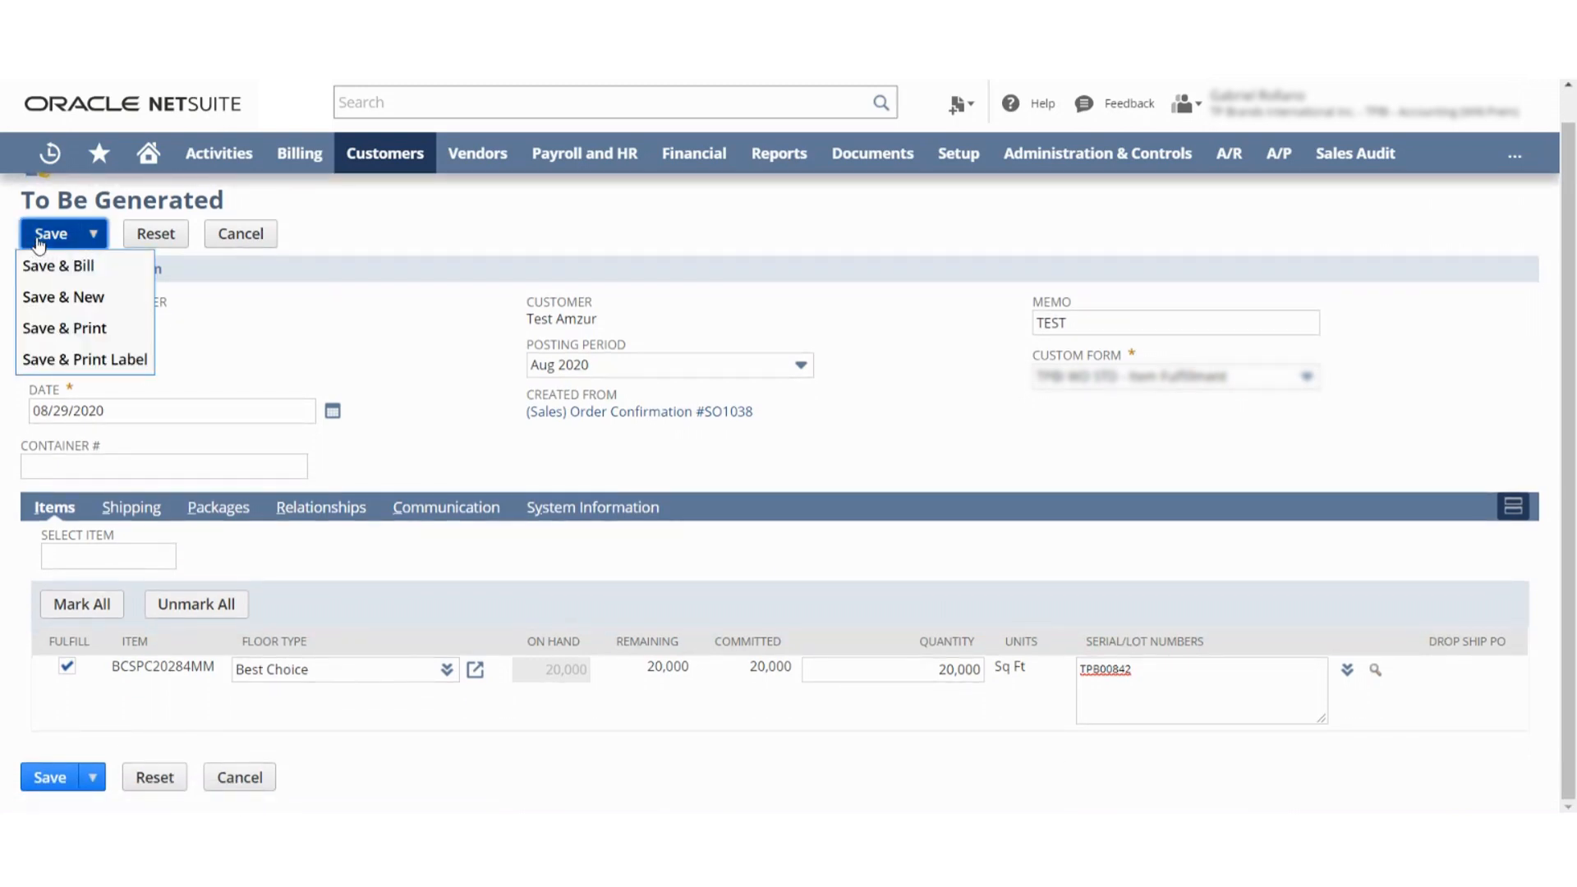
# Save the item fulfillment as IF537.
pyautogui.click(51, 233)
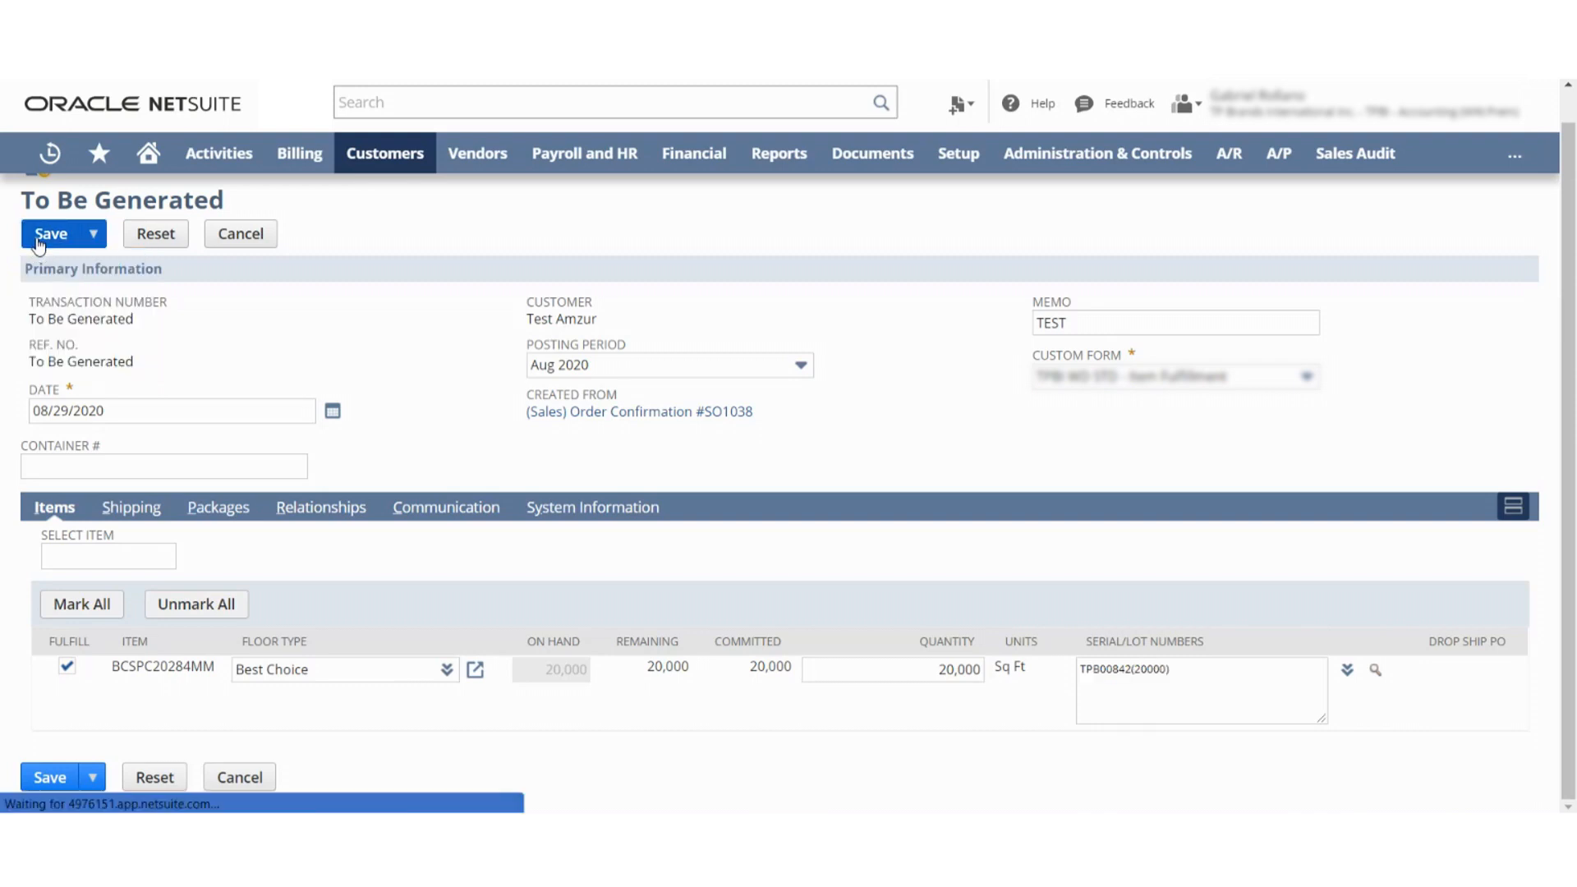
pyautogui.click(51, 234)
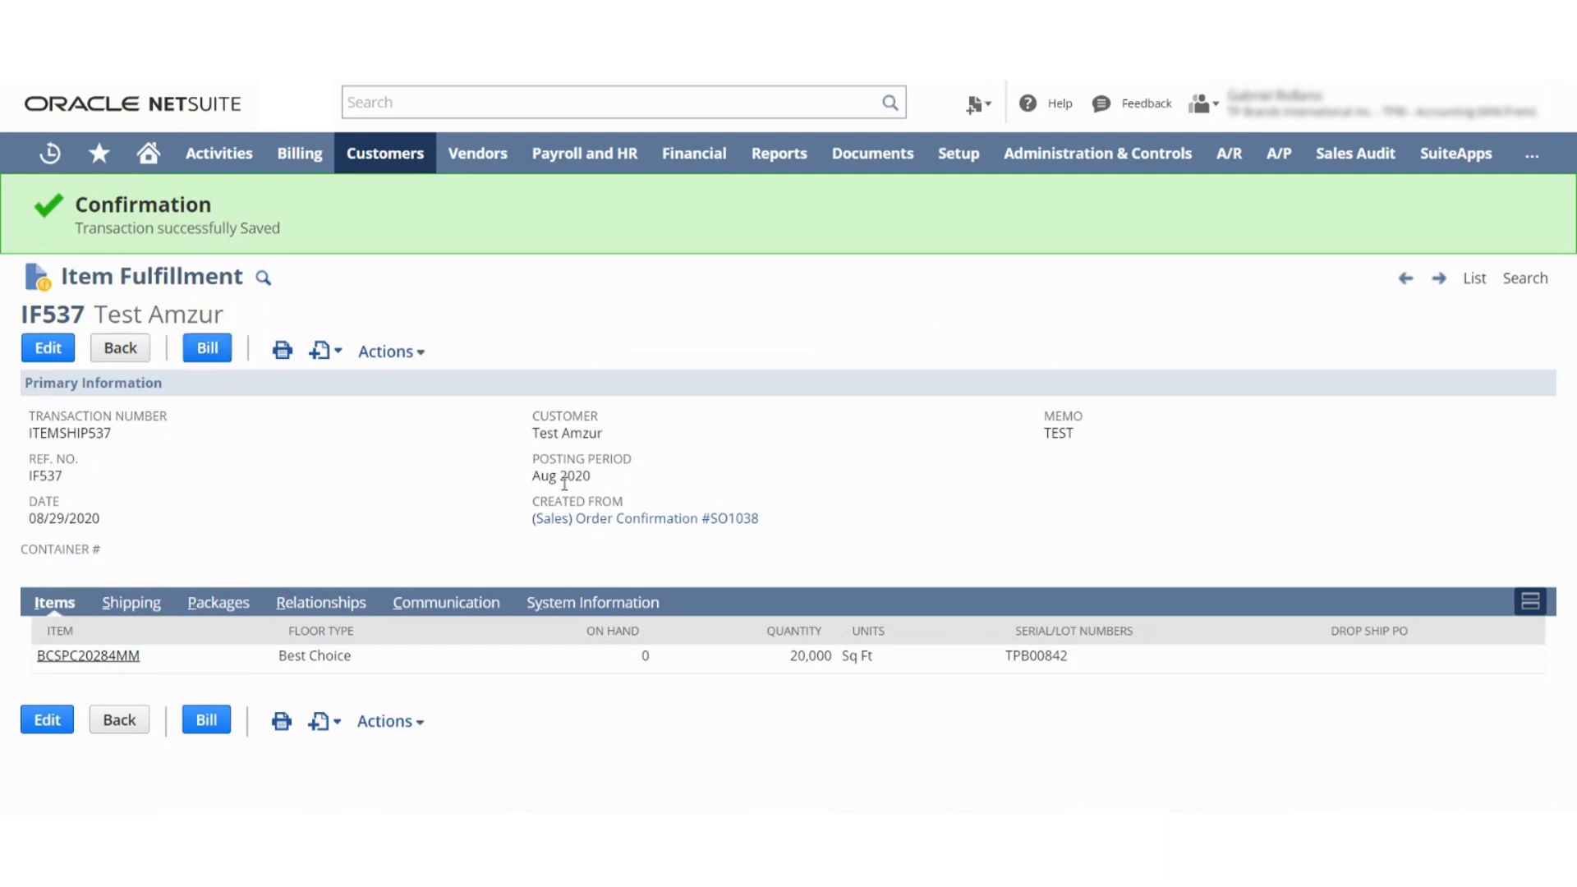
# Follow the Created From link on IF537 to sales order SO1038.
pyautogui.click(644, 518)
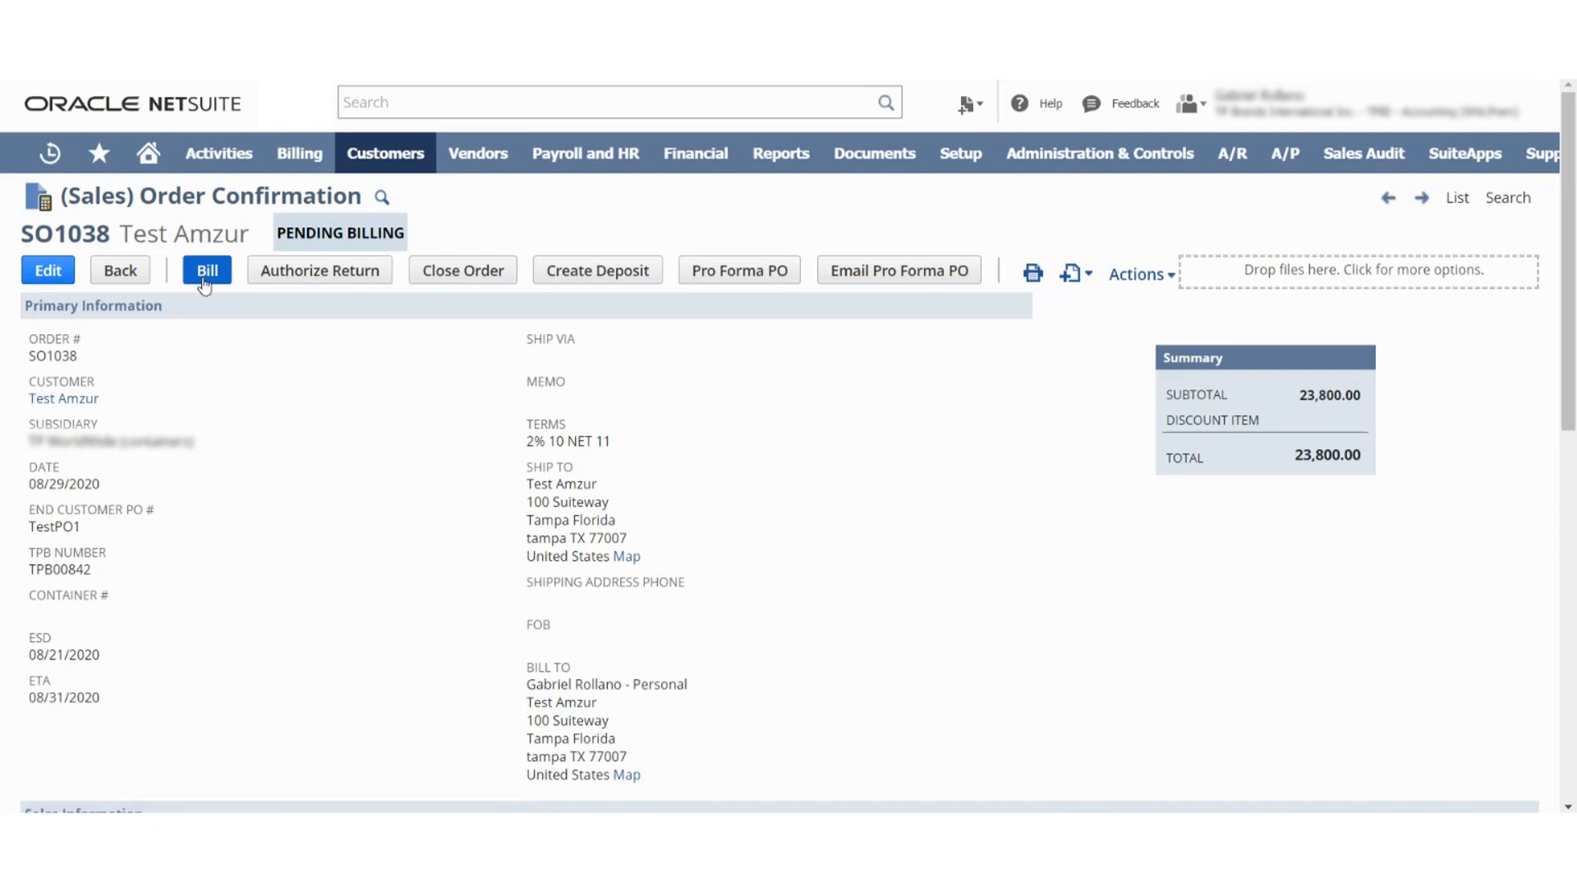
# Bill SO1038 with the customer message 'It's been a pleasure working with you!'.
pyautogui.click(207, 270)
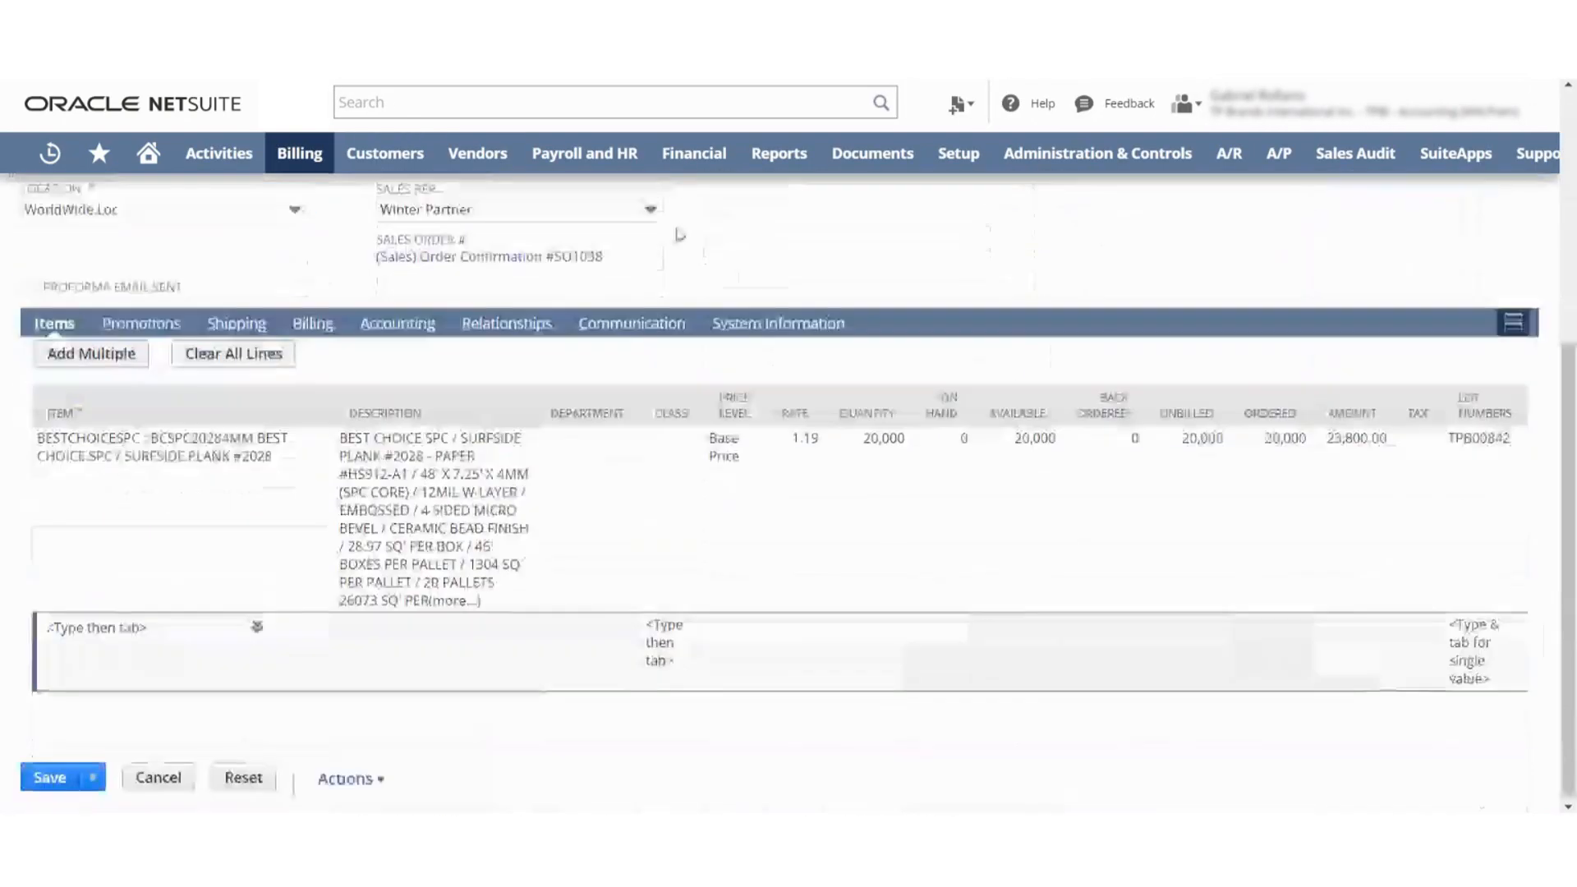
pyautogui.scroll(3)
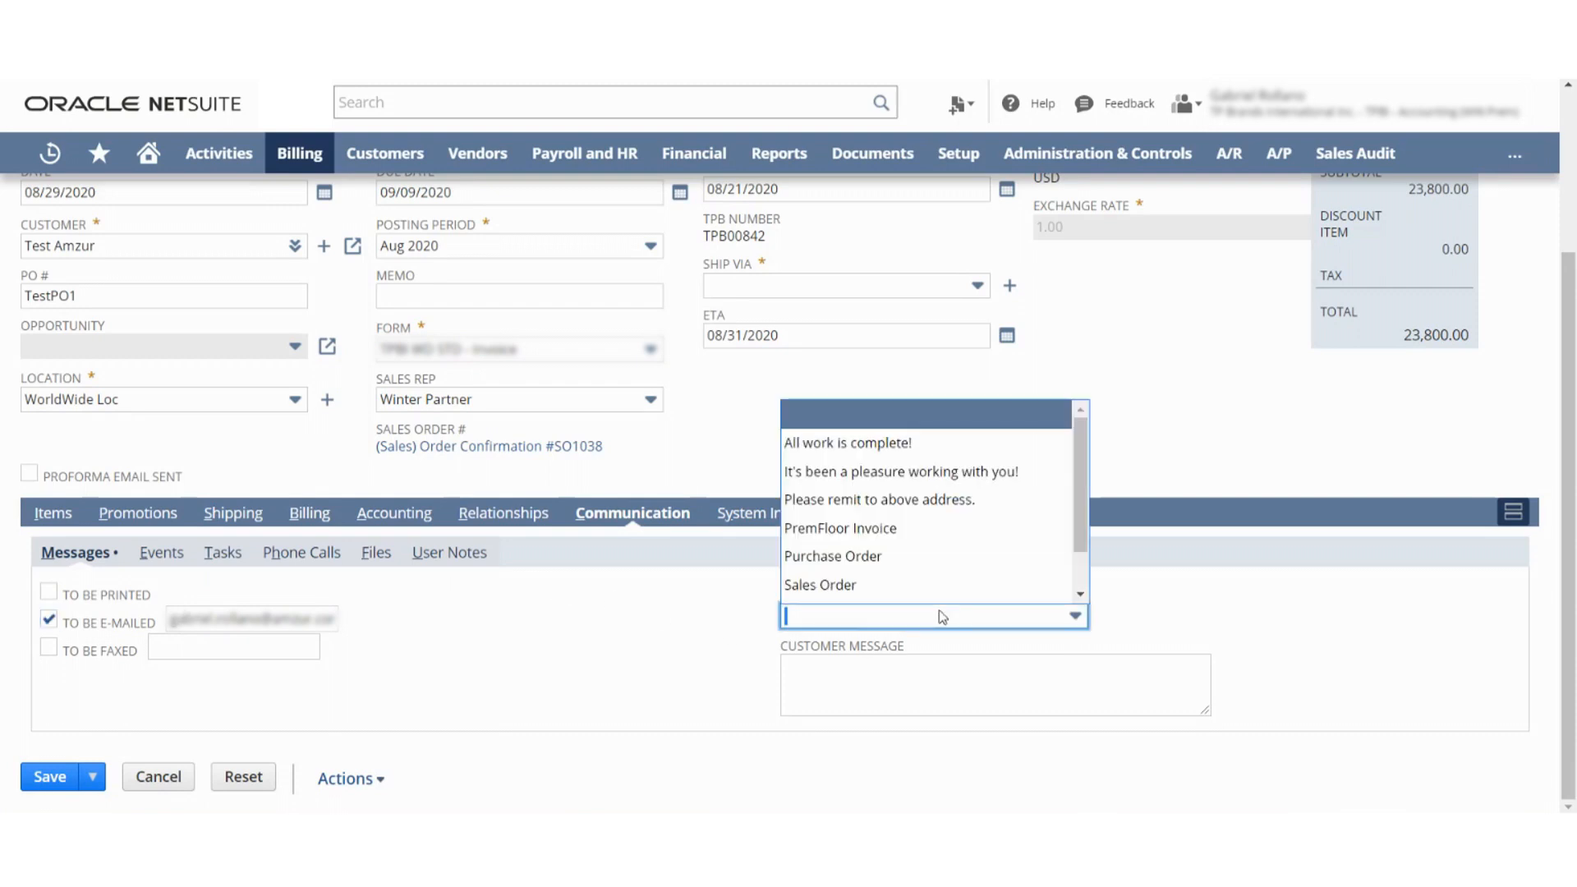
pyautogui.click(819, 585)
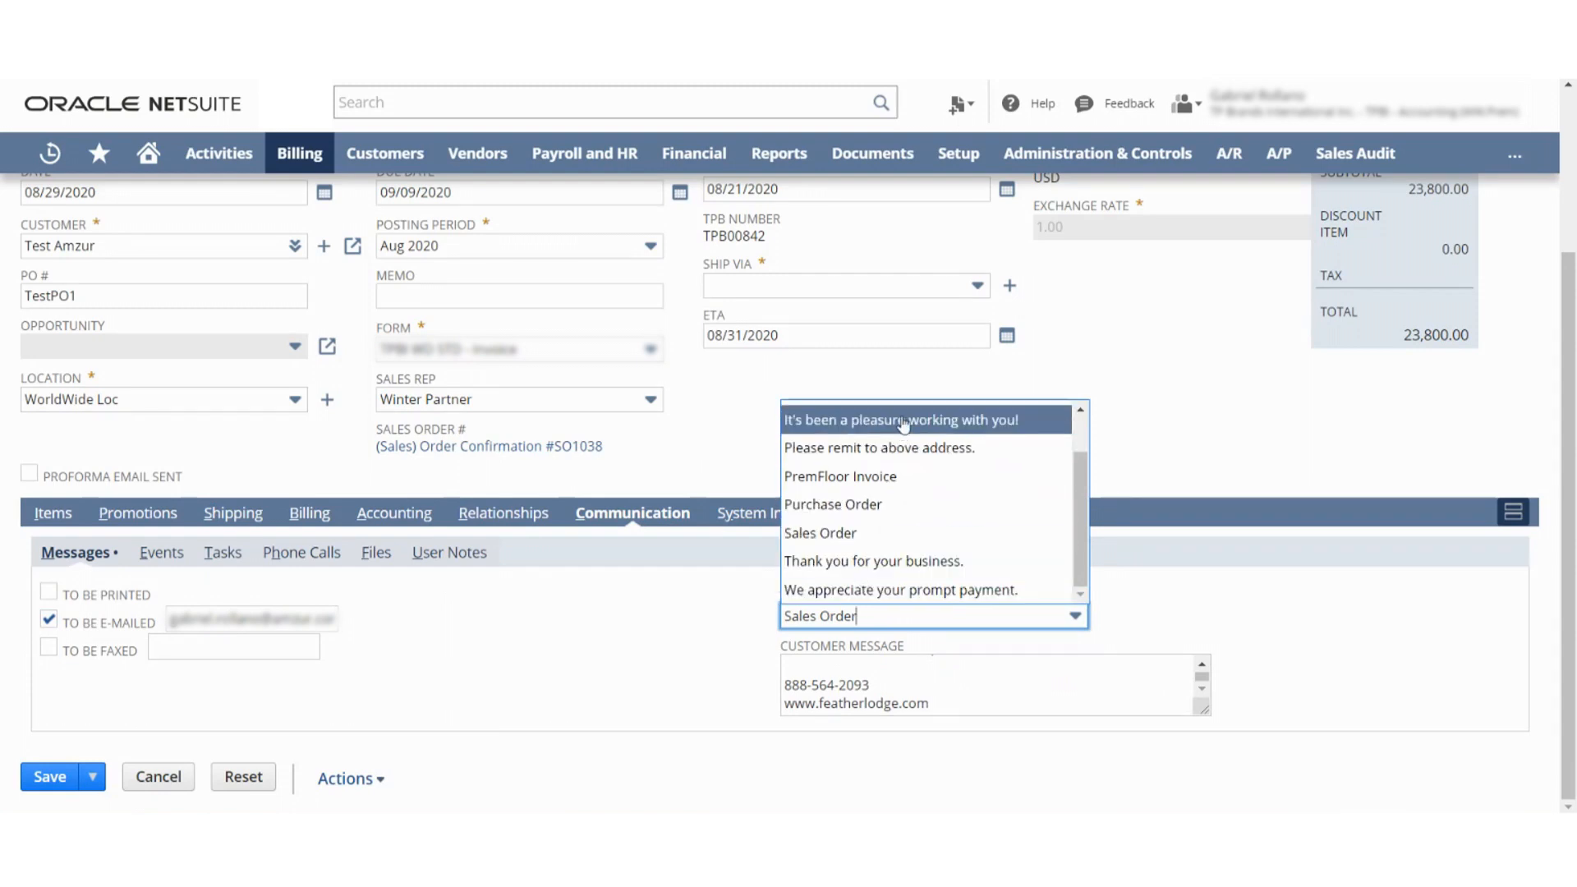
pyautogui.click(900, 418)
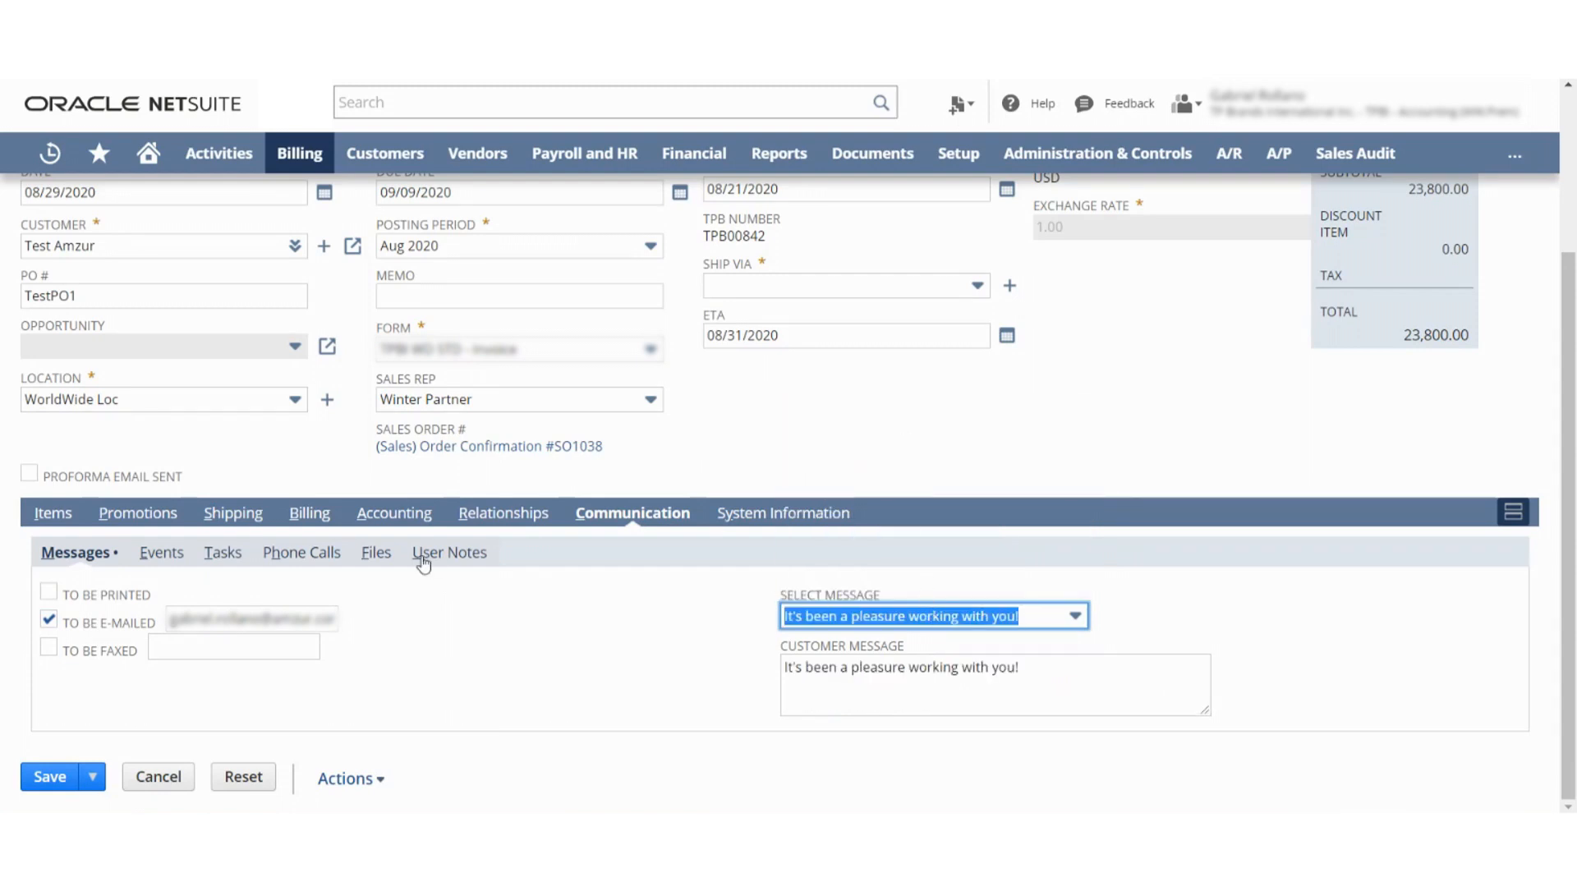
# Resolve the Ship Via alert with TPB Ocean and save invoice INV1264.
pyautogui.click(47, 775)
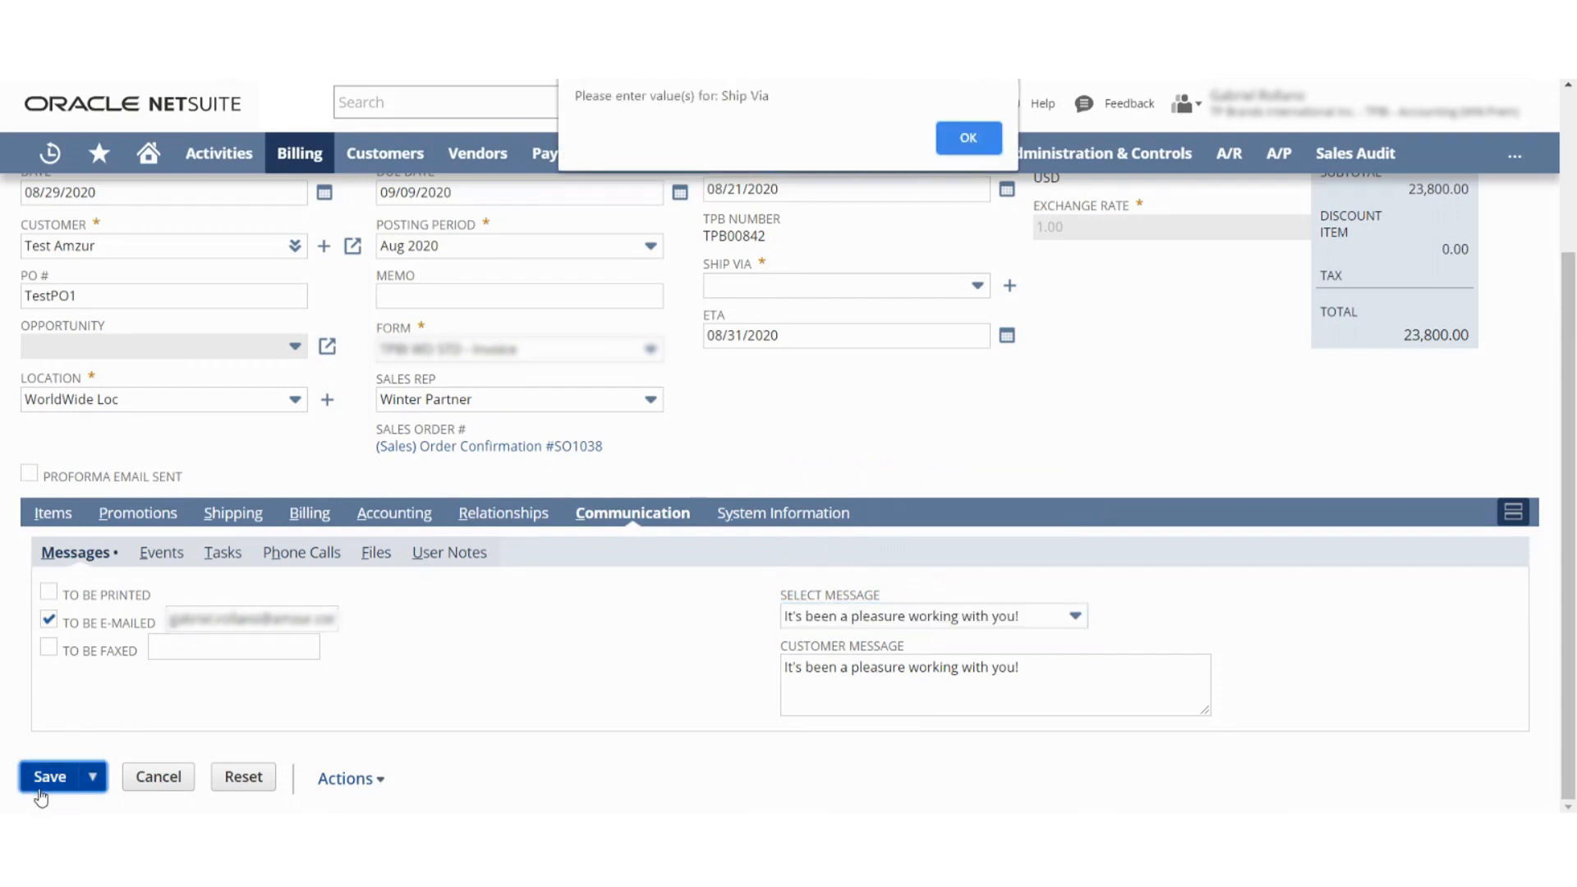
pyautogui.click(966, 137)
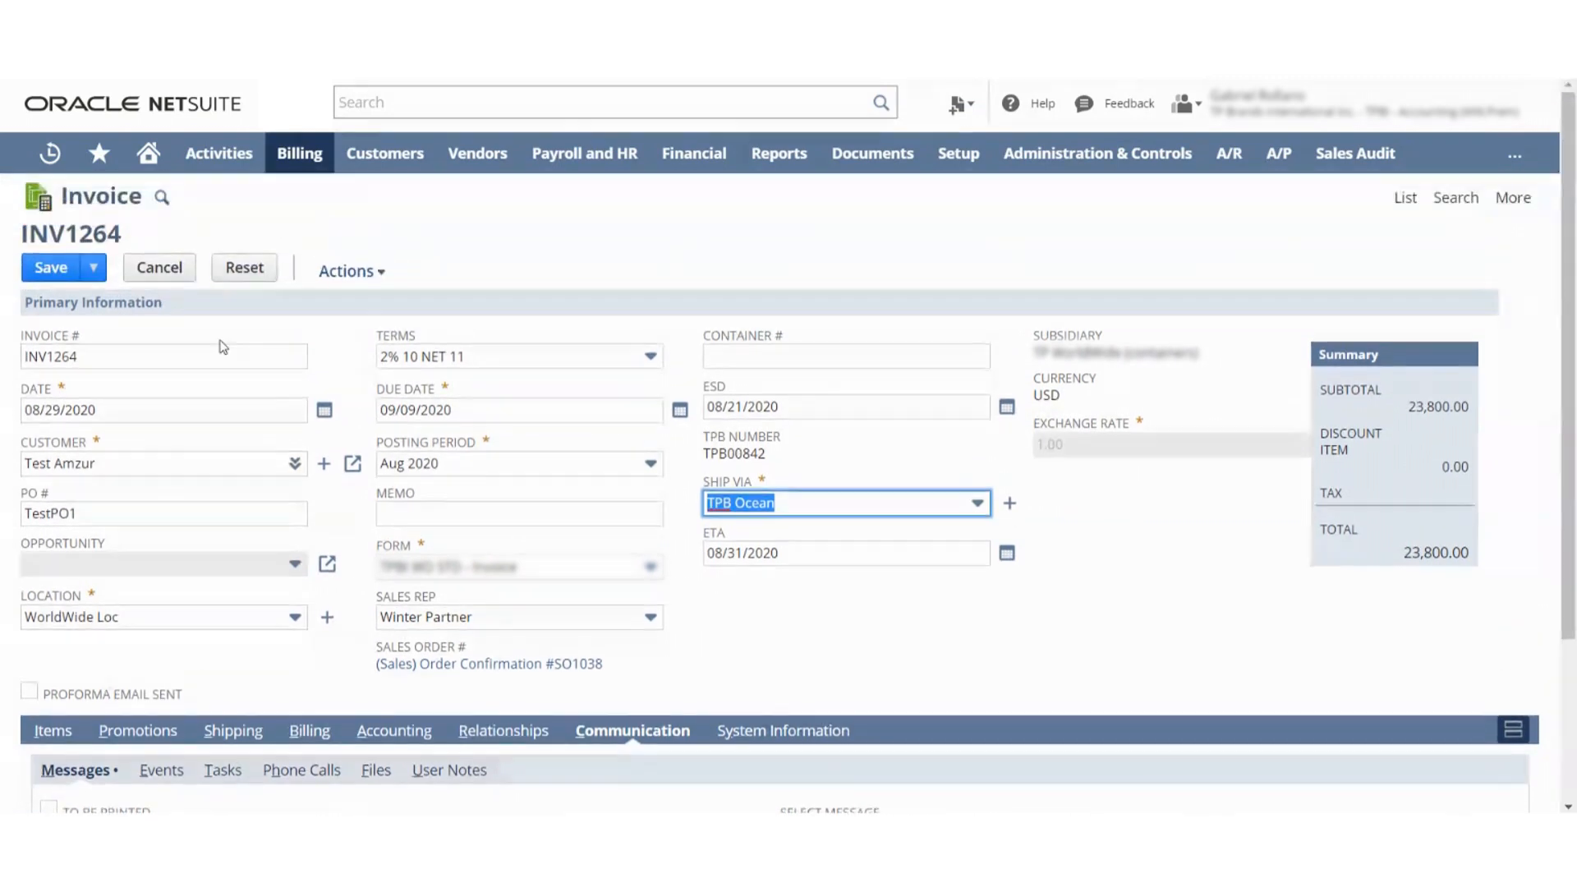
pyautogui.click(51, 268)
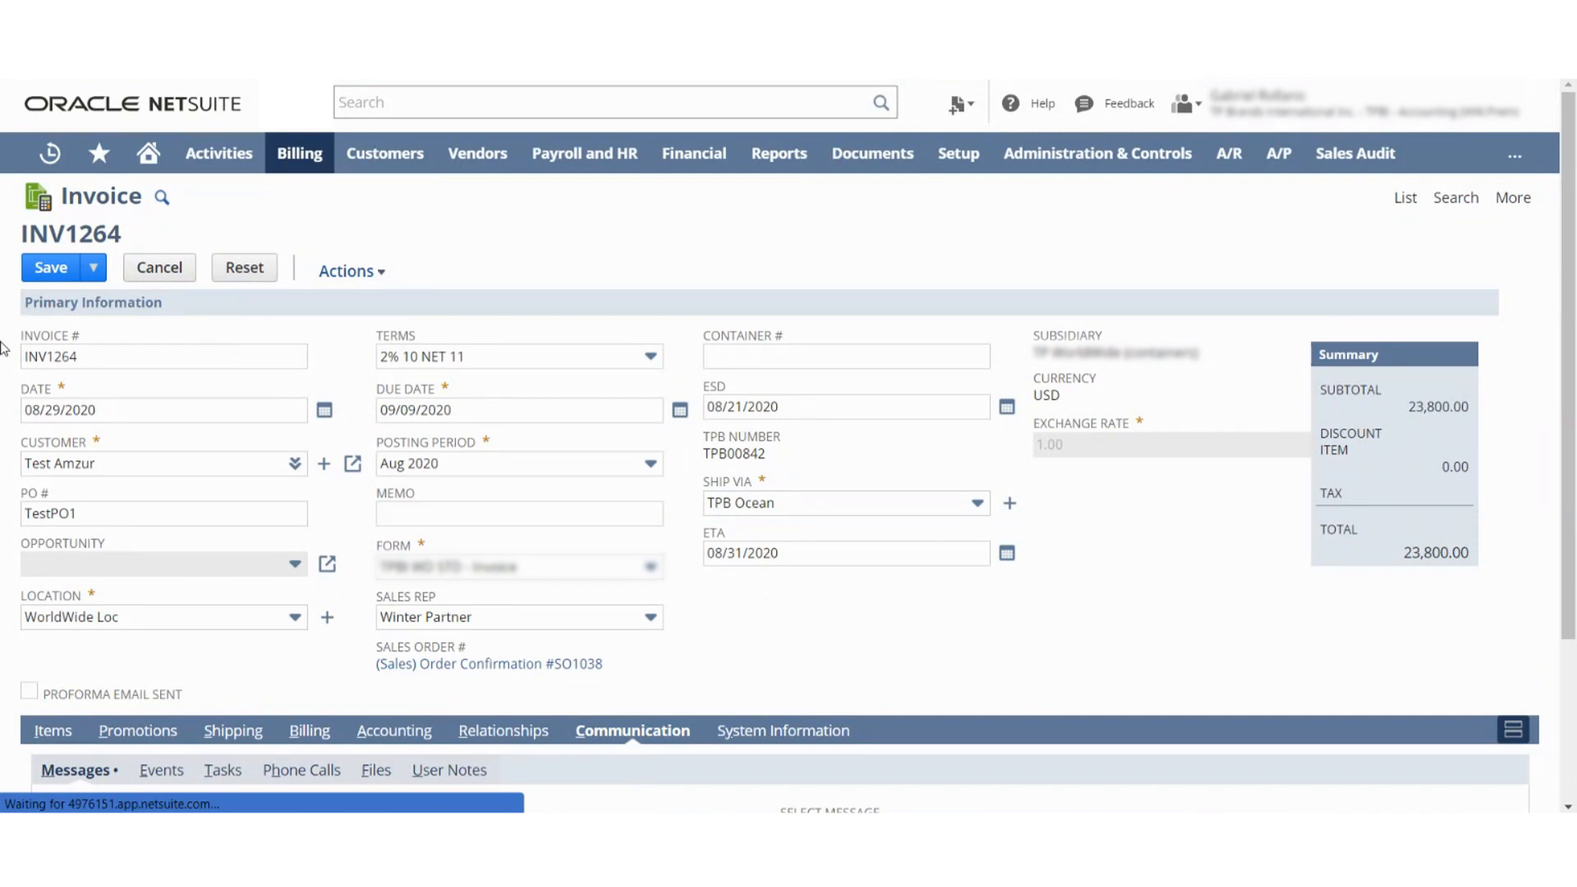
pyautogui.click(51, 268)
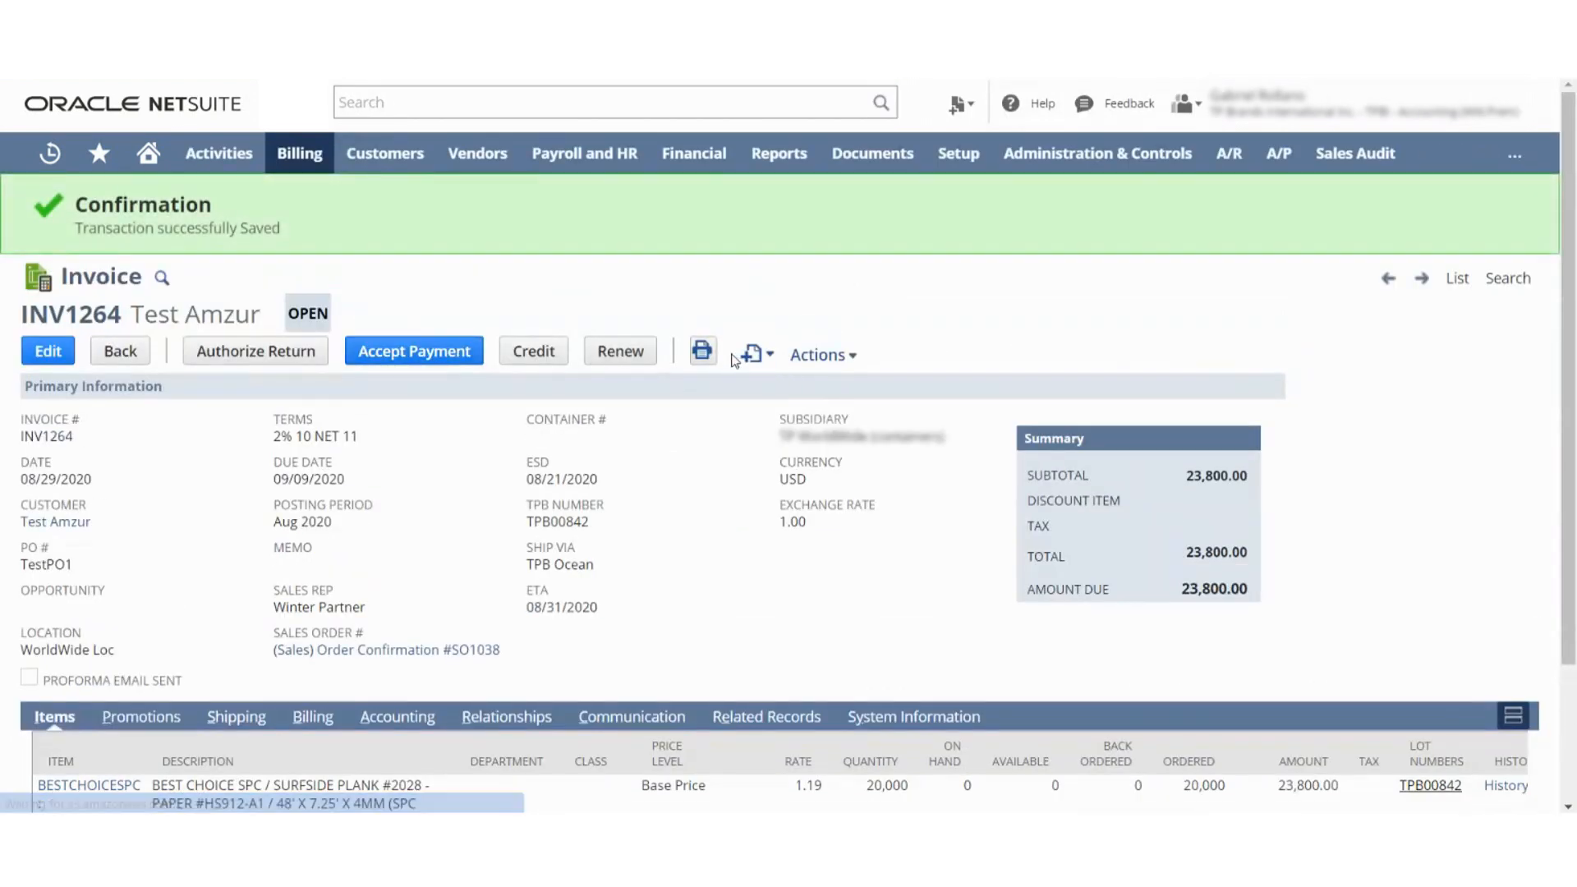
# View the printable PDF of invoice INV1264 with $23,800.00 due.
pyautogui.click(701, 351)
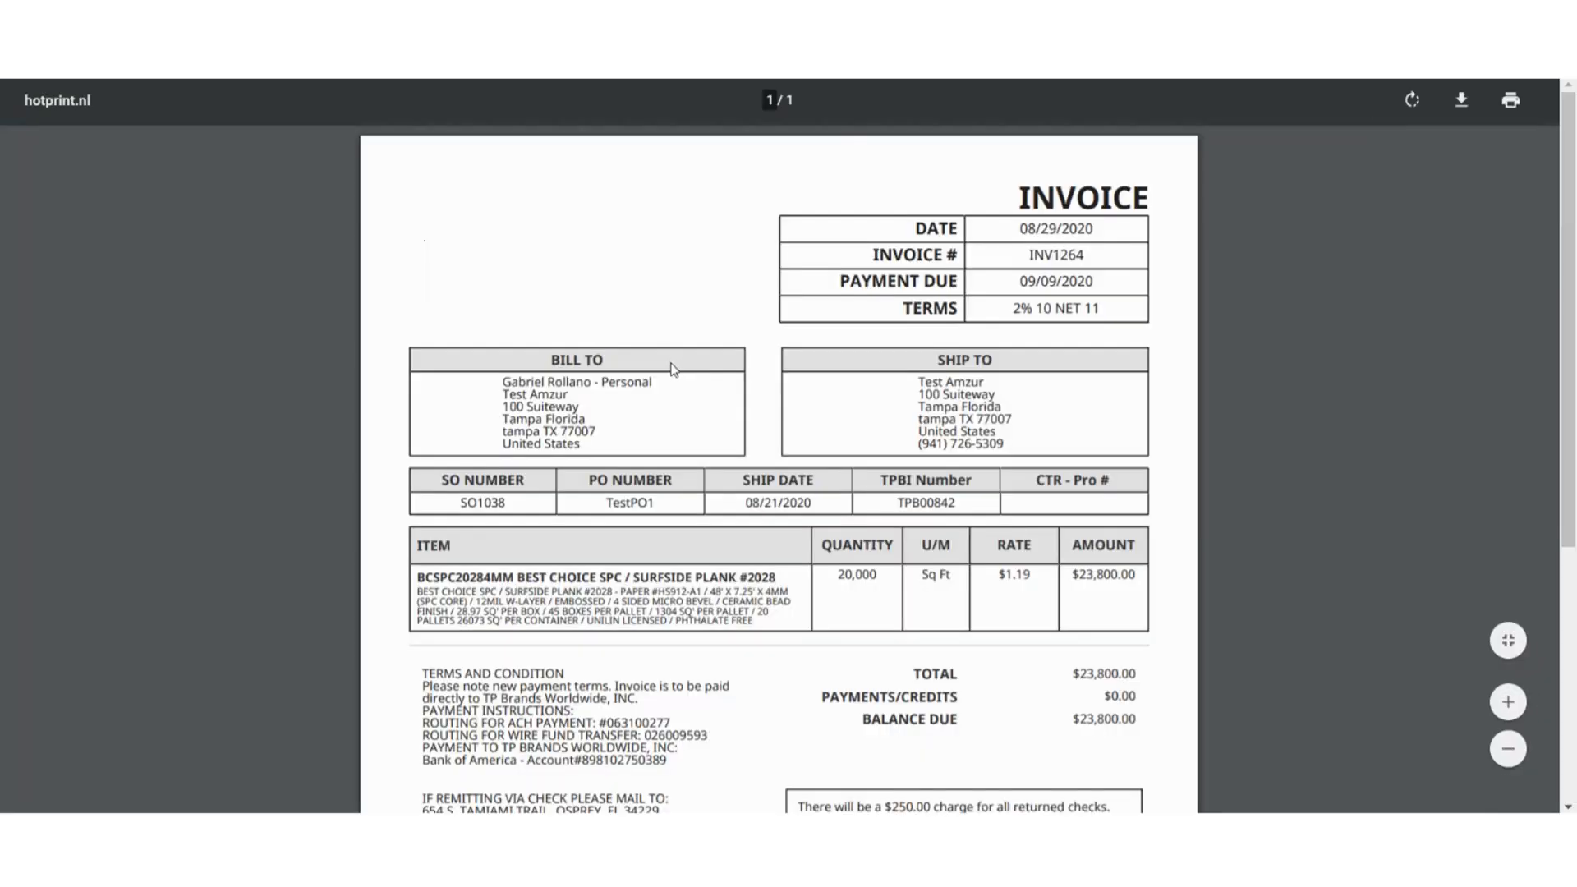
pyautogui.moveTo(787, 307)
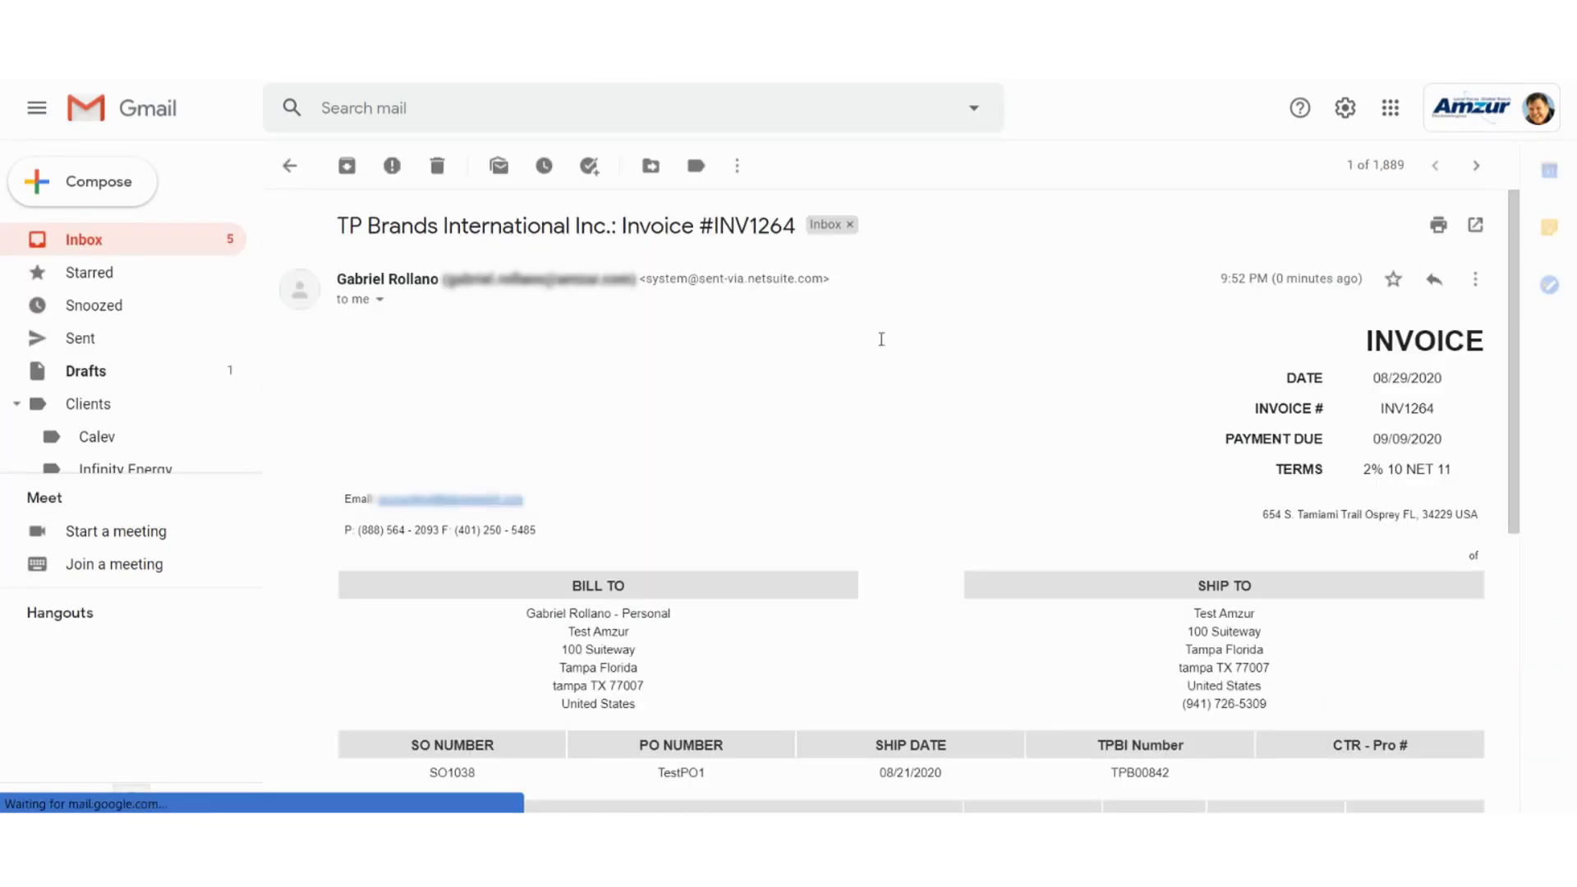
# Scroll through the Invoice #INV1264 email to view the inline invoice.
pyautogui.scroll(-3)
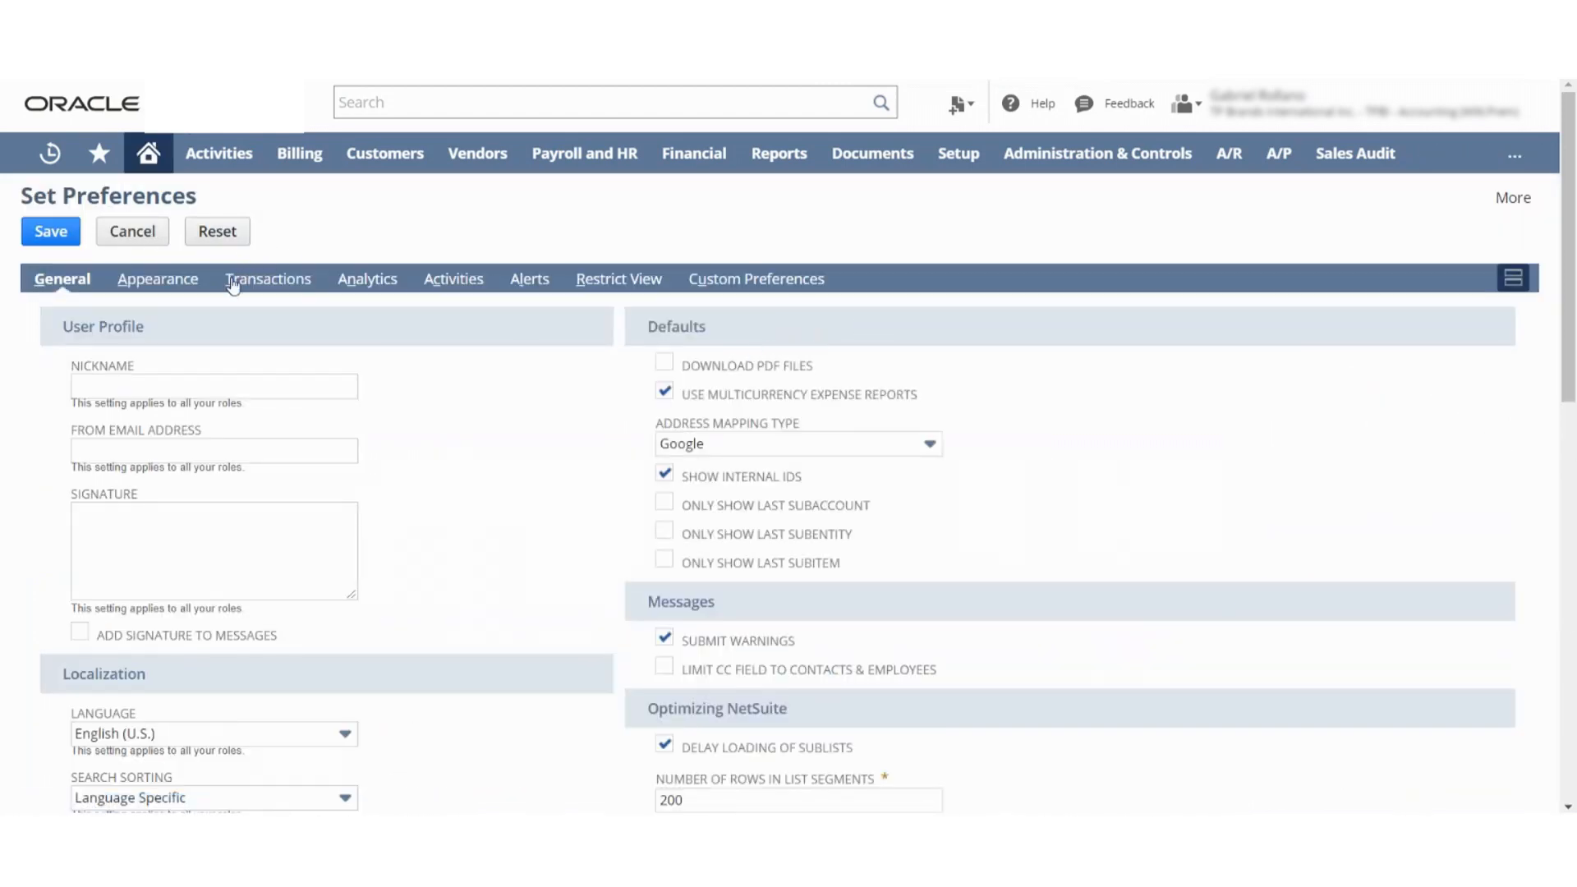
# Set Transaction Email Attachment Format to PDF under Transactions preferences and save.
pyautogui.click(266, 279)
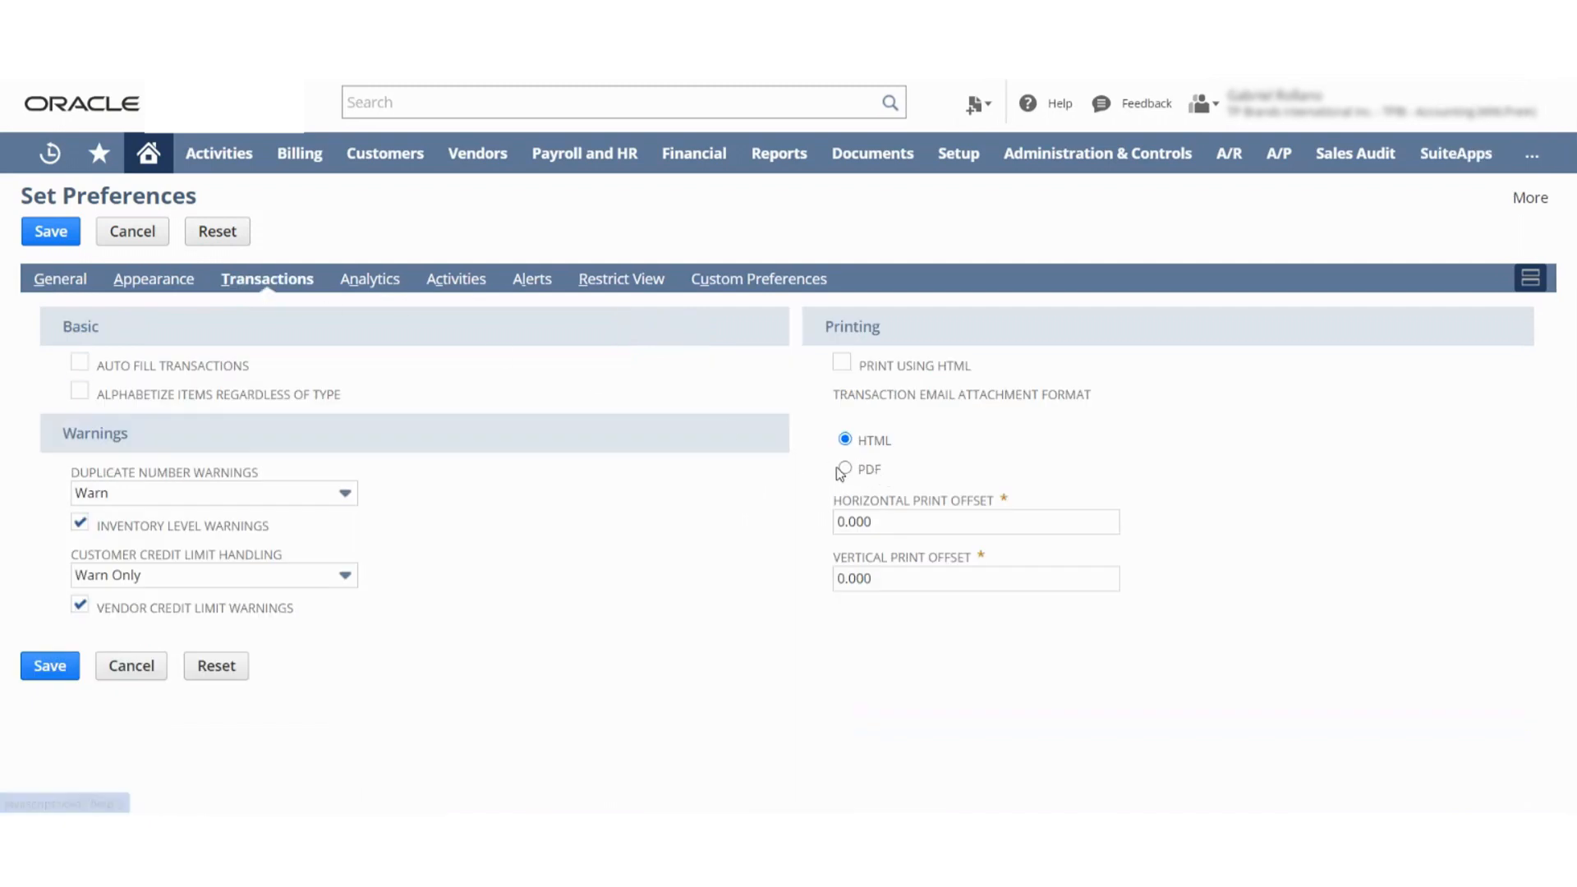
pyautogui.click(844, 468)
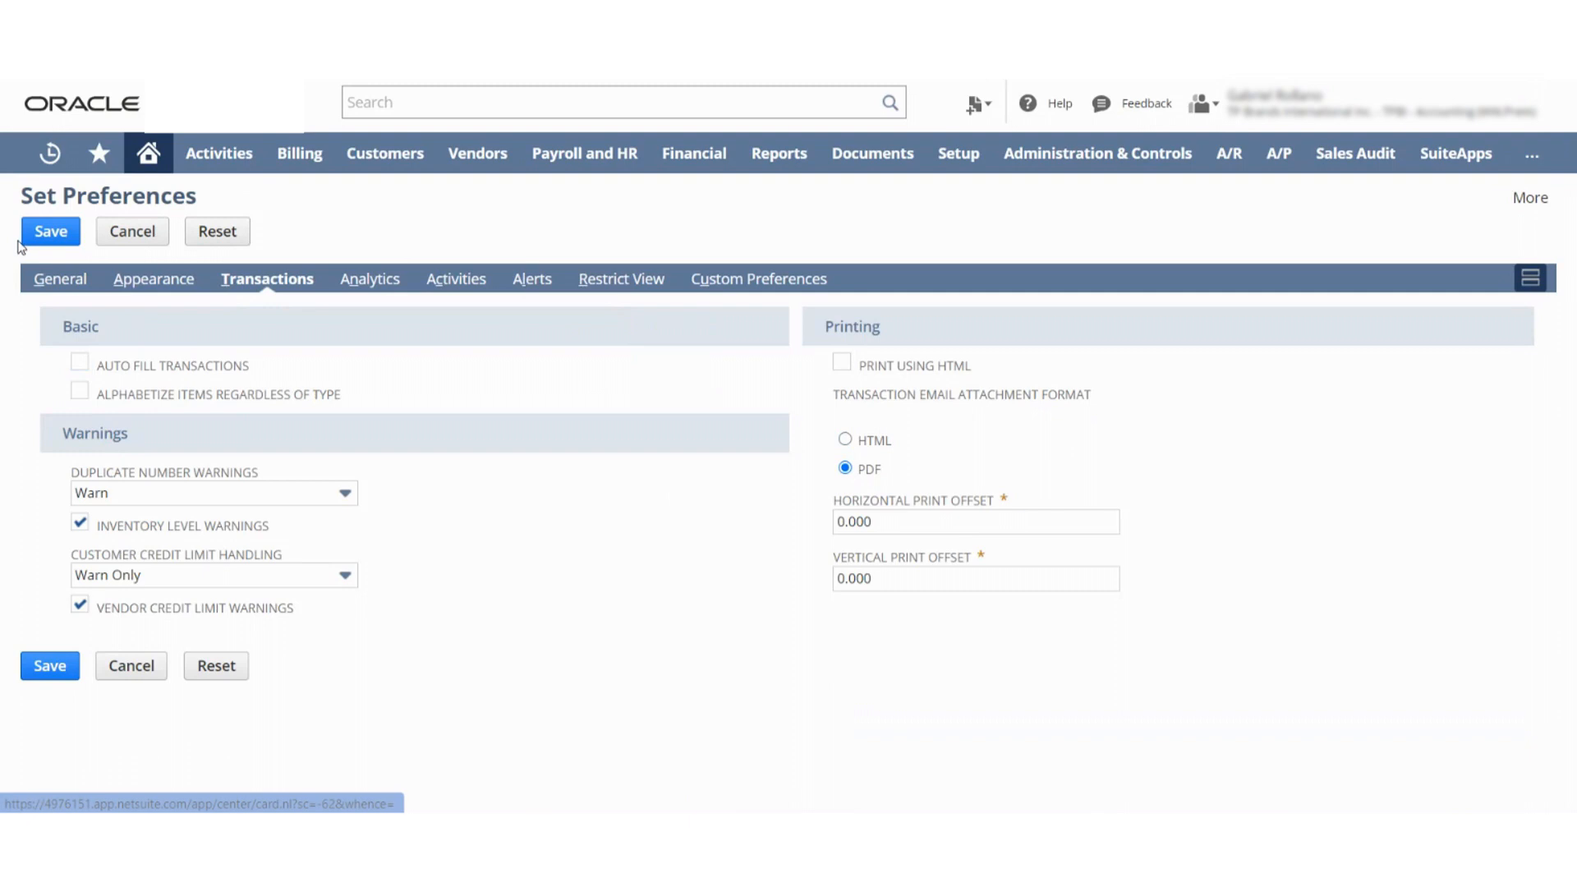
pyautogui.click(49, 232)
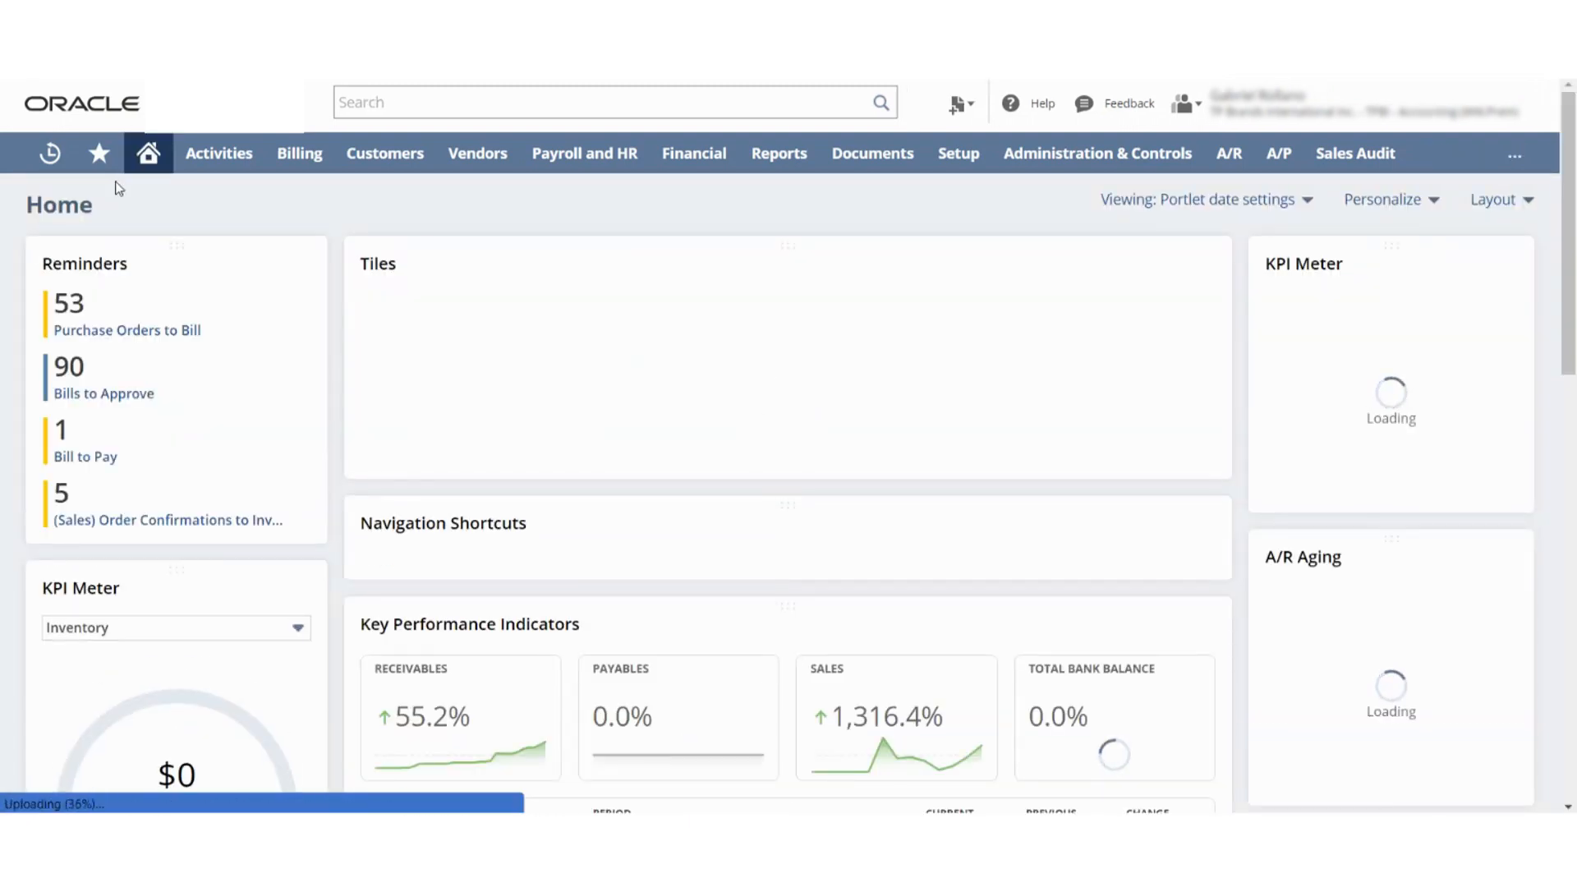
# Edit sales order SO1038 from Recent Records and view its Communication section with To Be E-mailed checked.
pyautogui.click(48, 153)
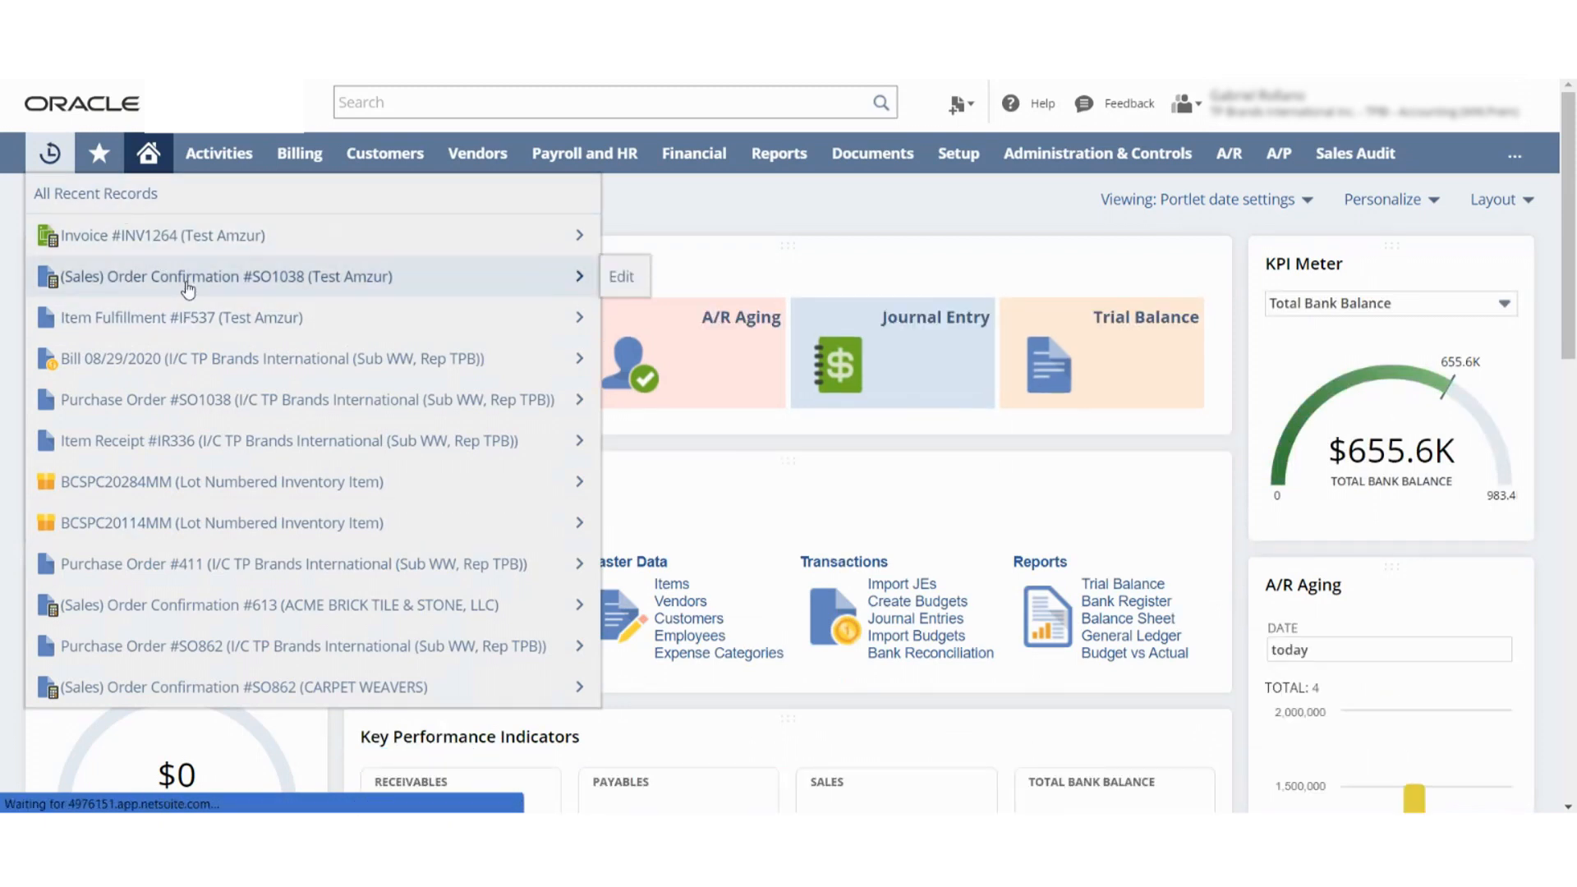
pyautogui.click(219, 276)
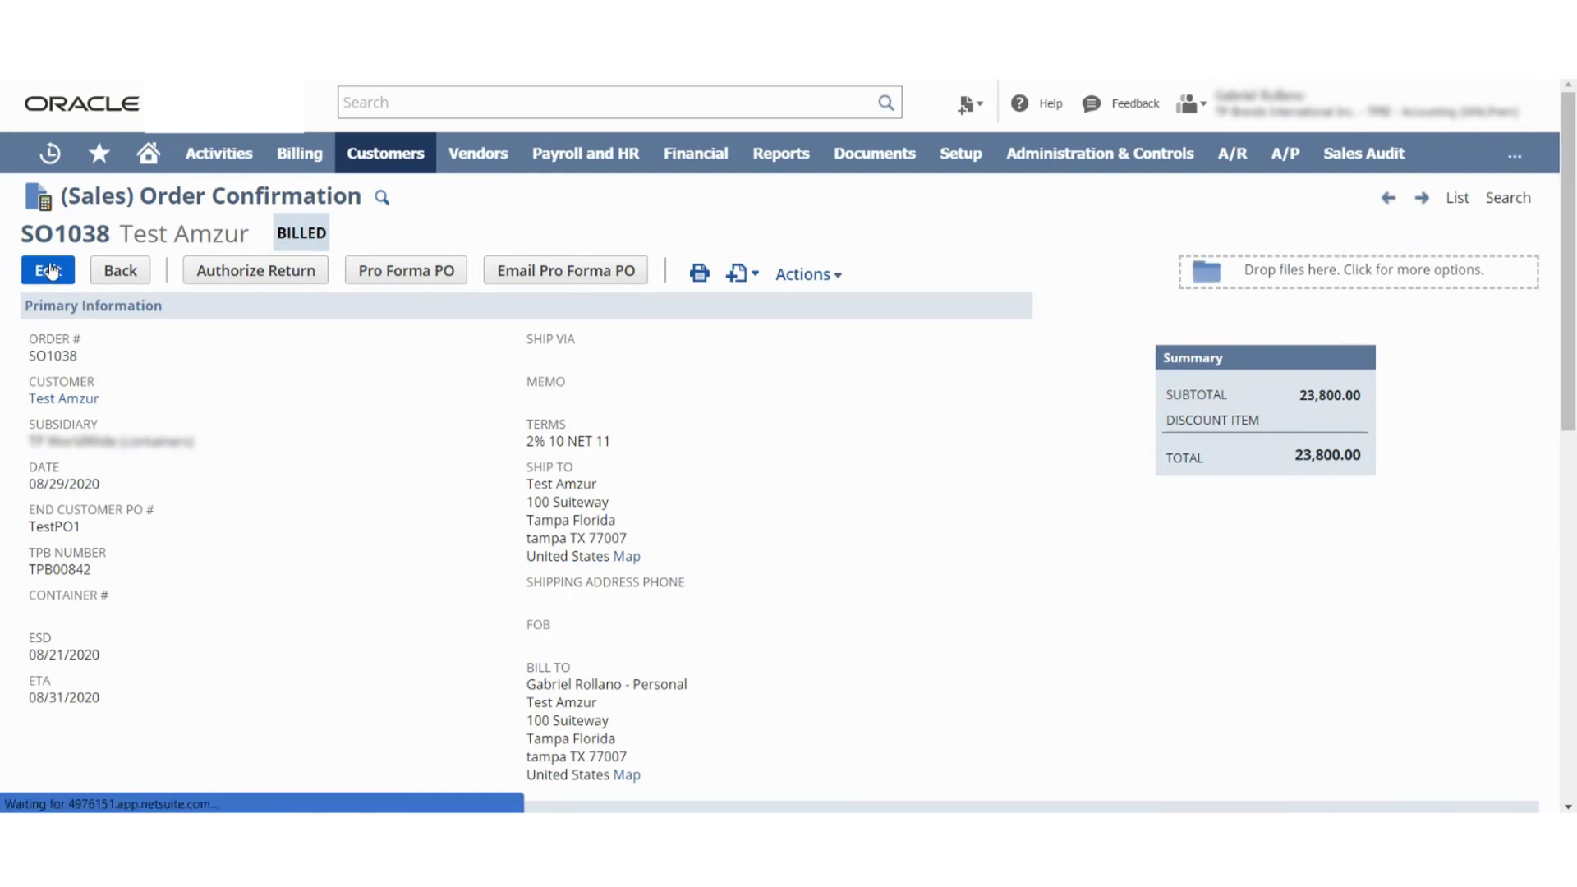
pyautogui.click(48, 270)
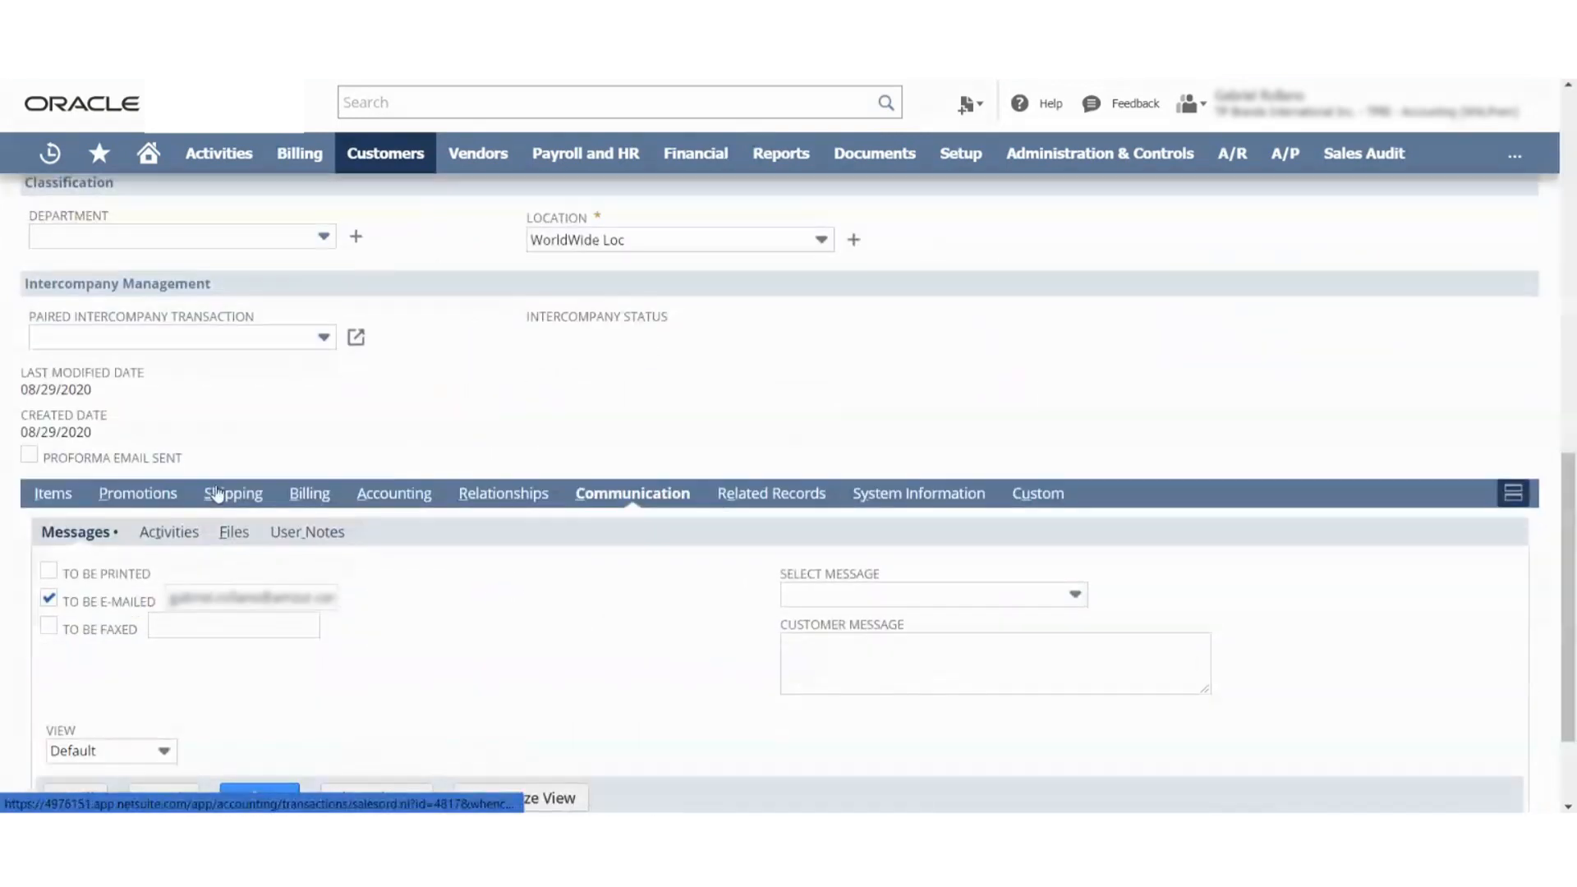
pyautogui.scroll(-3)
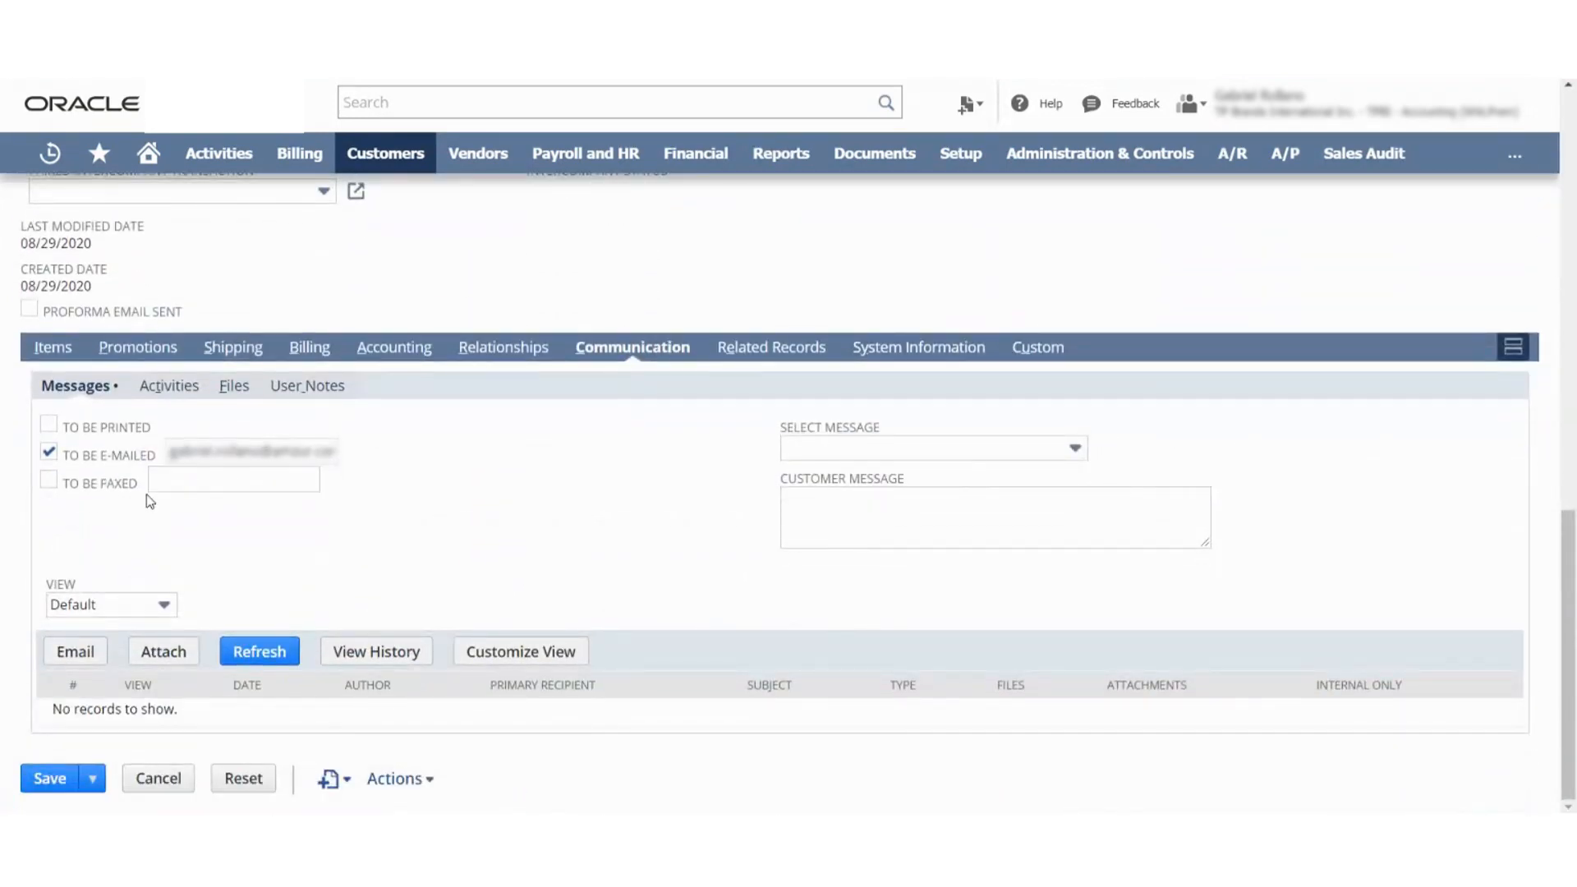
pyautogui.moveTo(209, 516)
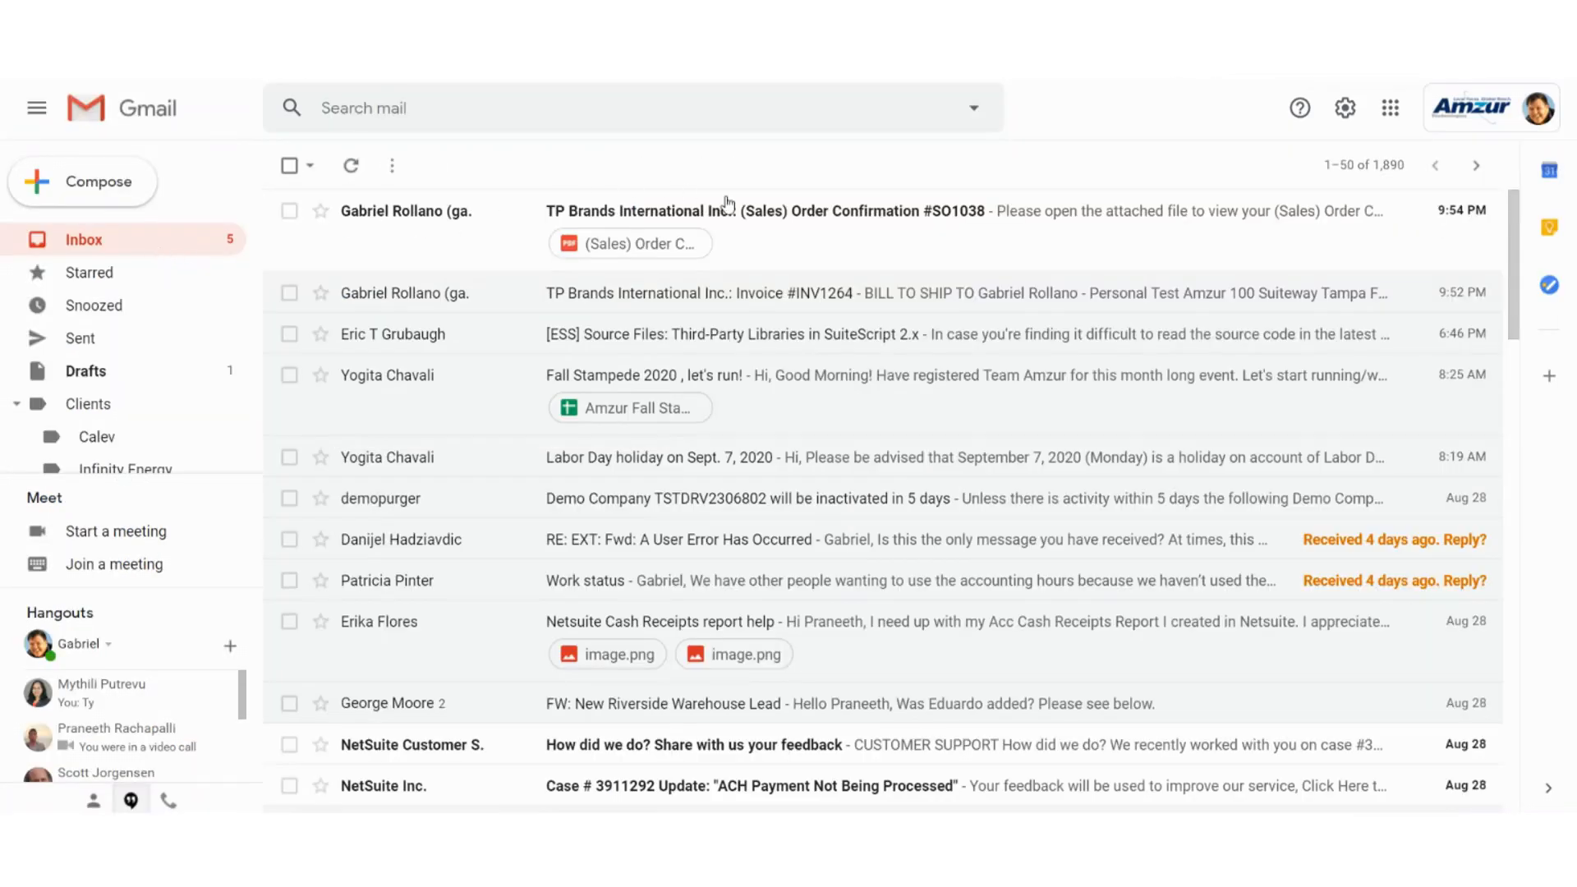
# Preview the PDF attachment on the SO1038 order confirmation email for $23,800.00.
pyautogui.click(764, 212)
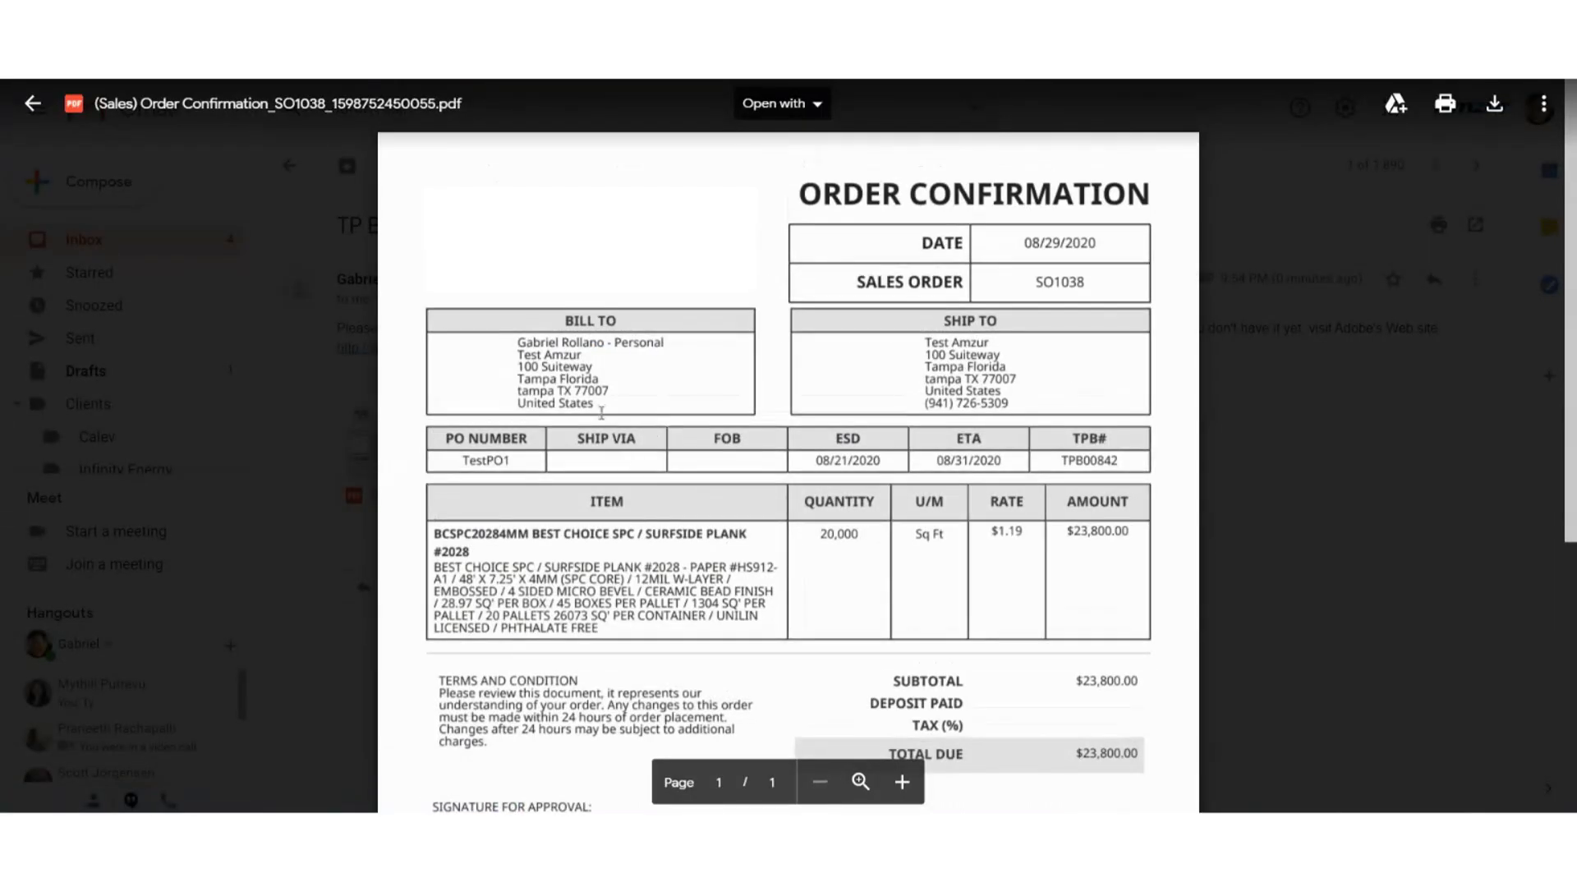
pyautogui.moveTo(347, 253)
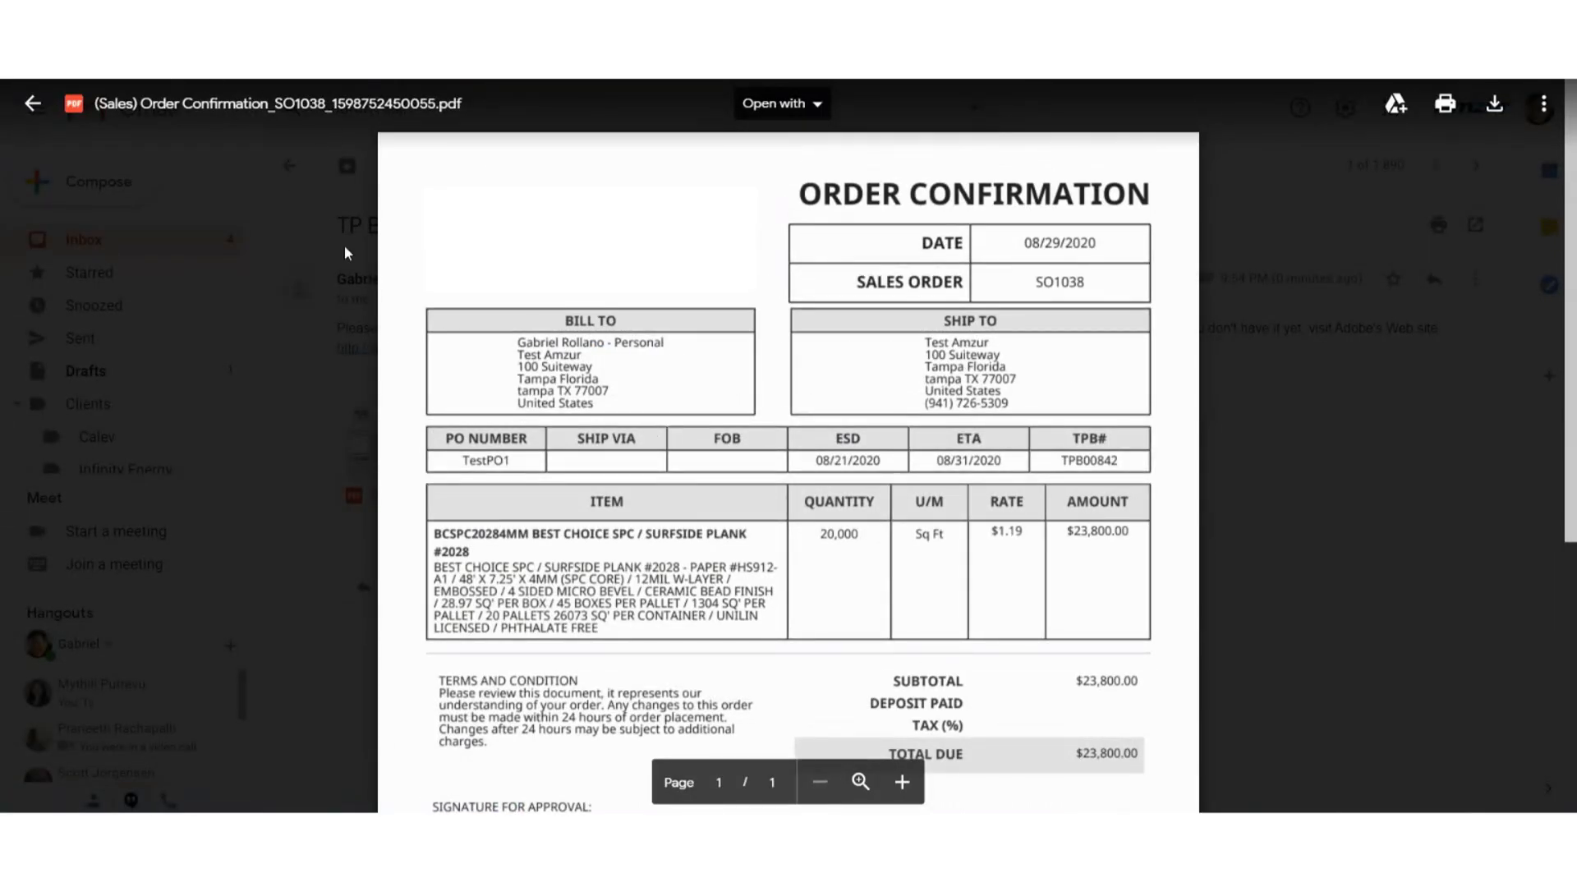